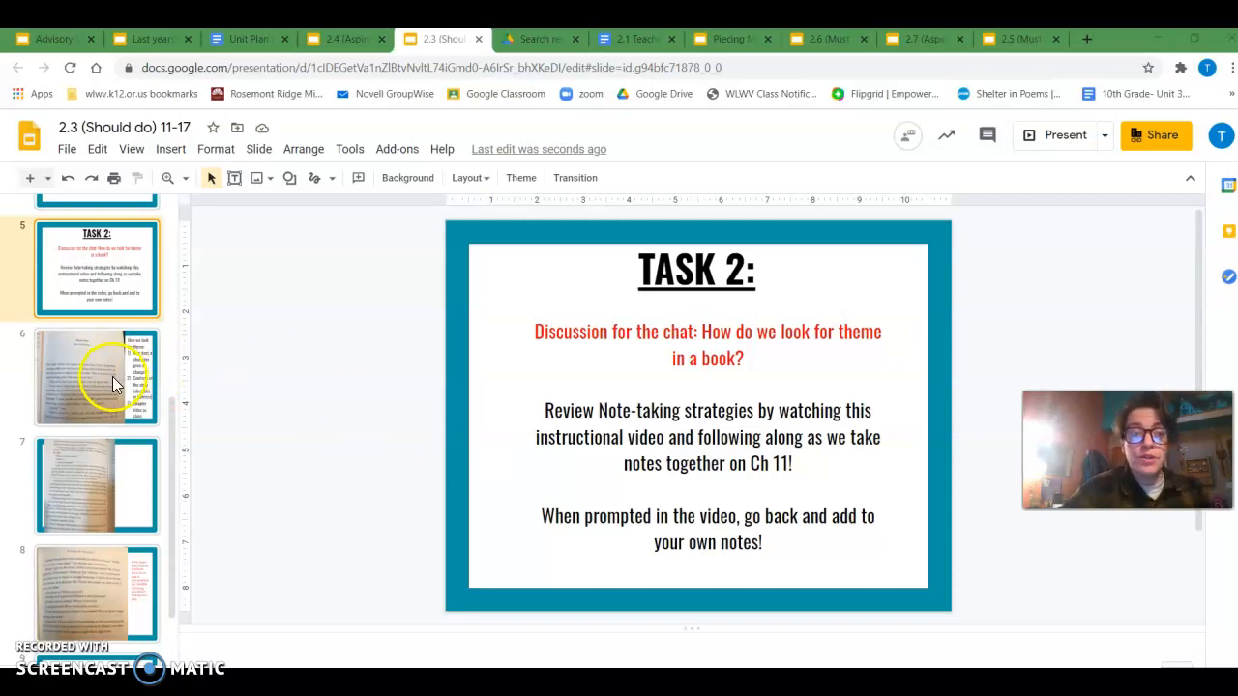
View the Chapter 11 page on slide 6, then bring up the unit notebook's notes table
{"action": "left_click", "coordinate": [96, 378]}
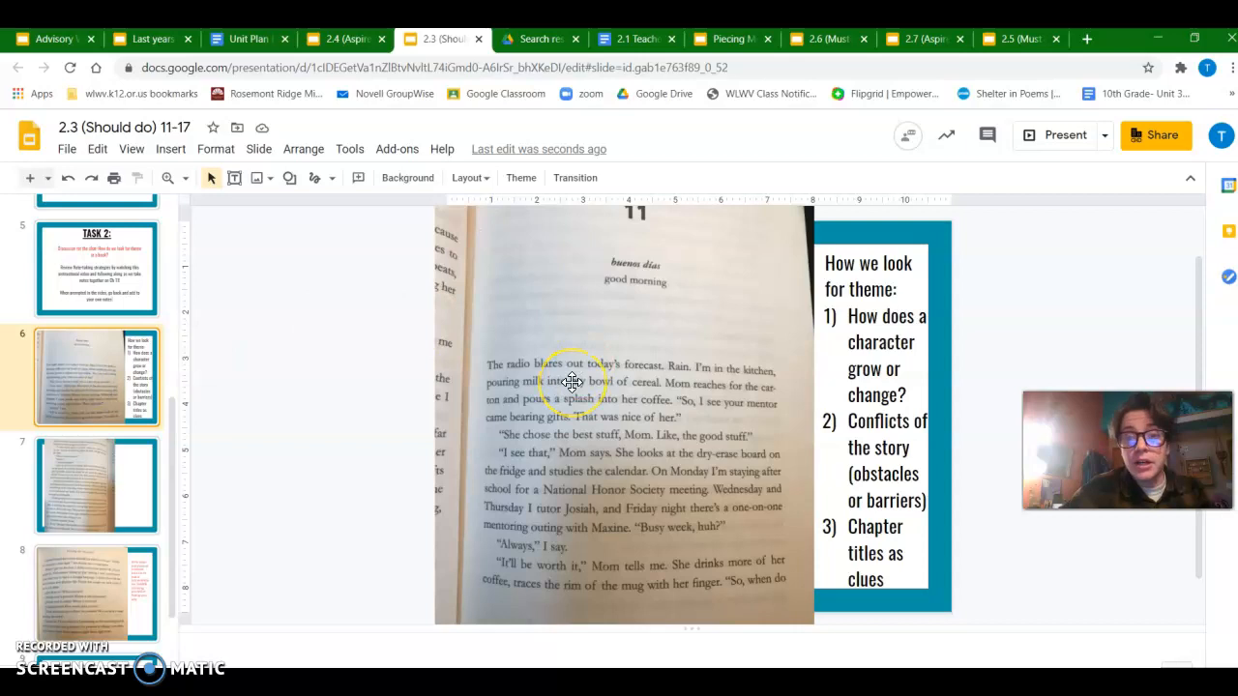
{"action": "mouse_move", "coordinate": [1011, 230]}
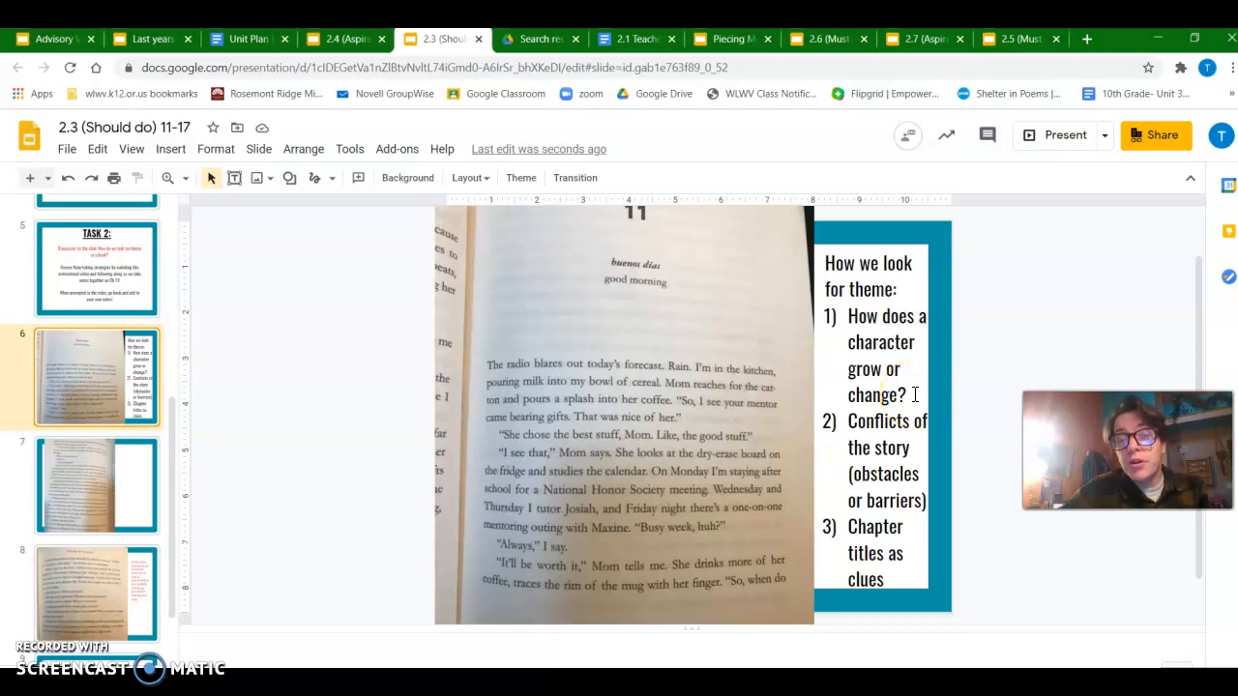
{"action": "mouse_move", "coordinate": [911, 394]}
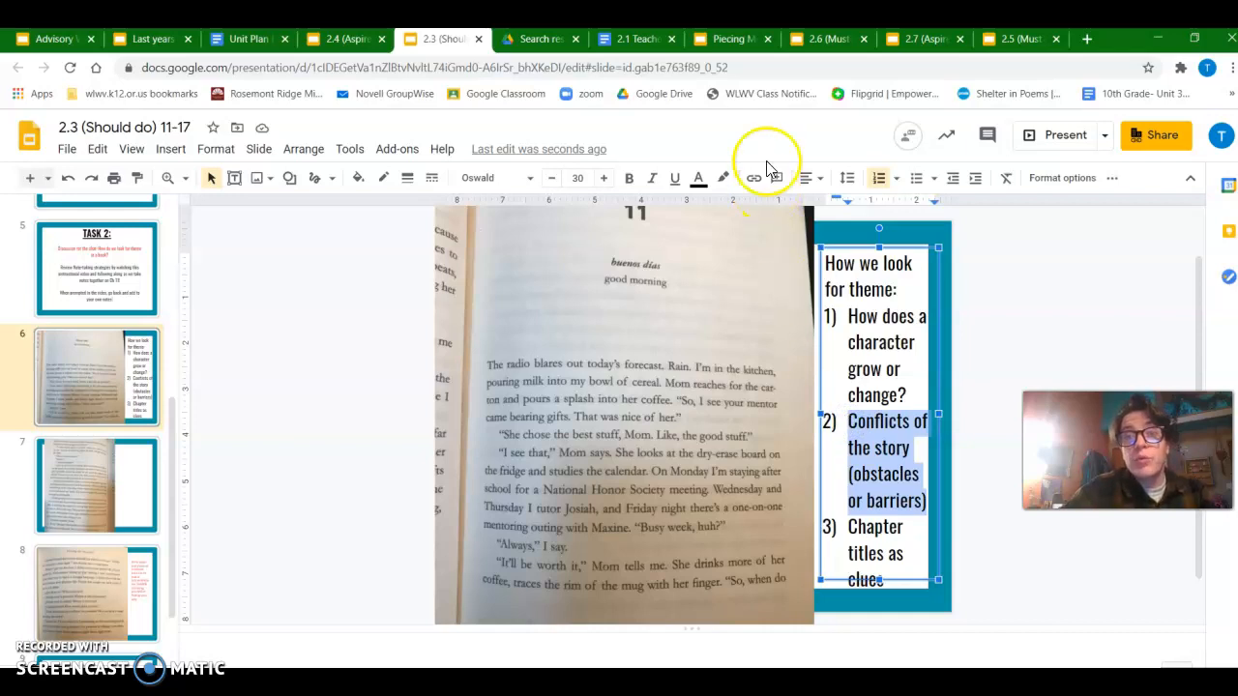
{"action": "left_click", "coordinate": [726, 39]}
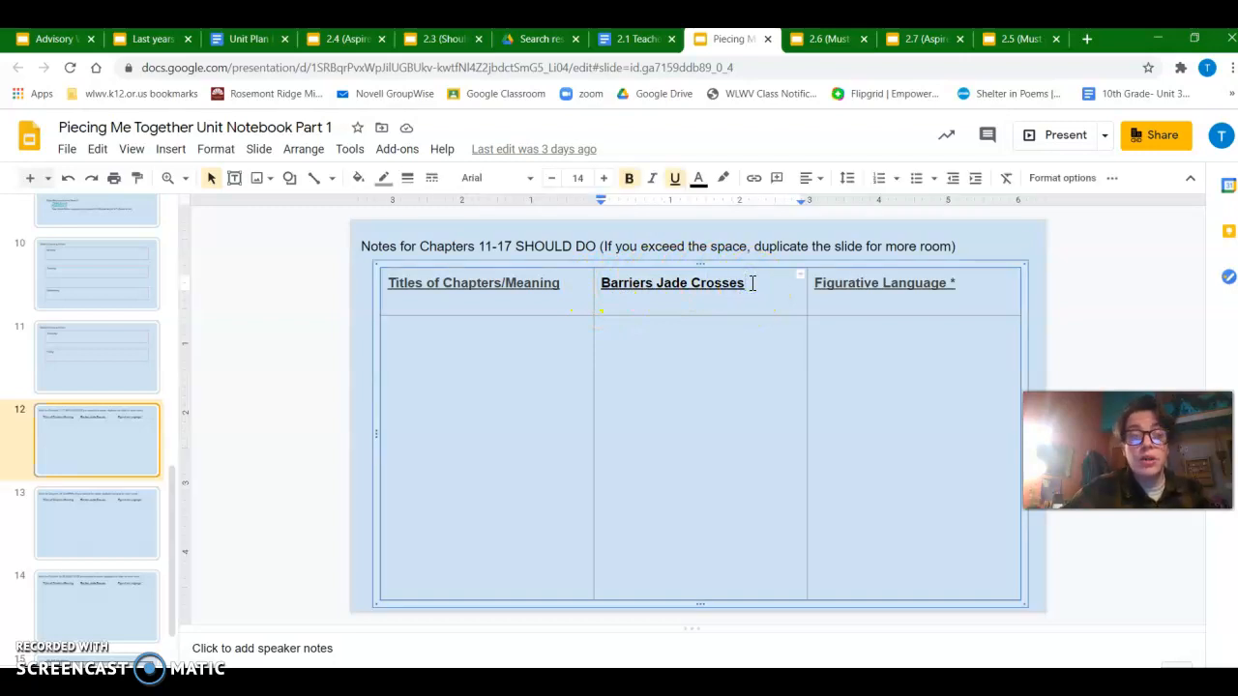
Append '(Obstacles or Conflicts)' to the Barriers Jade Crosses header and return to the 2.3 deck
{"action": "type", "text": "(Ob"}
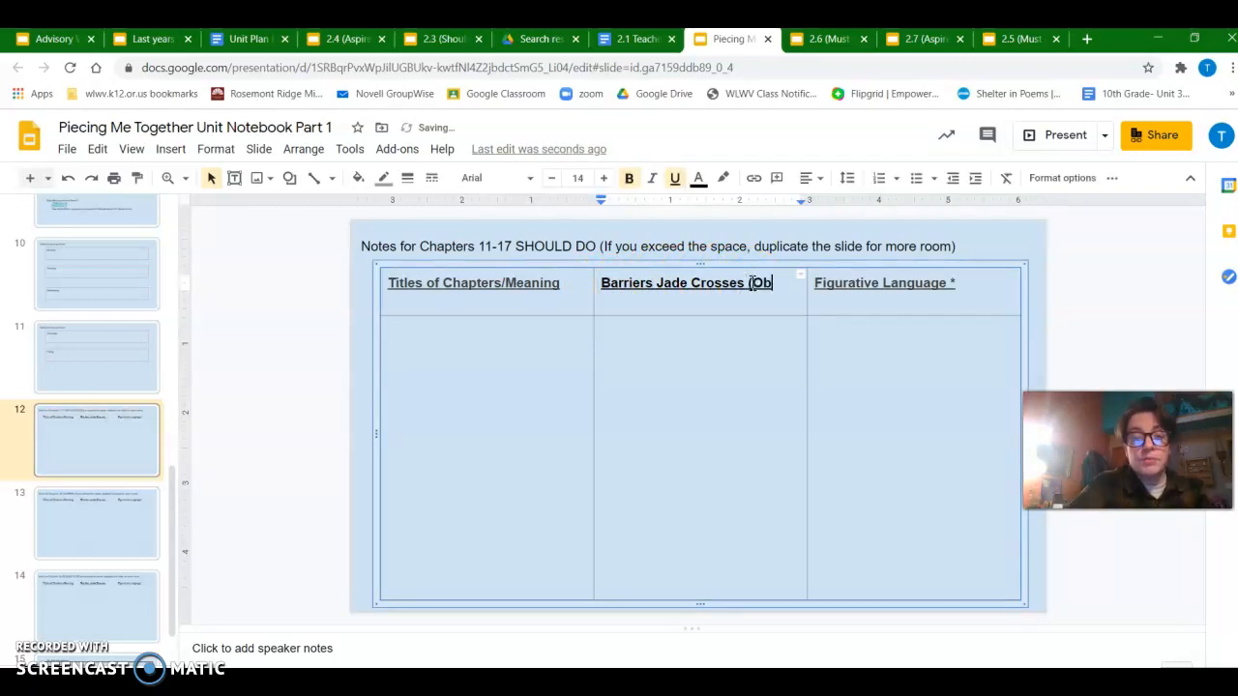
{"action": "type", "text": "stacles or Conflic"}
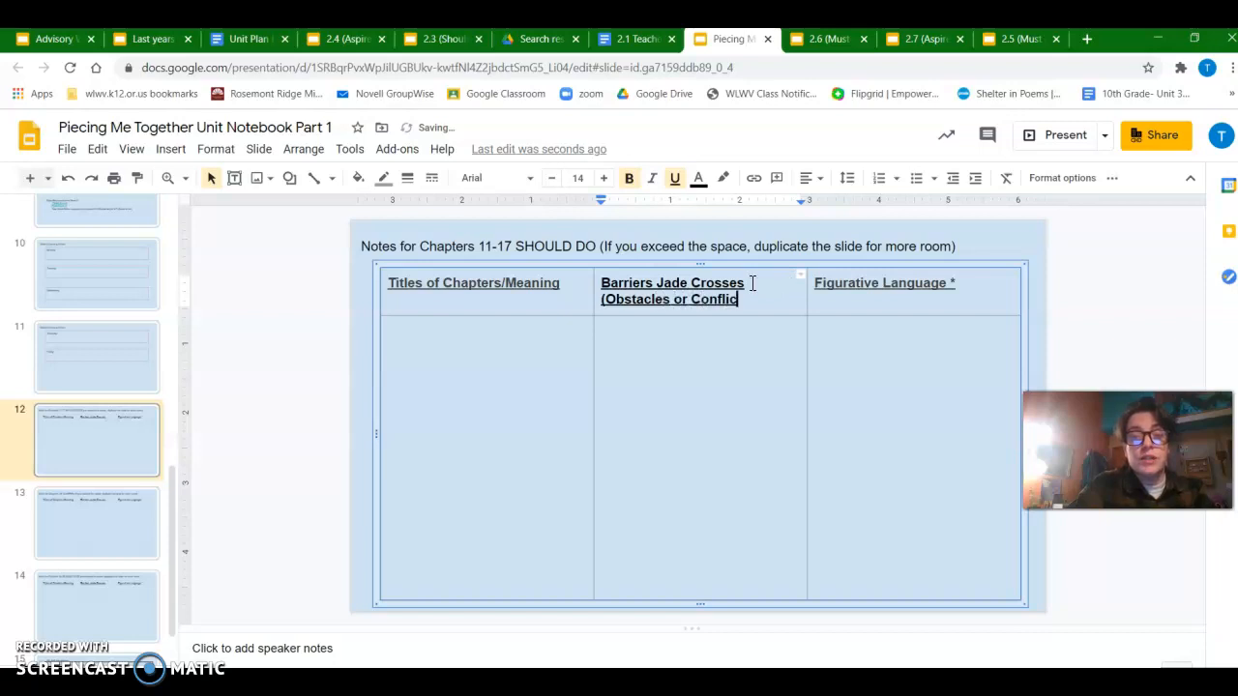
{"action": "type", "text": "ts)"}
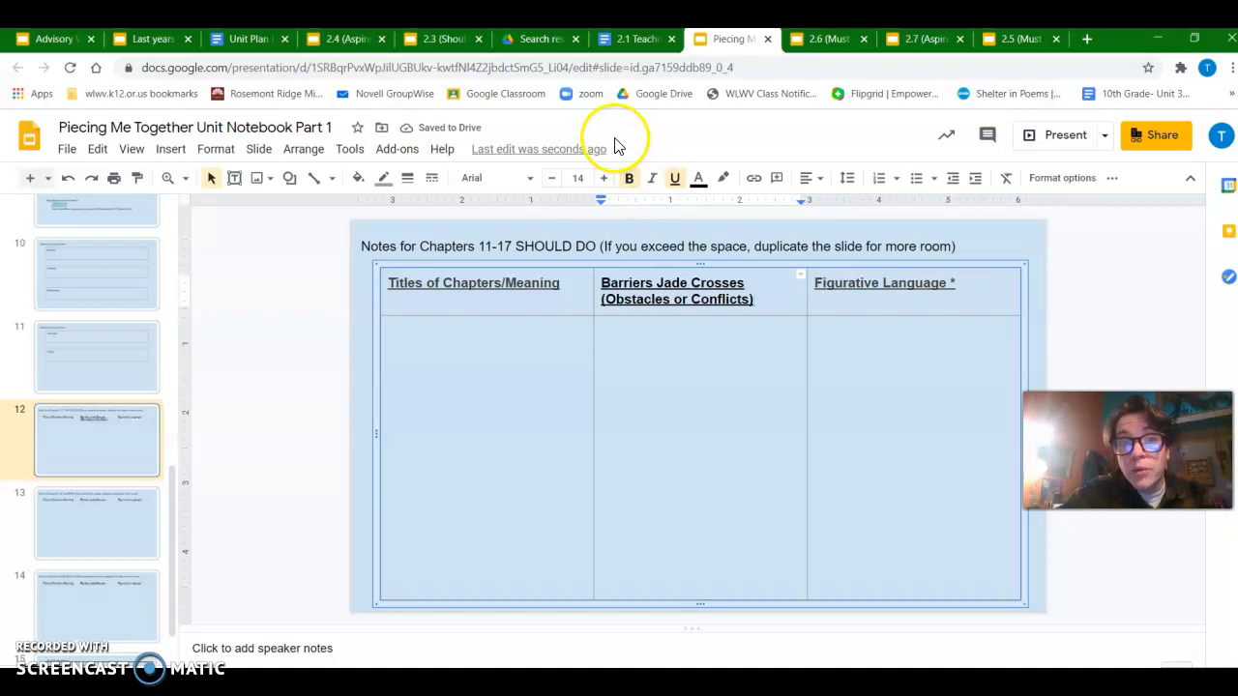
{"action": "left_click", "coordinate": [440, 39]}
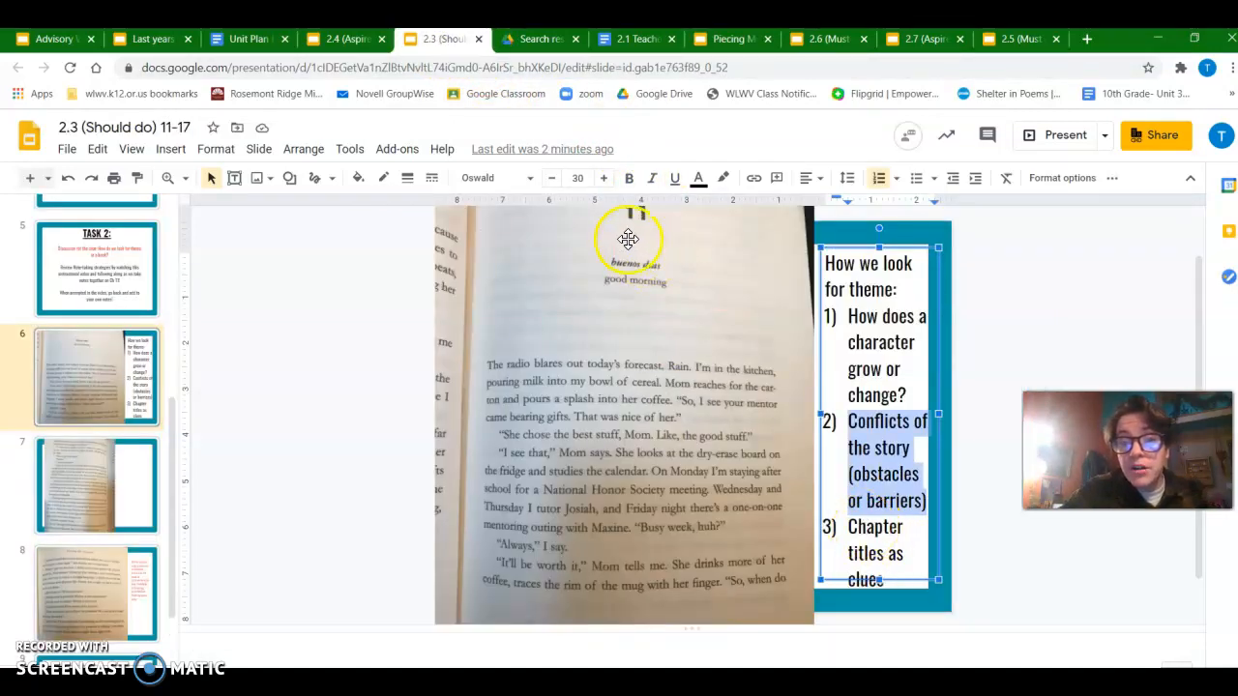
{"action": "mouse_move", "coordinate": [686, 243]}
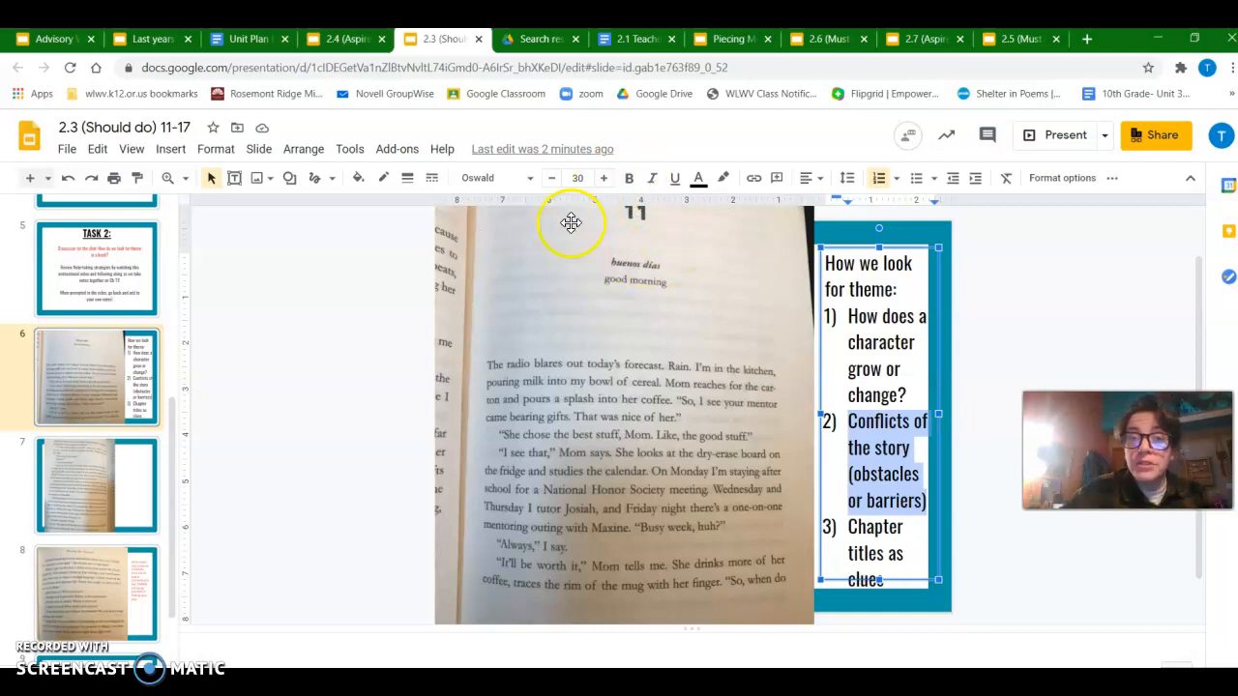
{"action": "mouse_move", "coordinate": [953, 488]}
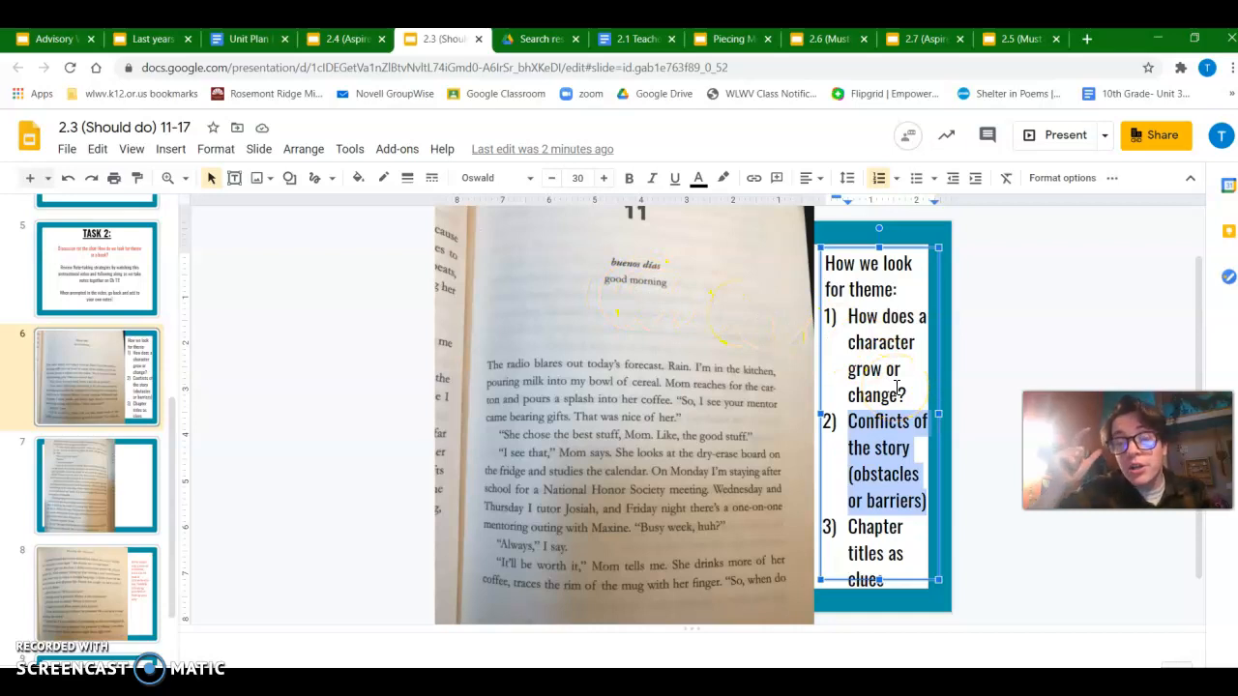
{"action": "mouse_move", "coordinate": [731, 48]}
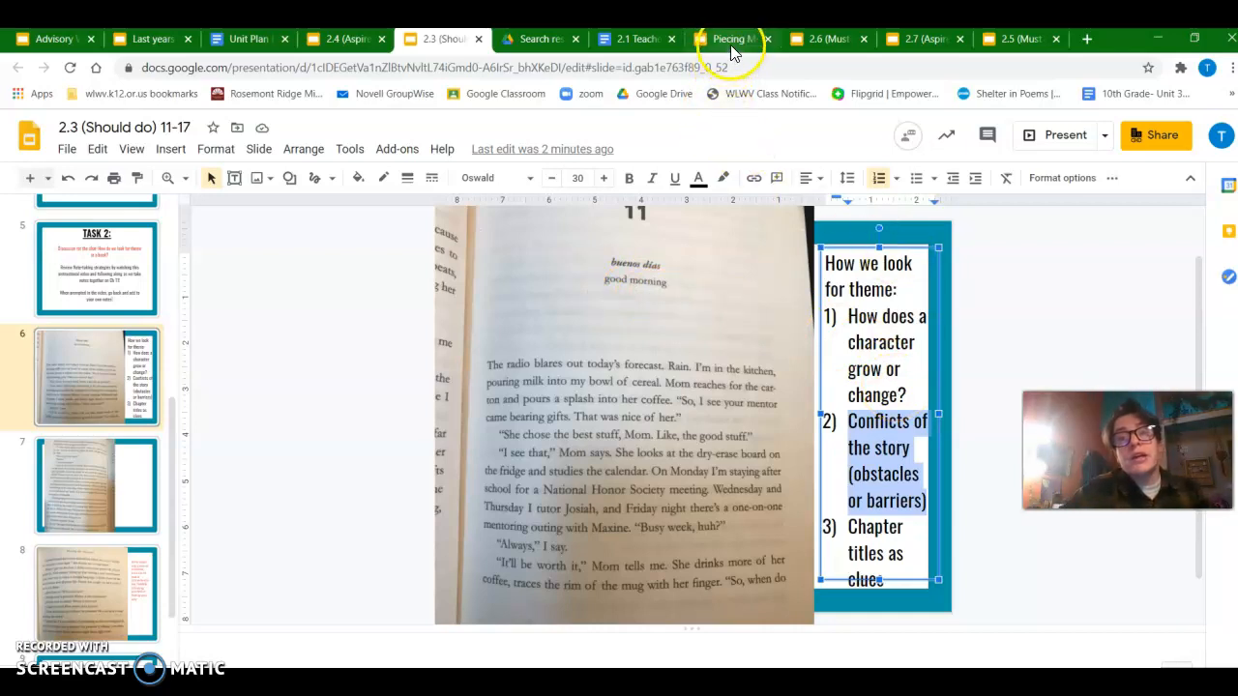
{"action": "mouse_move", "coordinate": [730, 38]}
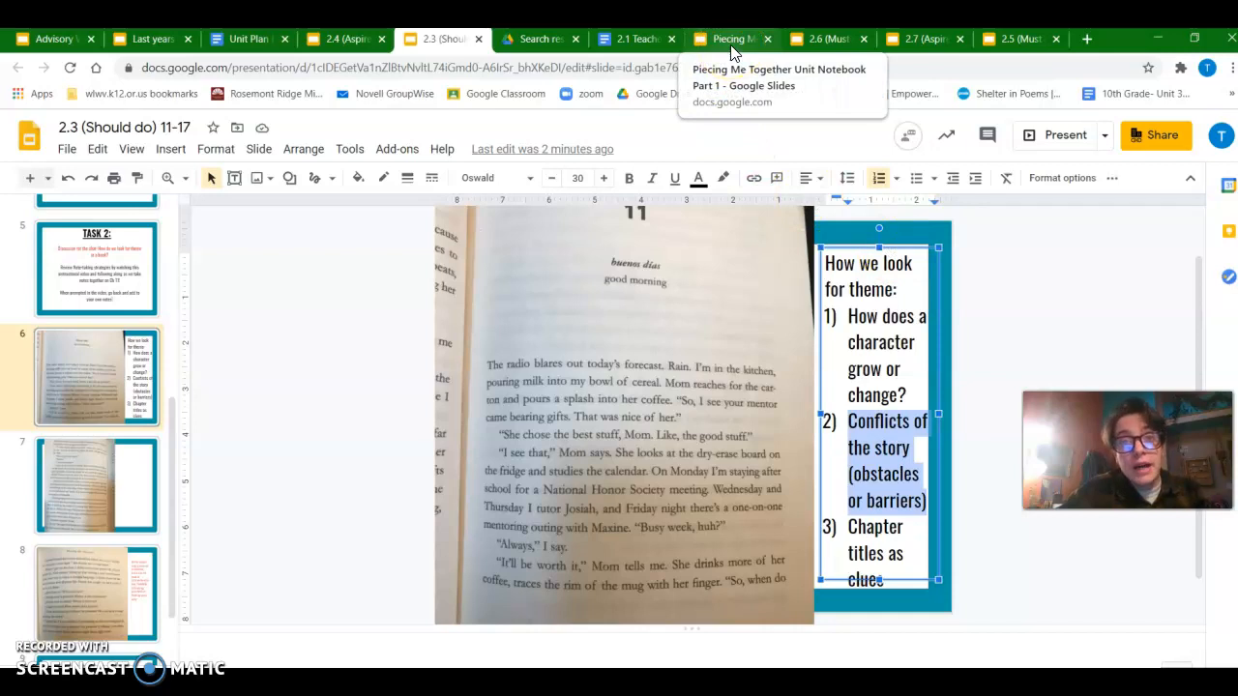
Start the first column's Chapter 11 entry with 'Ch 11- buenas dias ('
{"action": "left_click", "coordinate": [730, 38]}
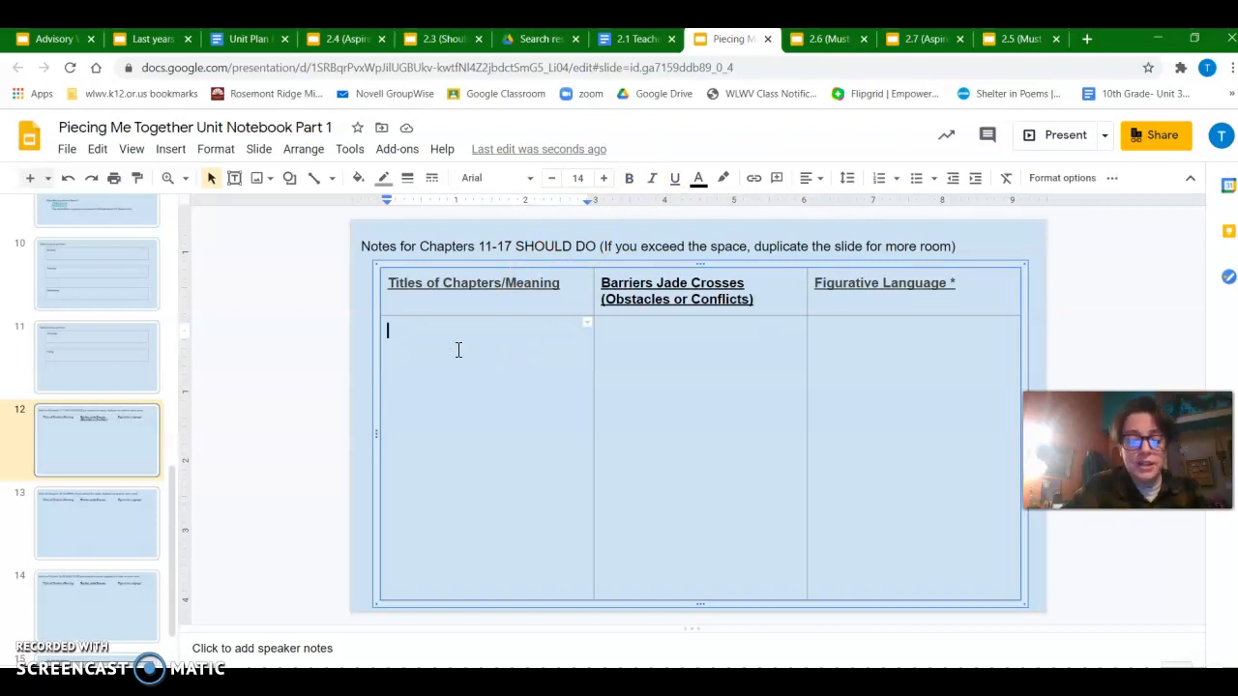
{"action": "type", "text": "Ch 11"}
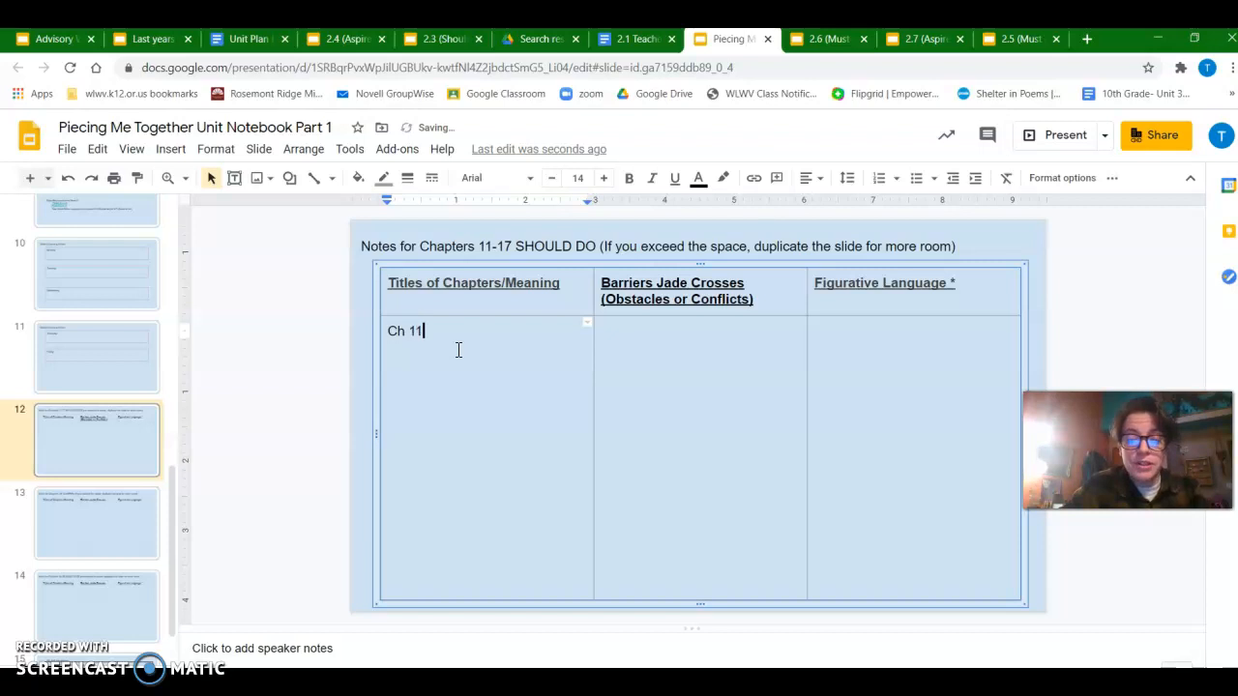
{"action": "type", "text": "- buenas dias"}
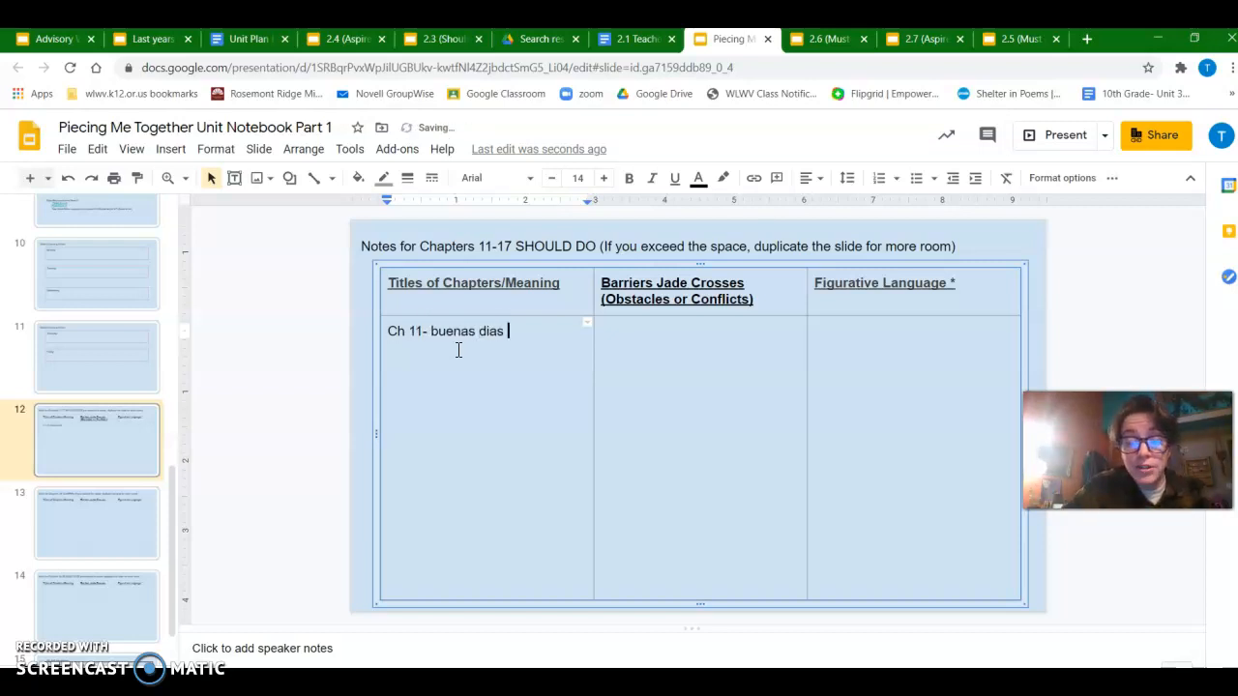
{"action": "type", "text": "("}
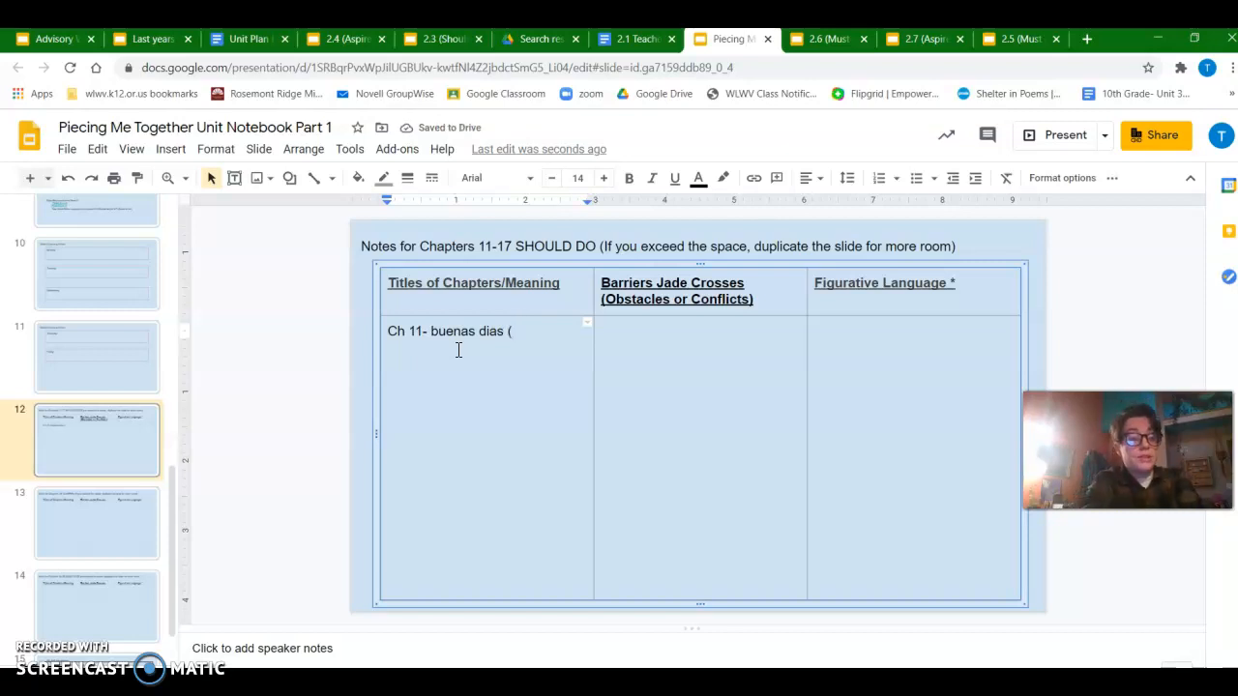
{"action": "mouse_move", "coordinate": [636, 38]}
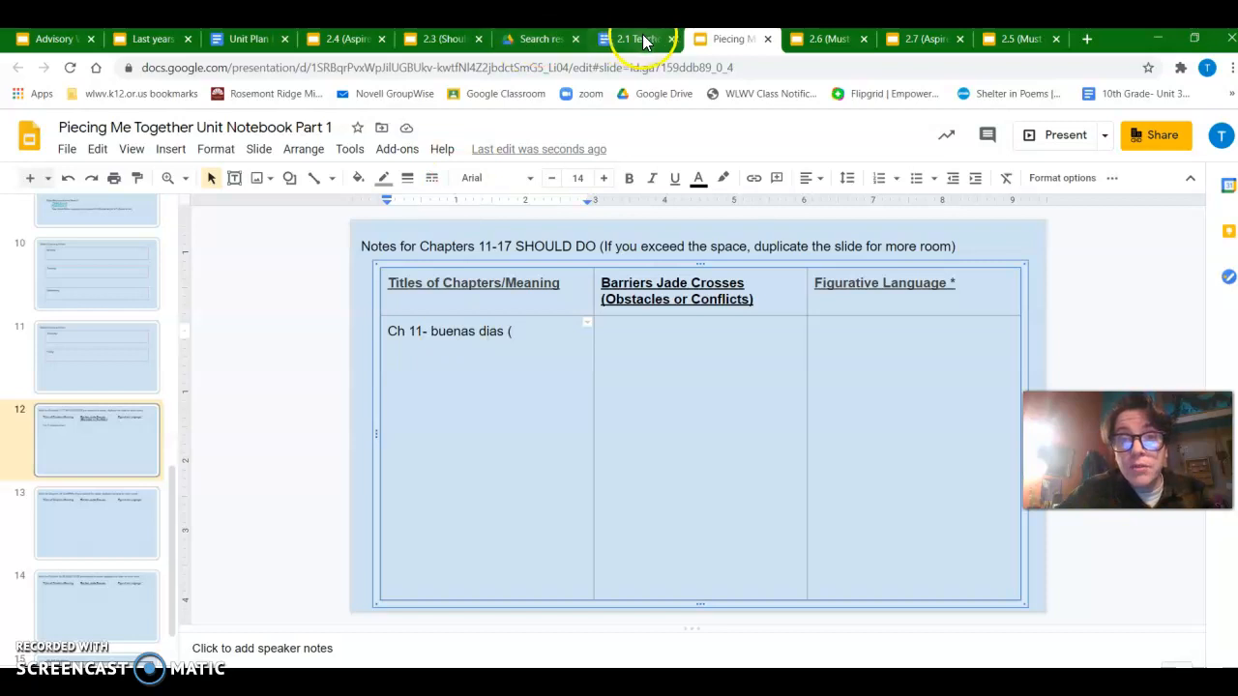
Return to the 2.3 deck's Chapter 11 page and move to slide 7's next page
{"action": "left_click", "coordinate": [440, 38]}
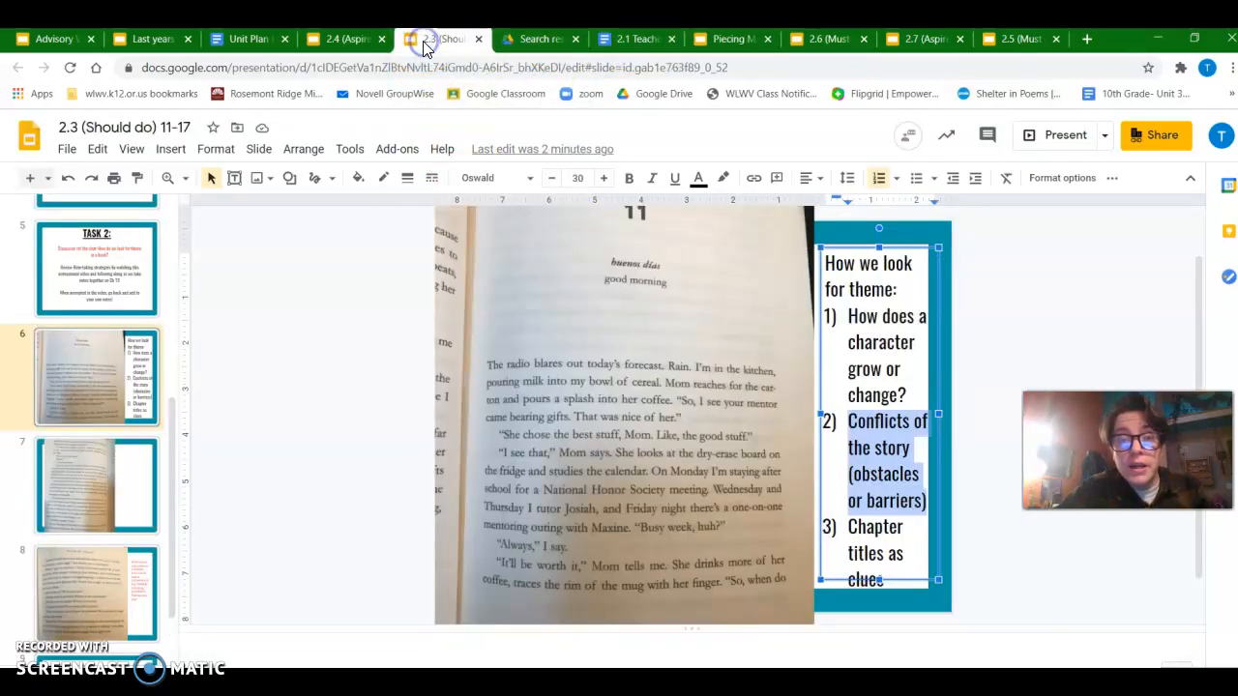
{"action": "mouse_move", "coordinate": [670, 366]}
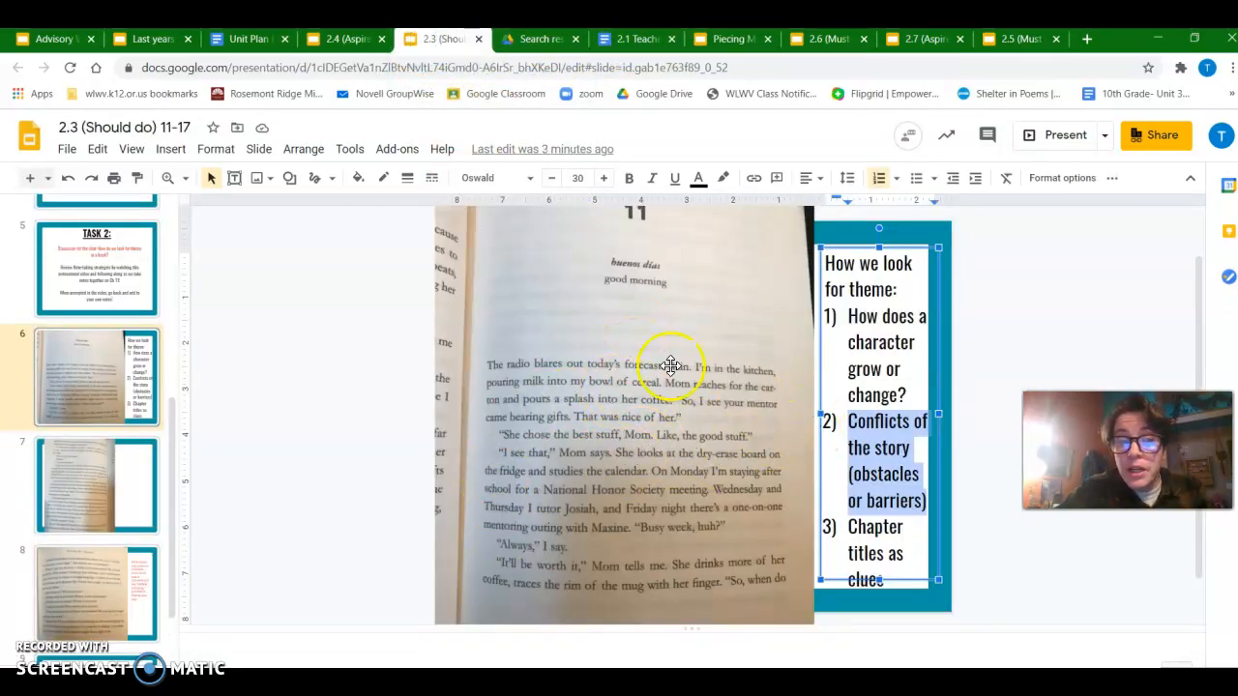
{"action": "mouse_move", "coordinate": [575, 359]}
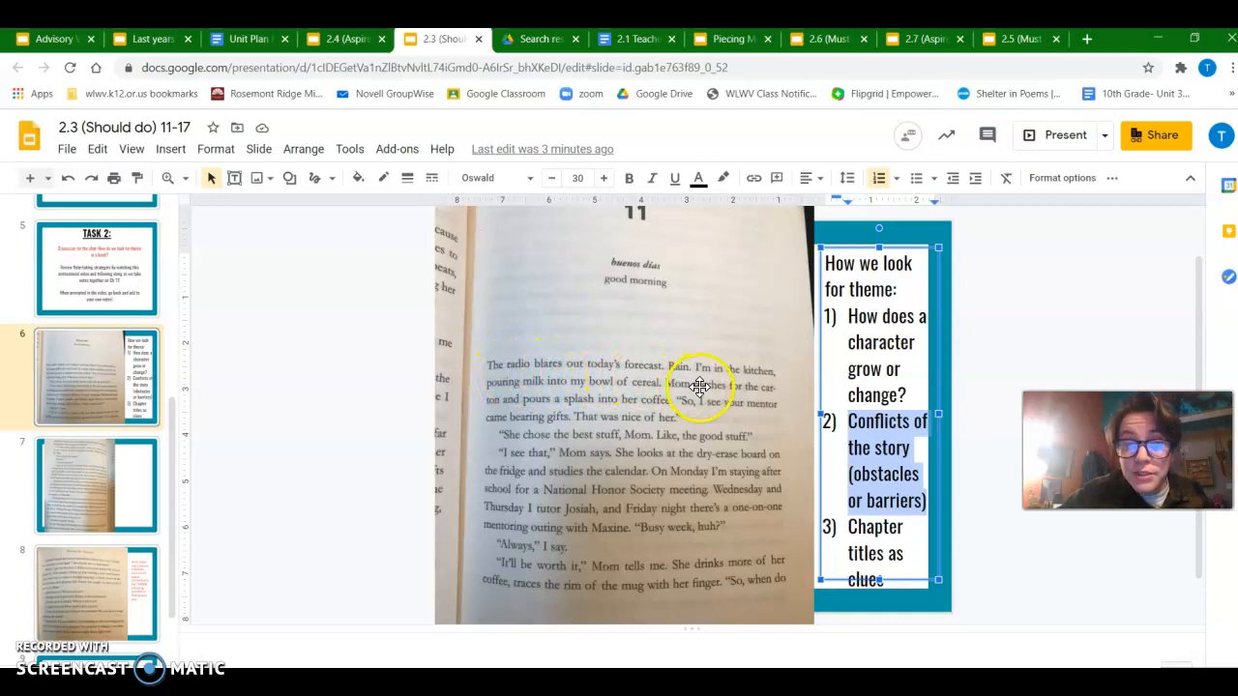
{"action": "mouse_move", "coordinate": [527, 421]}
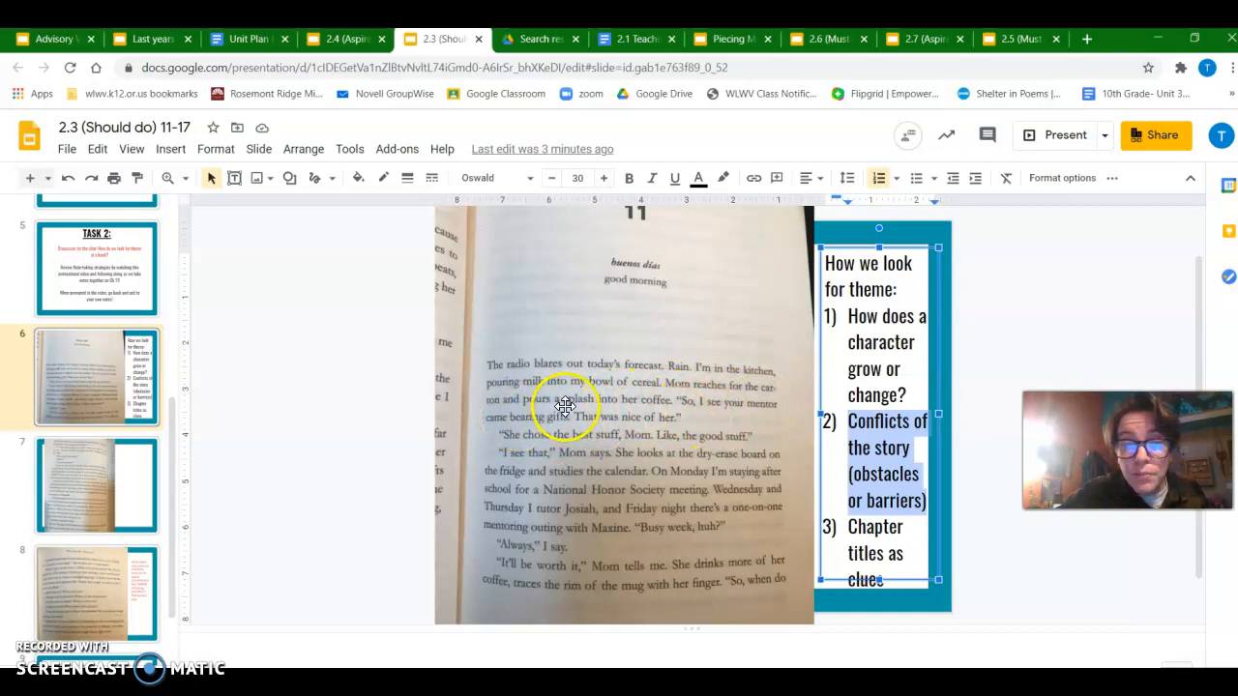
{"action": "mouse_move", "coordinate": [718, 410]}
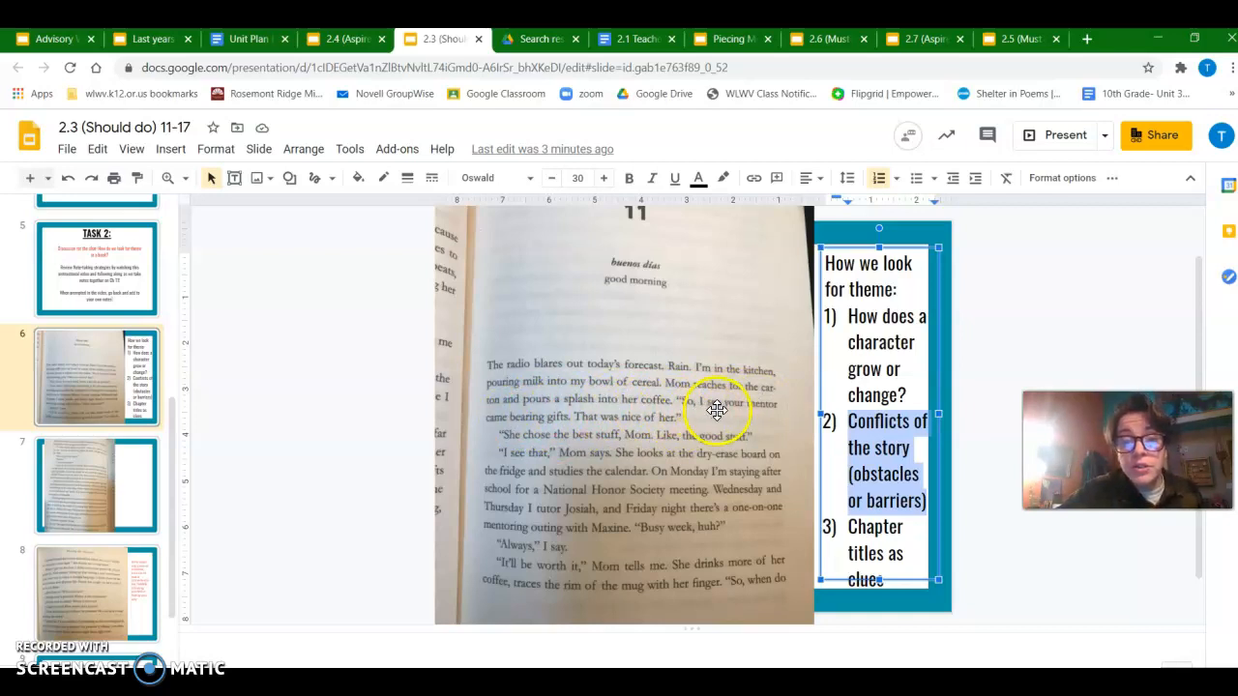
{"action": "mouse_move", "coordinate": [617, 426]}
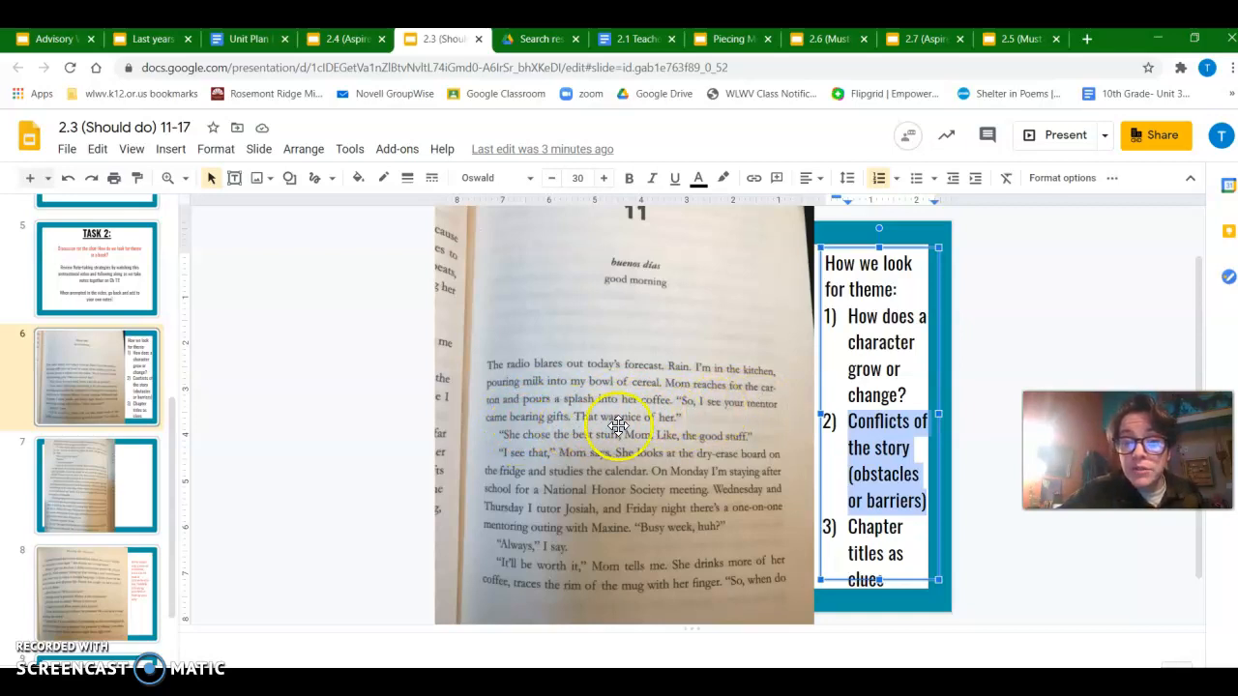
{"action": "mouse_move", "coordinate": [633, 447]}
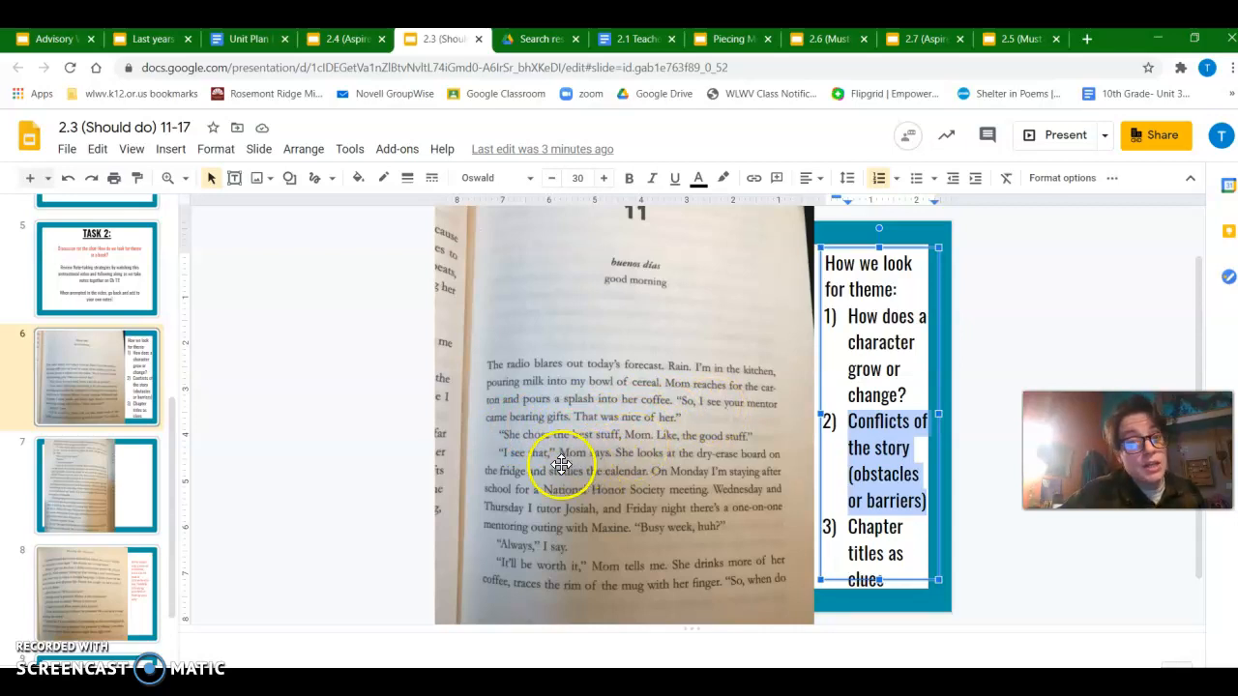
{"action": "mouse_move", "coordinate": [727, 462]}
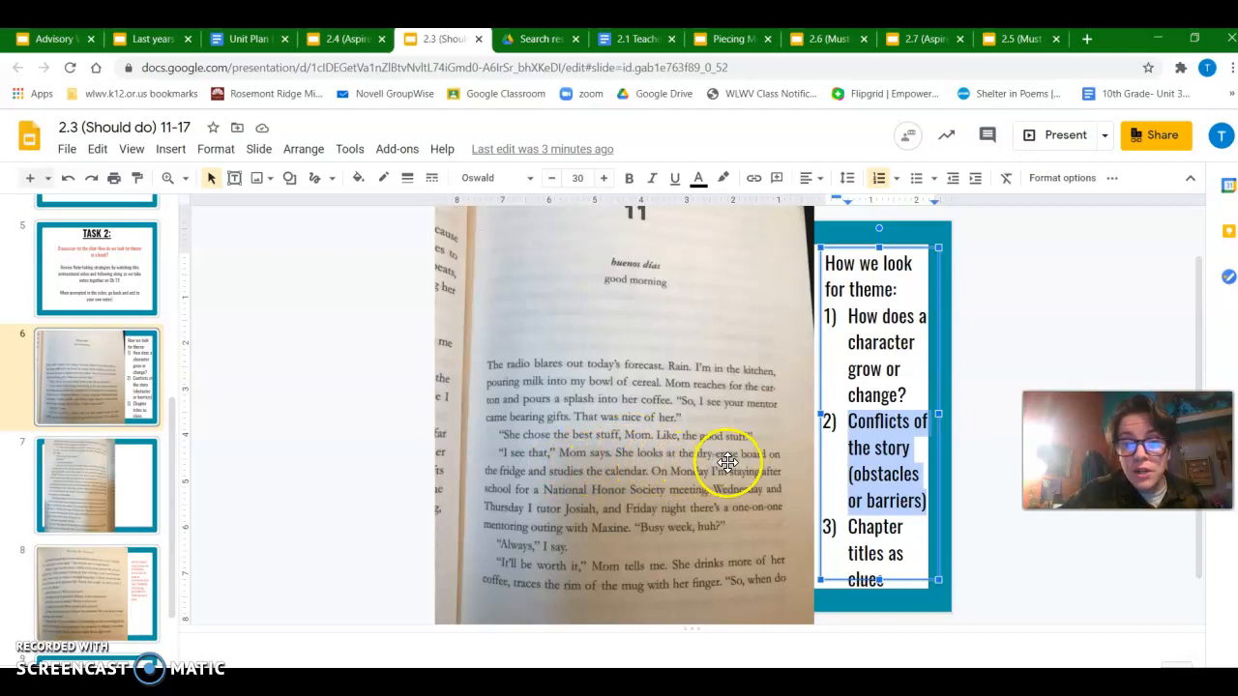
{"action": "mouse_move", "coordinate": [653, 482]}
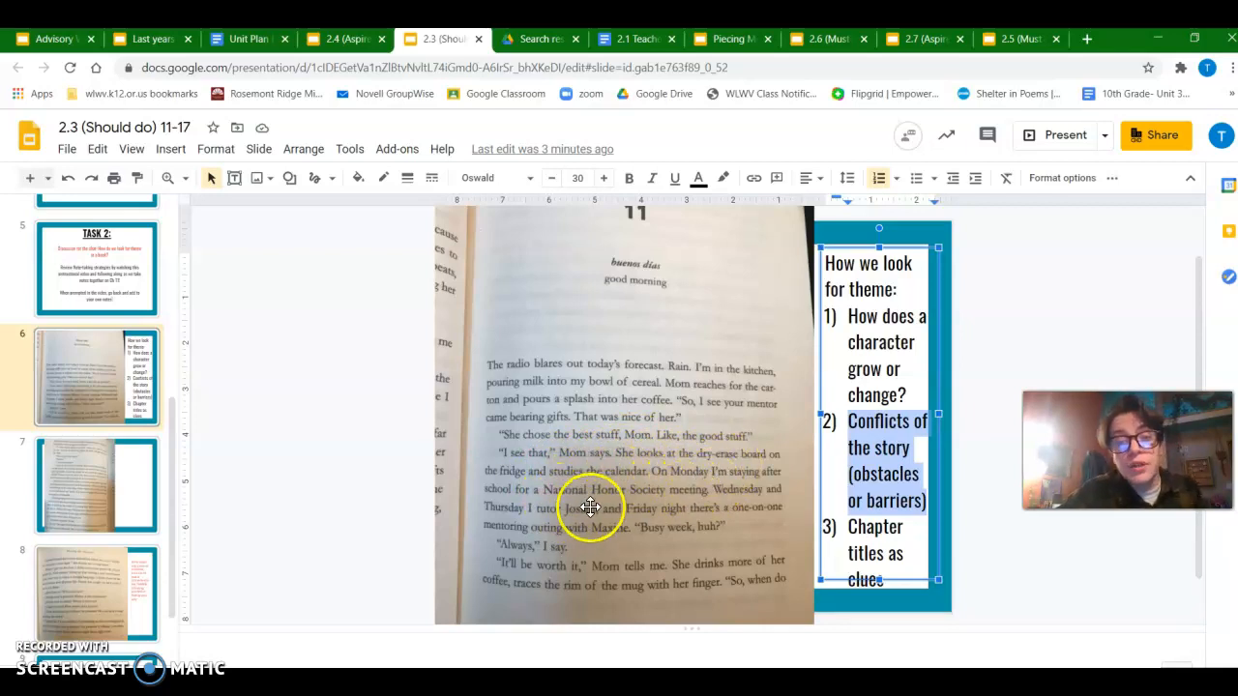
{"action": "mouse_move", "coordinate": [745, 509]}
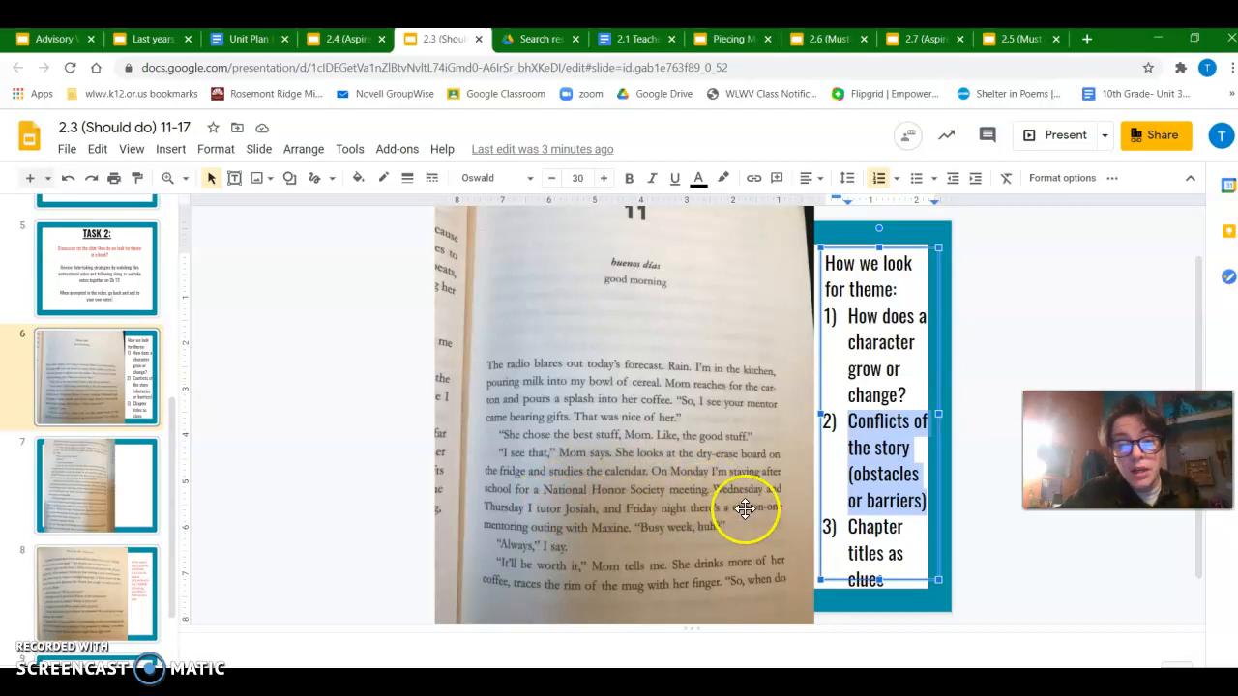
{"action": "mouse_move", "coordinate": [601, 525]}
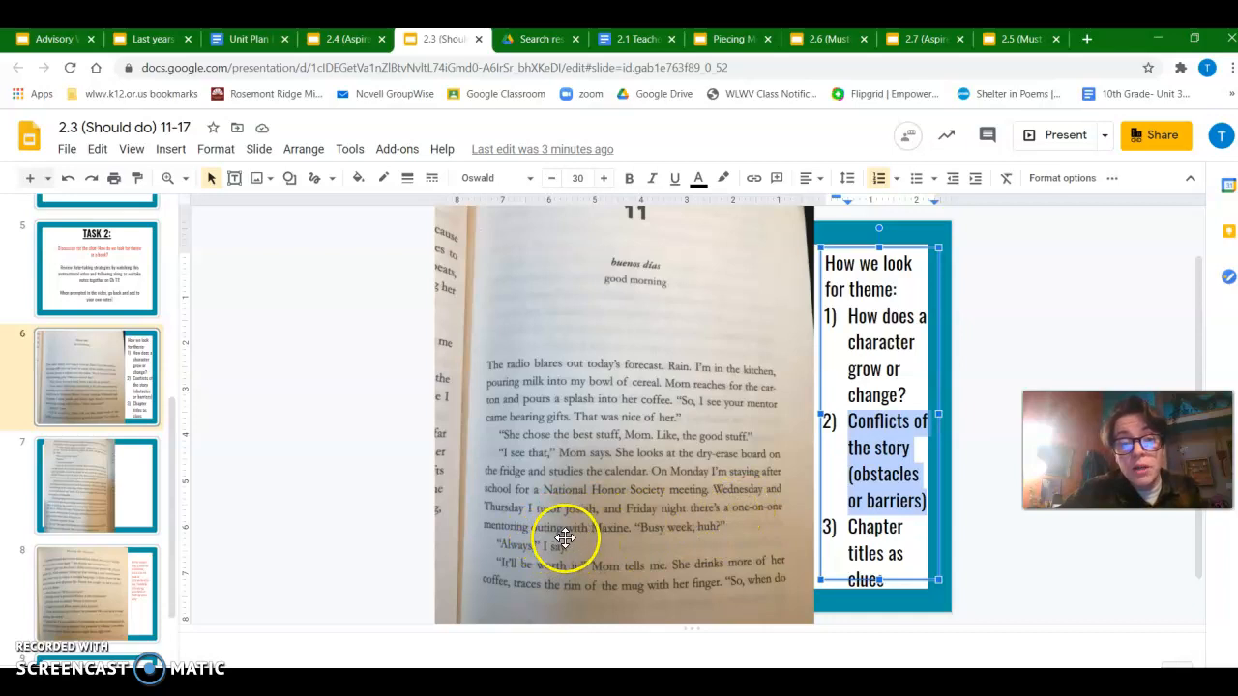
{"action": "mouse_move", "coordinate": [720, 537]}
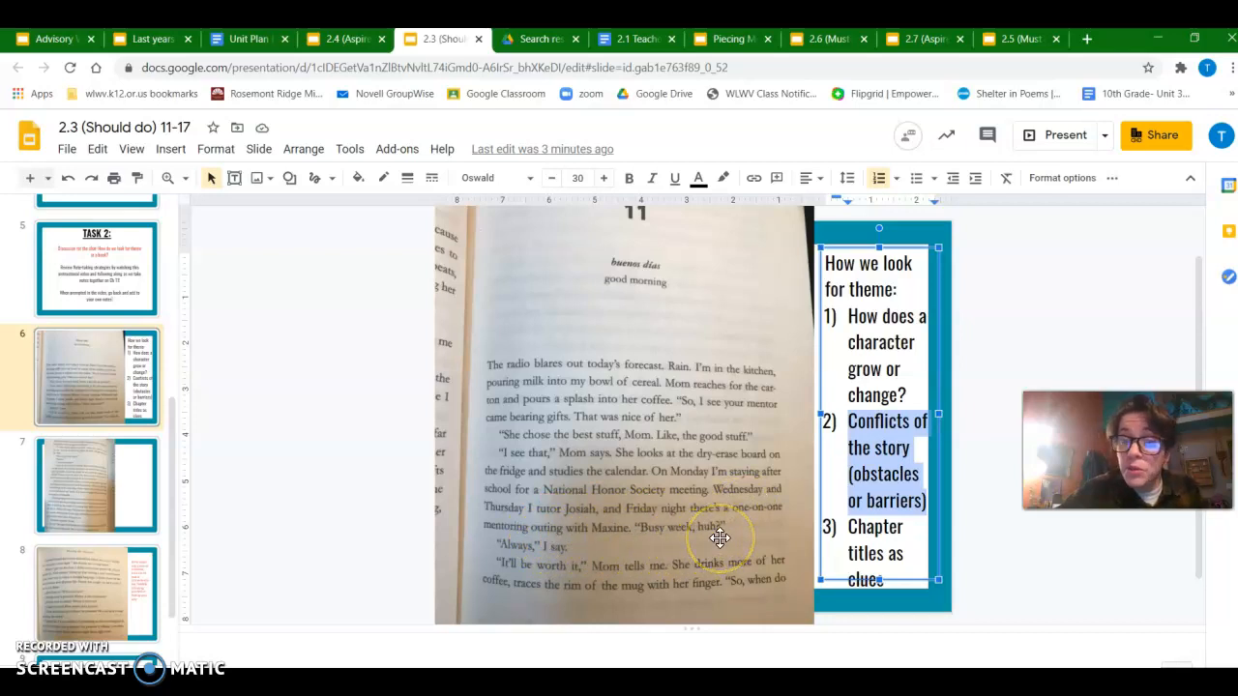
{"action": "mouse_move", "coordinate": [624, 564]}
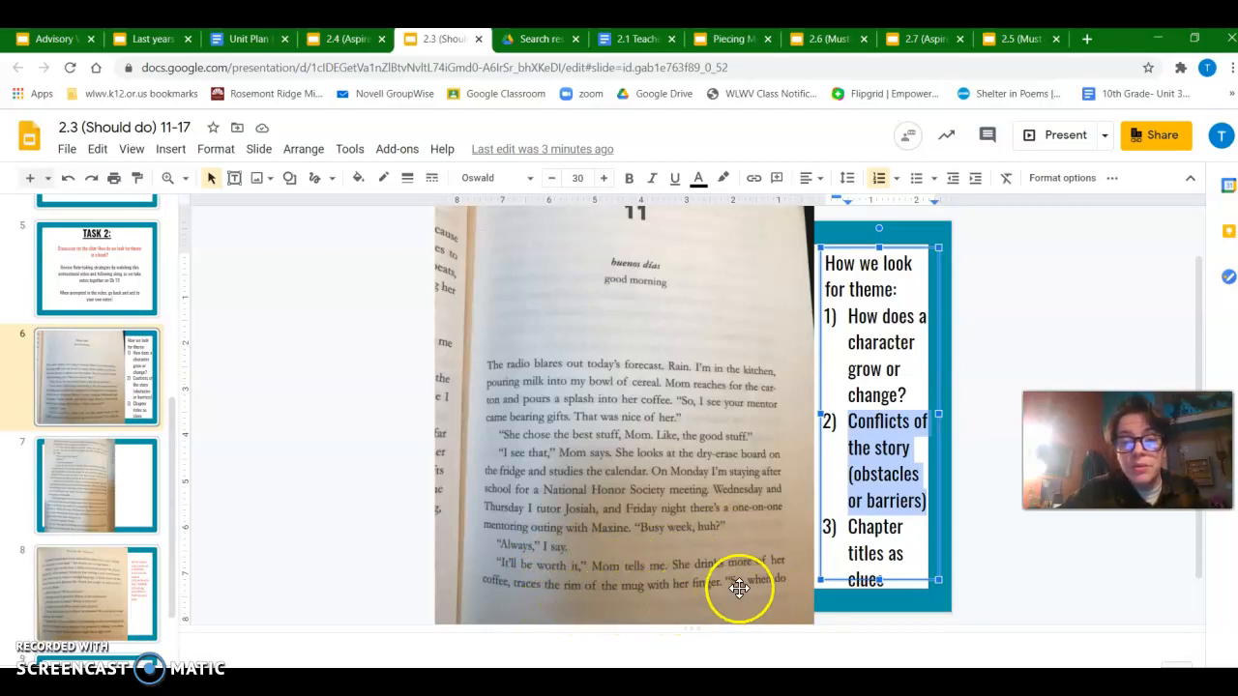
{"action": "left_click", "coordinate": [96, 483]}
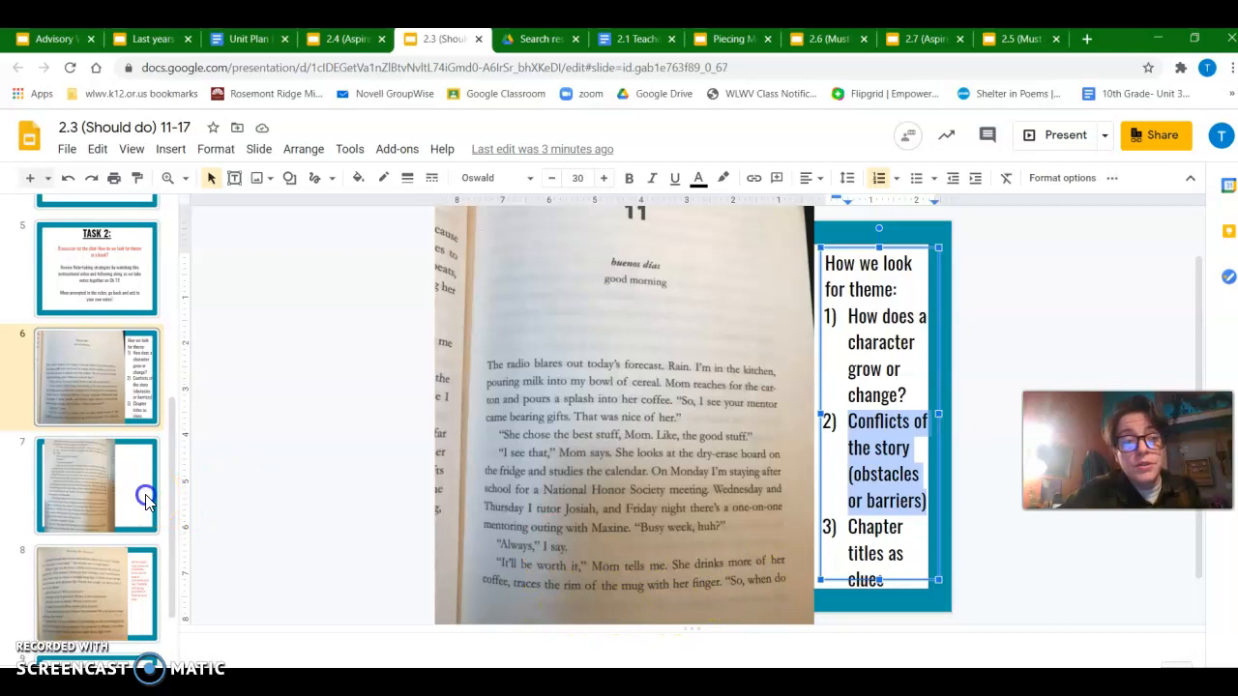
{"action": "left_click", "coordinate": [97, 483]}
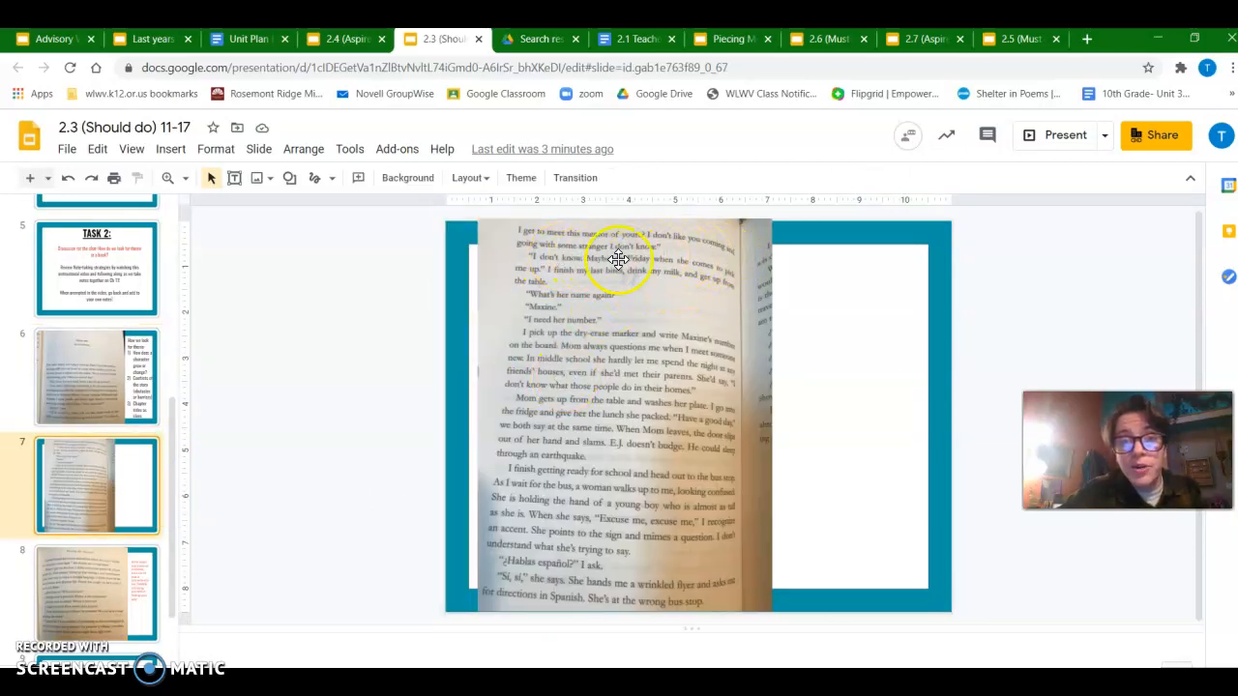
{"action": "mouse_move", "coordinate": [681, 297]}
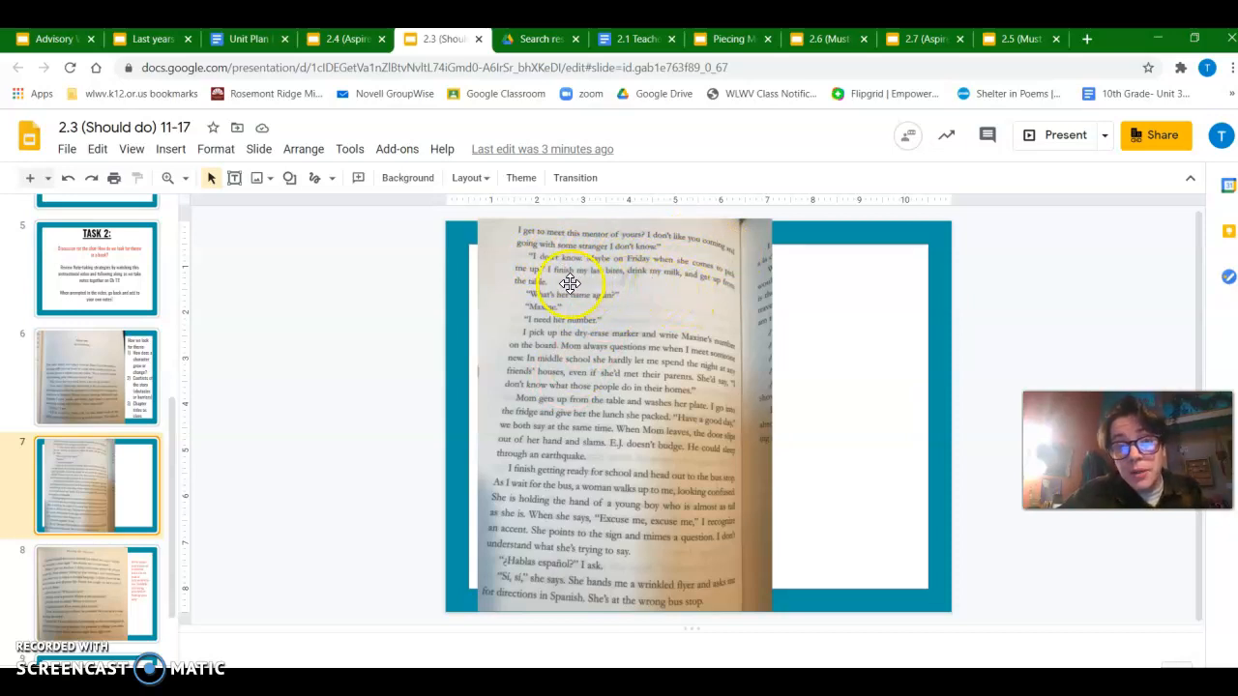
{"action": "mouse_move", "coordinate": [697, 297]}
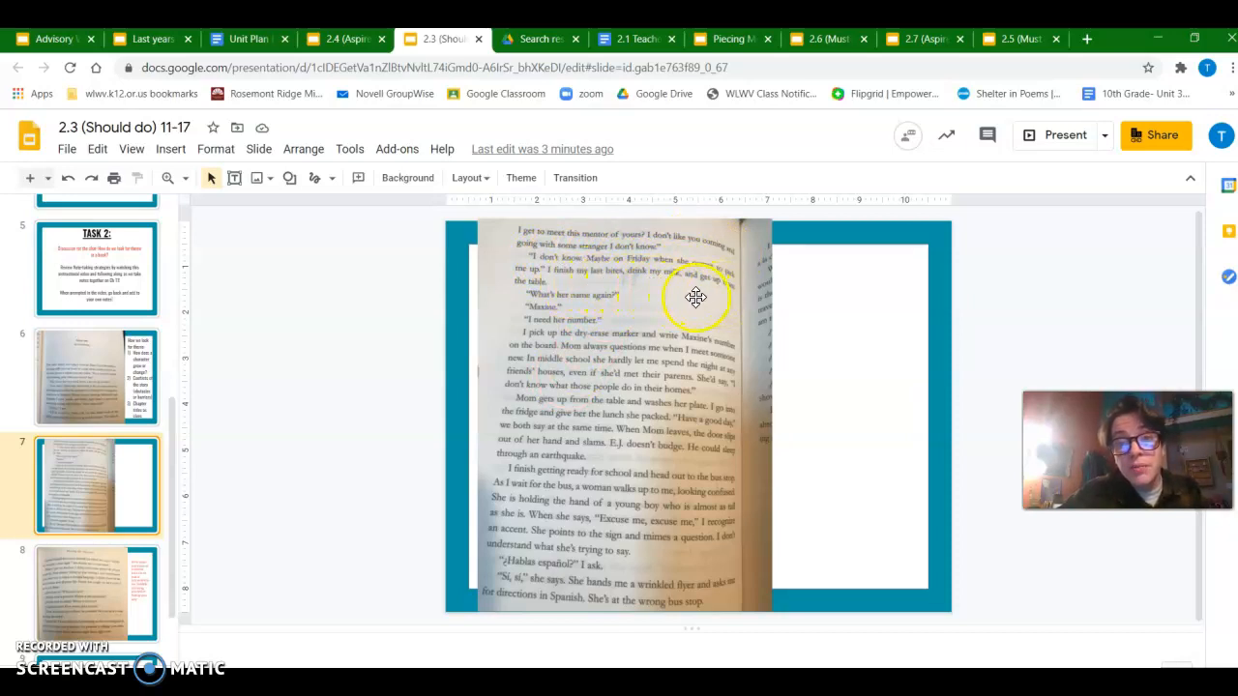
{"action": "mouse_move", "coordinate": [592, 308]}
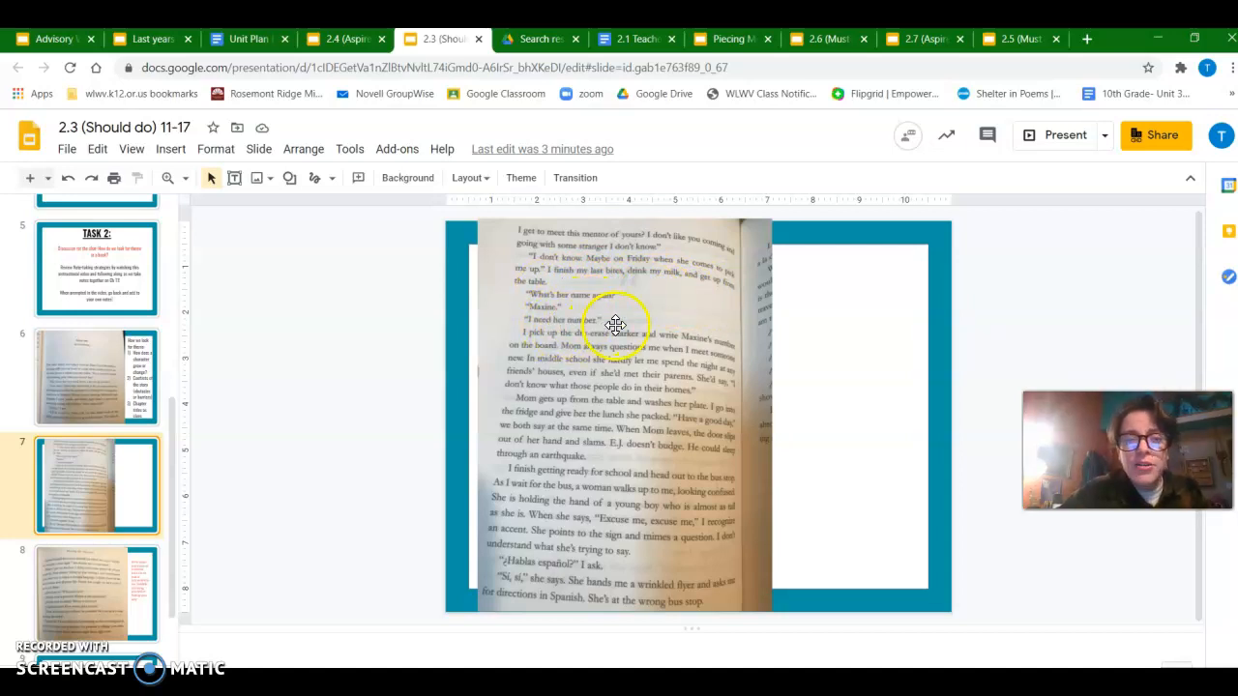
{"action": "mouse_move", "coordinate": [701, 341]}
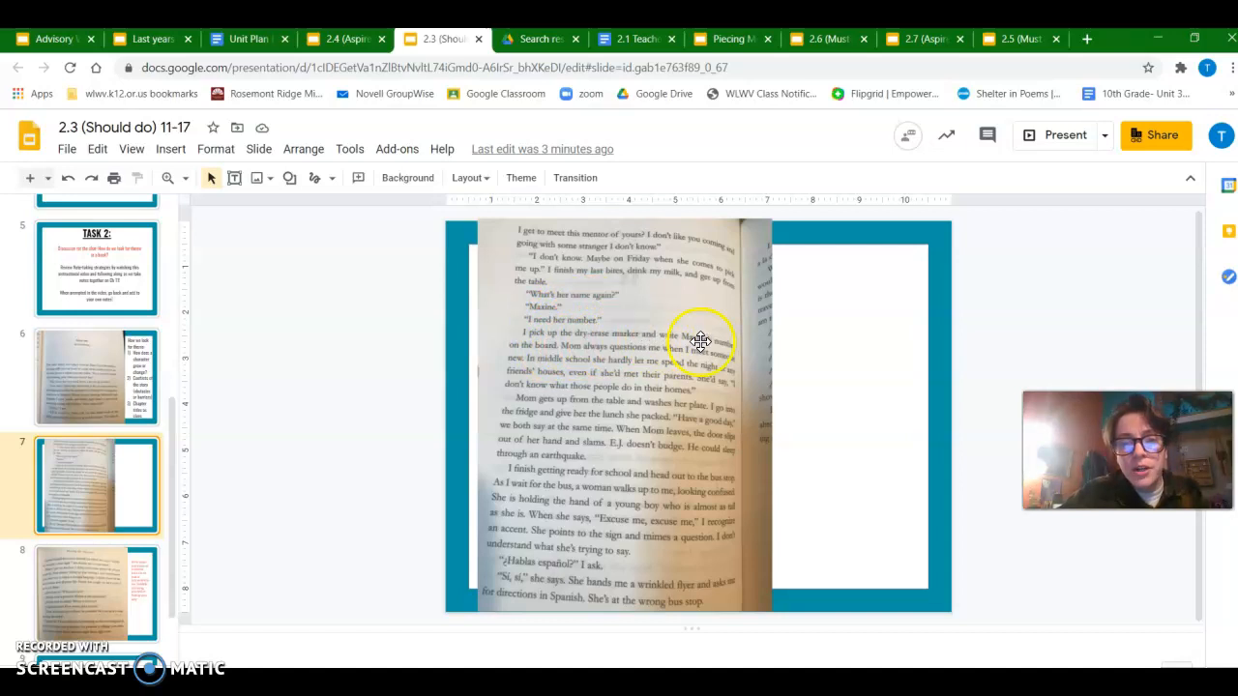
{"action": "mouse_move", "coordinate": [614, 366]}
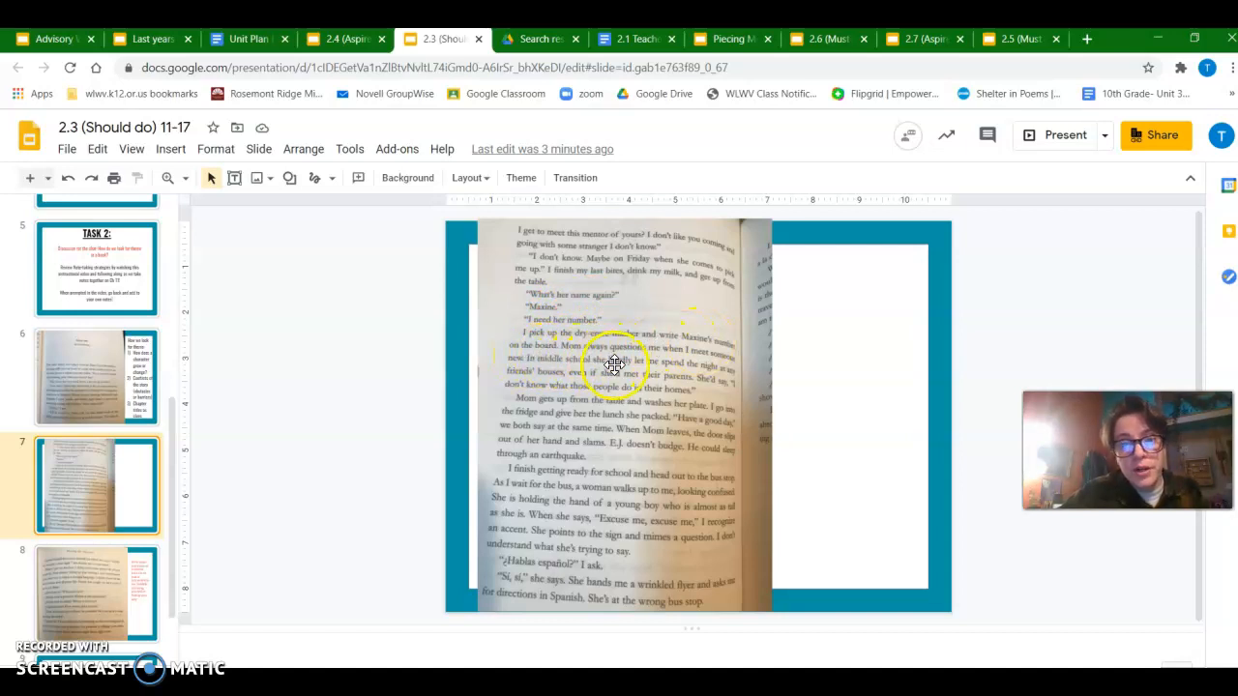
{"action": "mouse_move", "coordinate": [530, 365]}
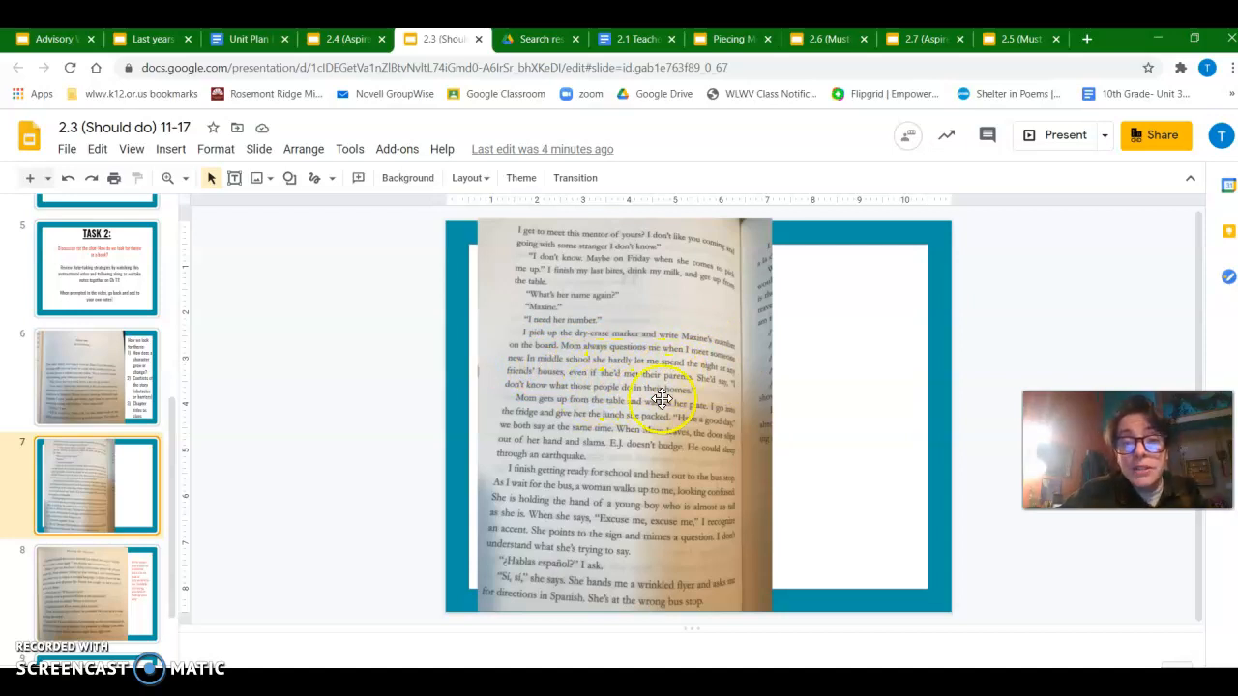
{"action": "mouse_move", "coordinate": [743, 392]}
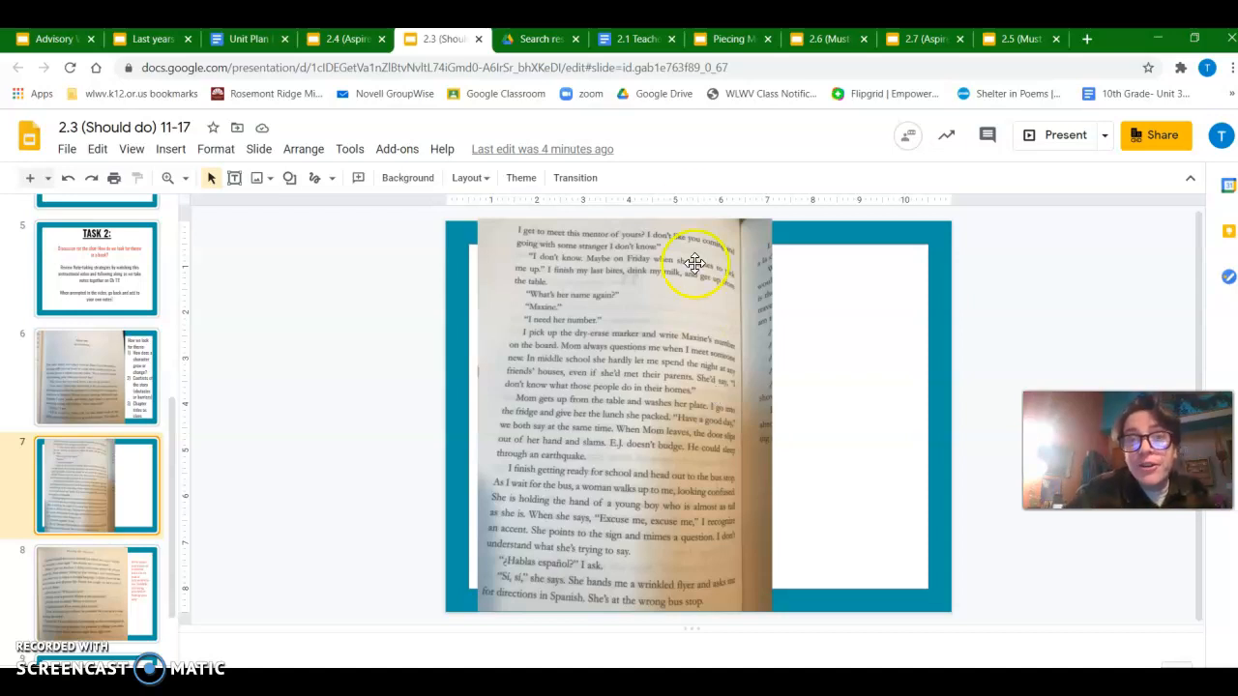
Note Mom's distrust, her tough but protective role, and Jade not seeing much of the world
{"action": "left_click", "coordinate": [730, 39]}
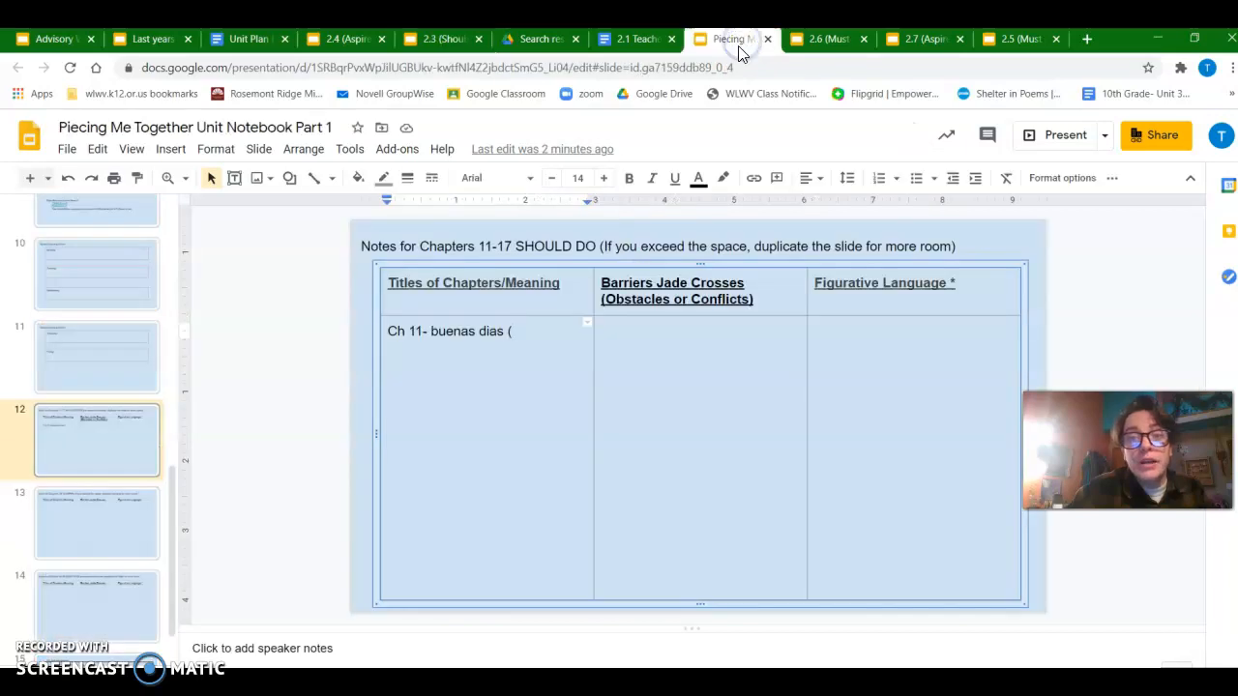
{"action": "left_click", "coordinate": [636, 333]}
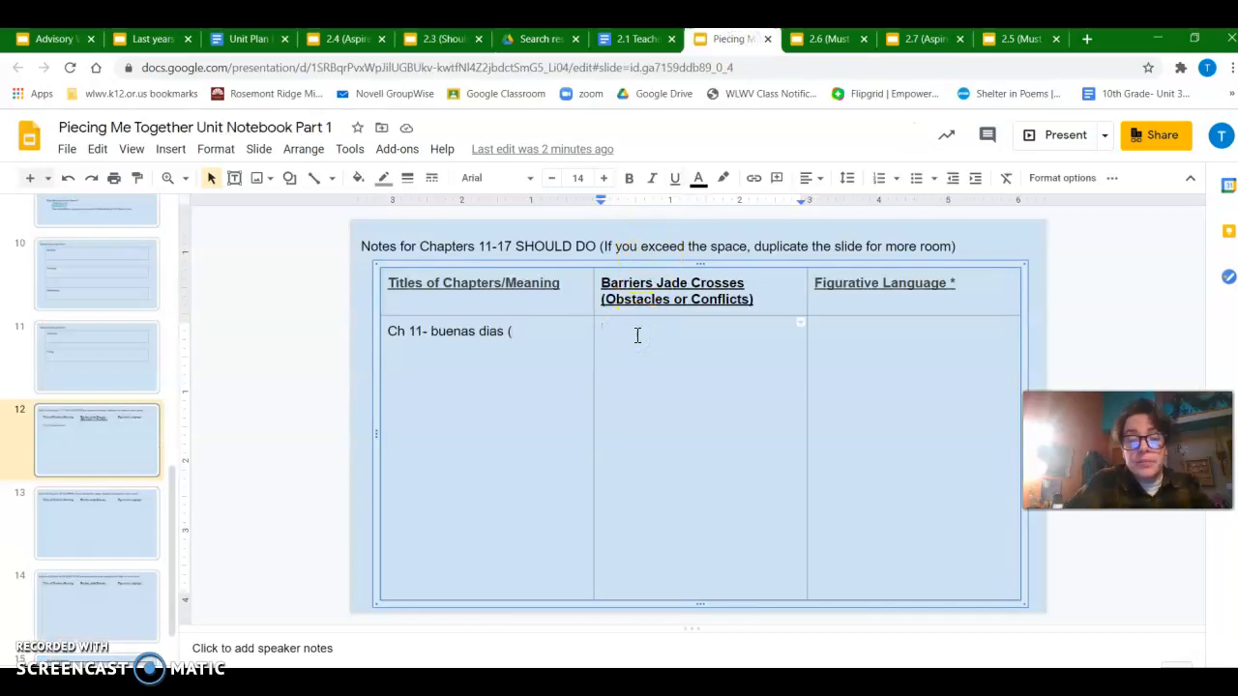
{"action": "type", "text": "Mom"}
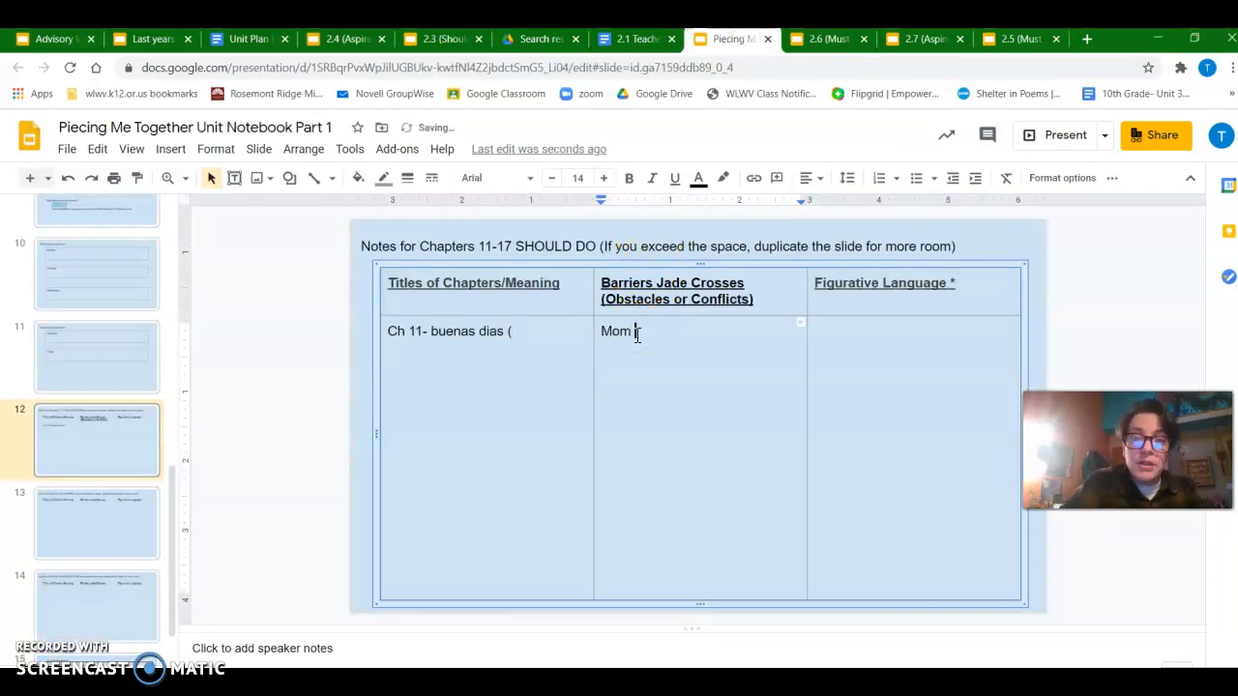
{"action": "type", "text": "doesnt trust others-"}
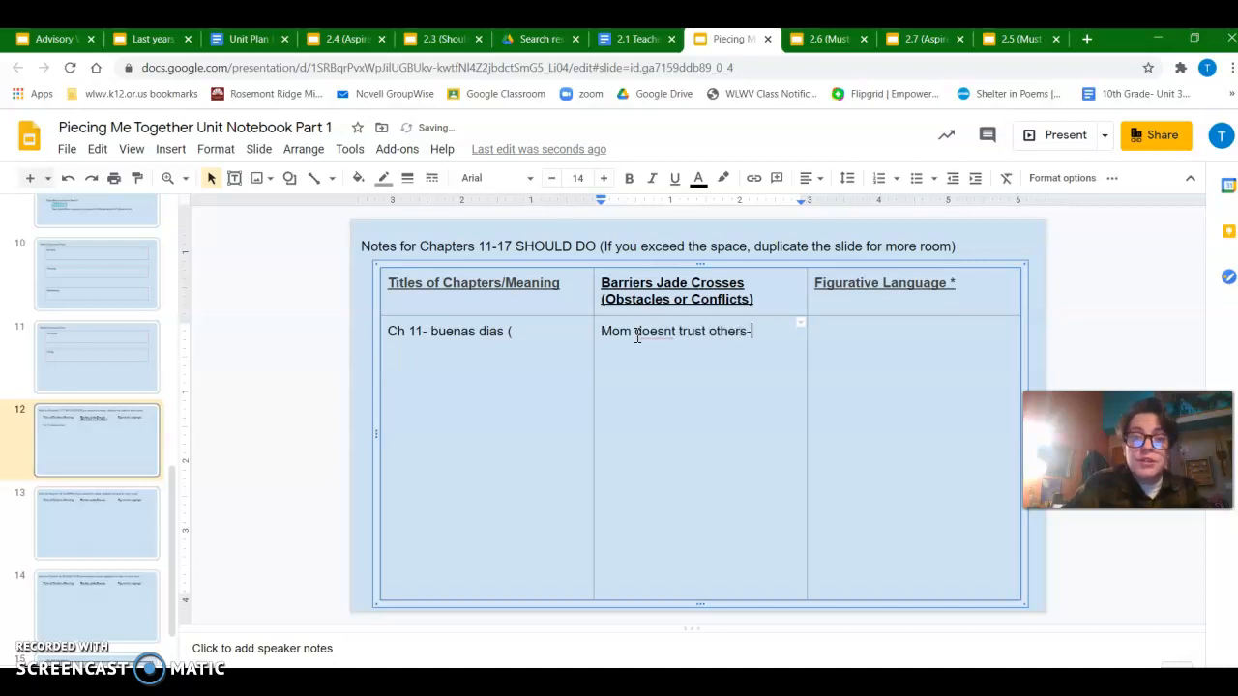
{"action": "type", "text": "tough"}
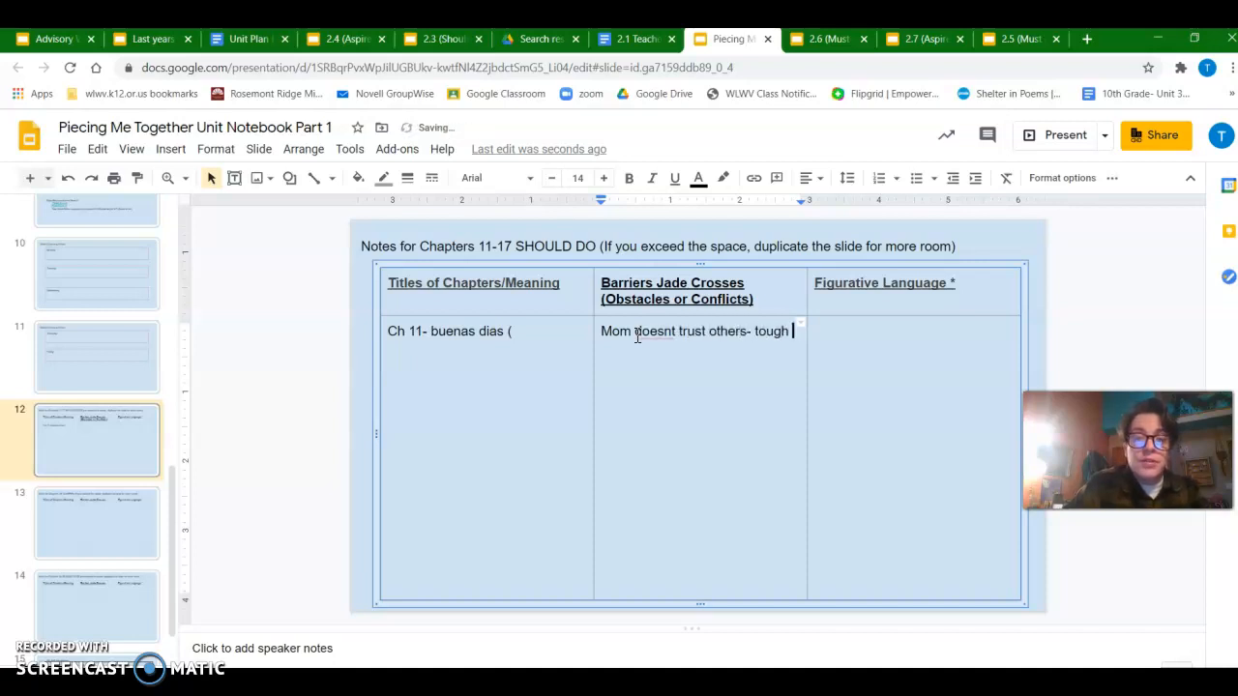
{"action": "type", "text": "role model"}
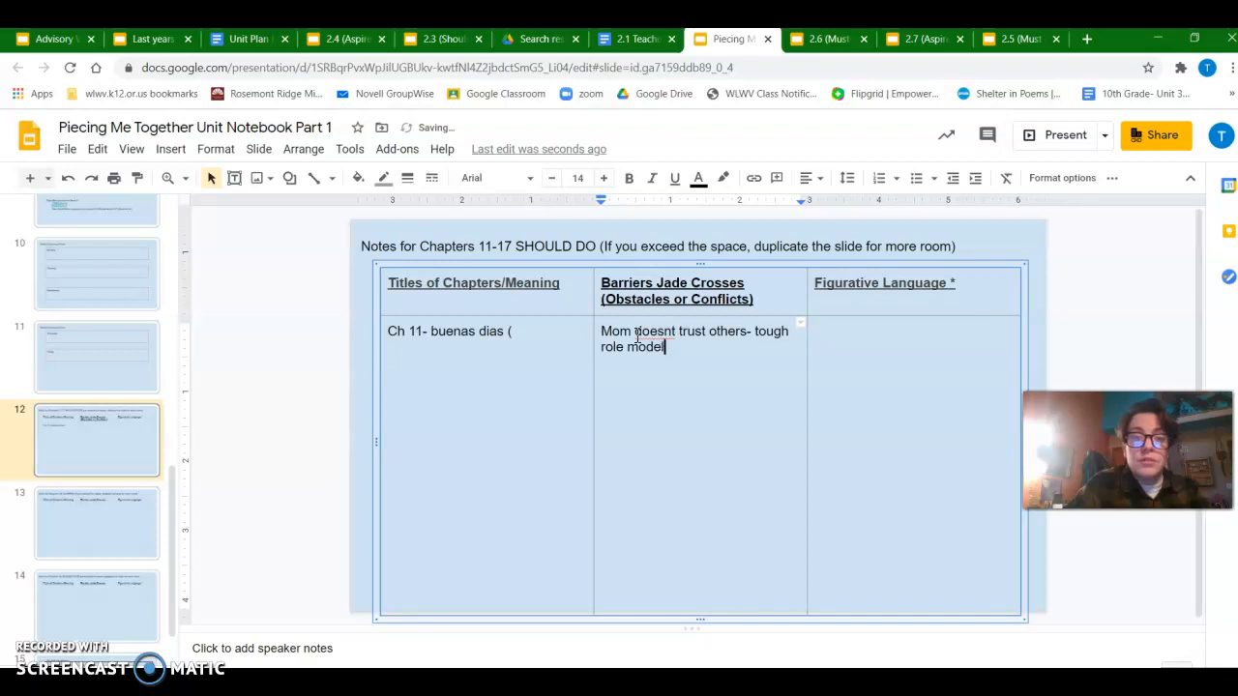
{"action": "type", "text": ", caring but so pro"}
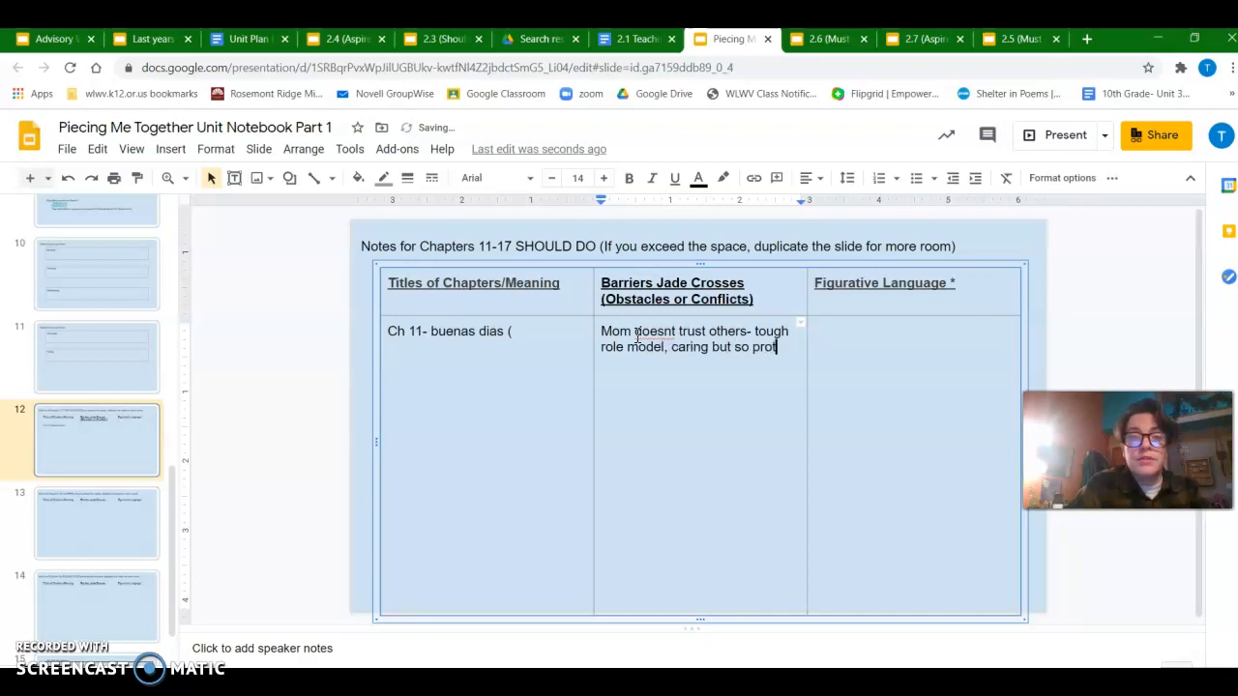
{"action": "type", "text": "tive Had"}
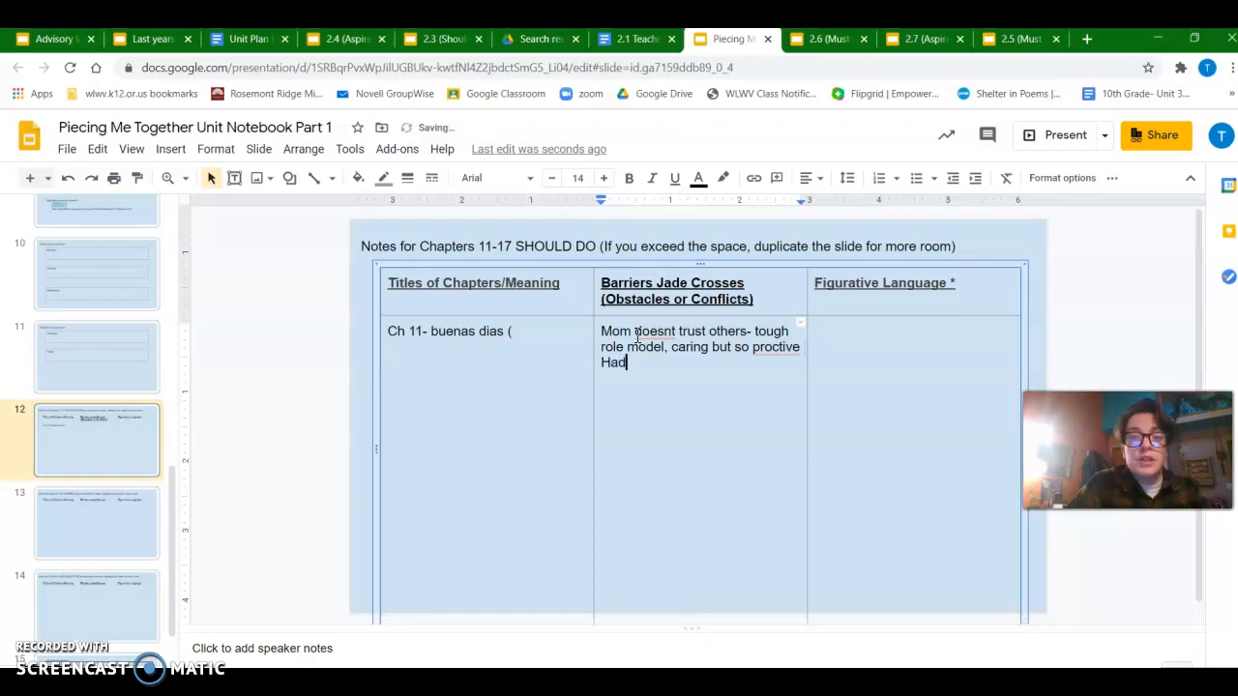
{"action": "type", "text": "Jade doens"}
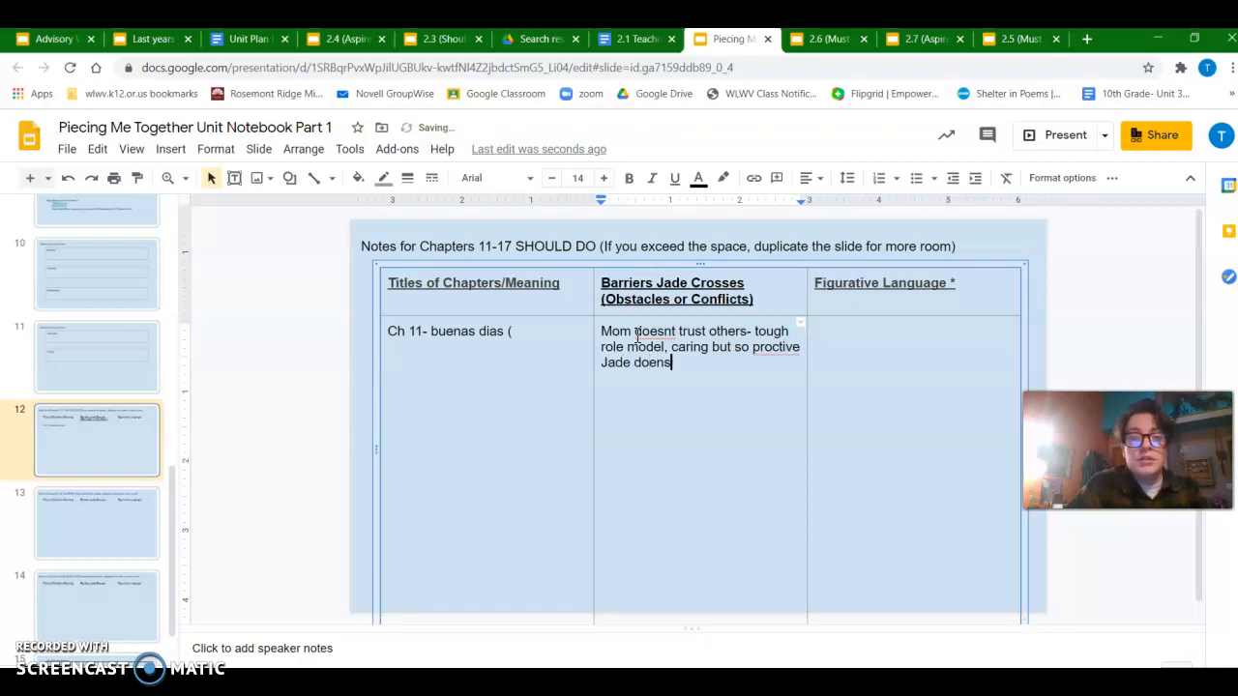
{"action": "type", "text": "see much of the wor"}
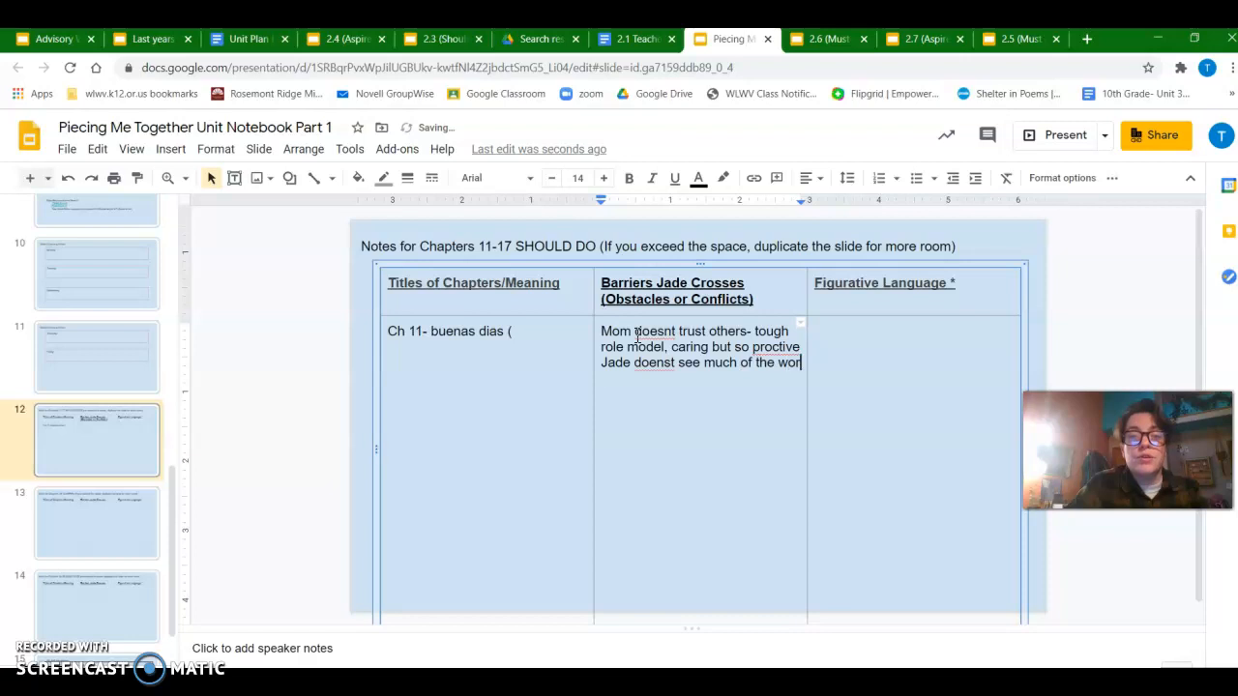
{"action": "right_click", "coordinate": [653, 373]}
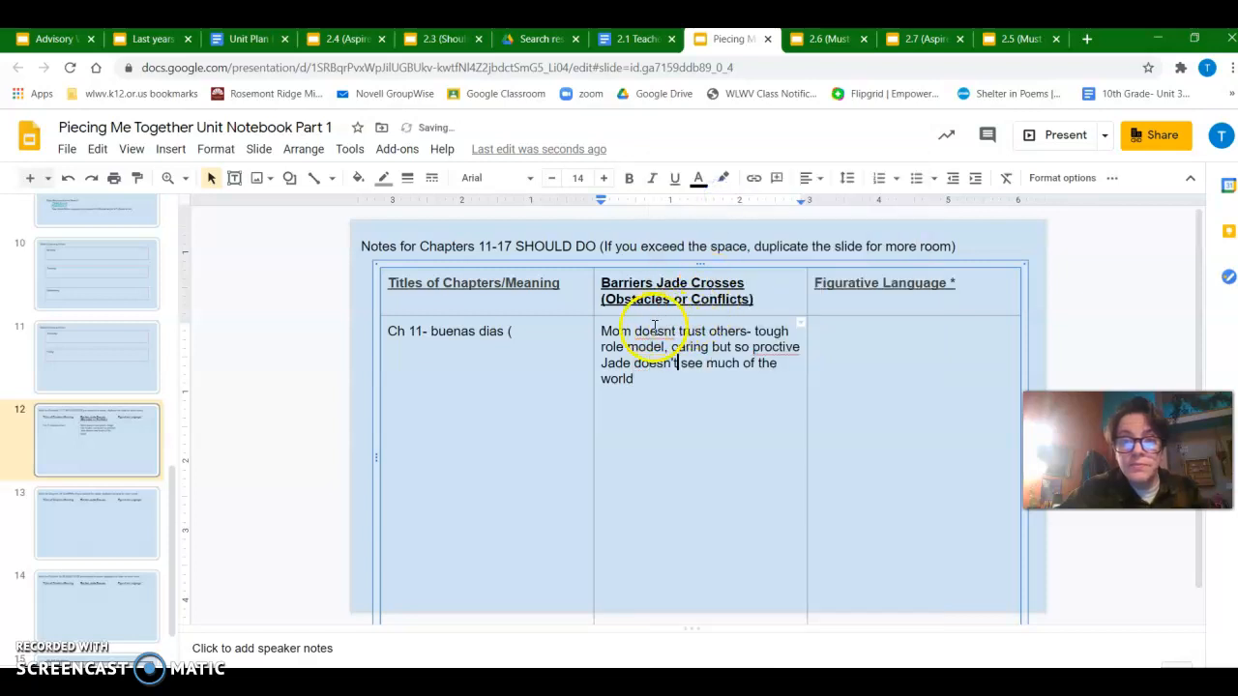
Fix the misspellings 'doesnt' and 'protective' in the Barriers cell, then check the teacher notes
{"action": "left_click", "coordinate": [648, 330]}
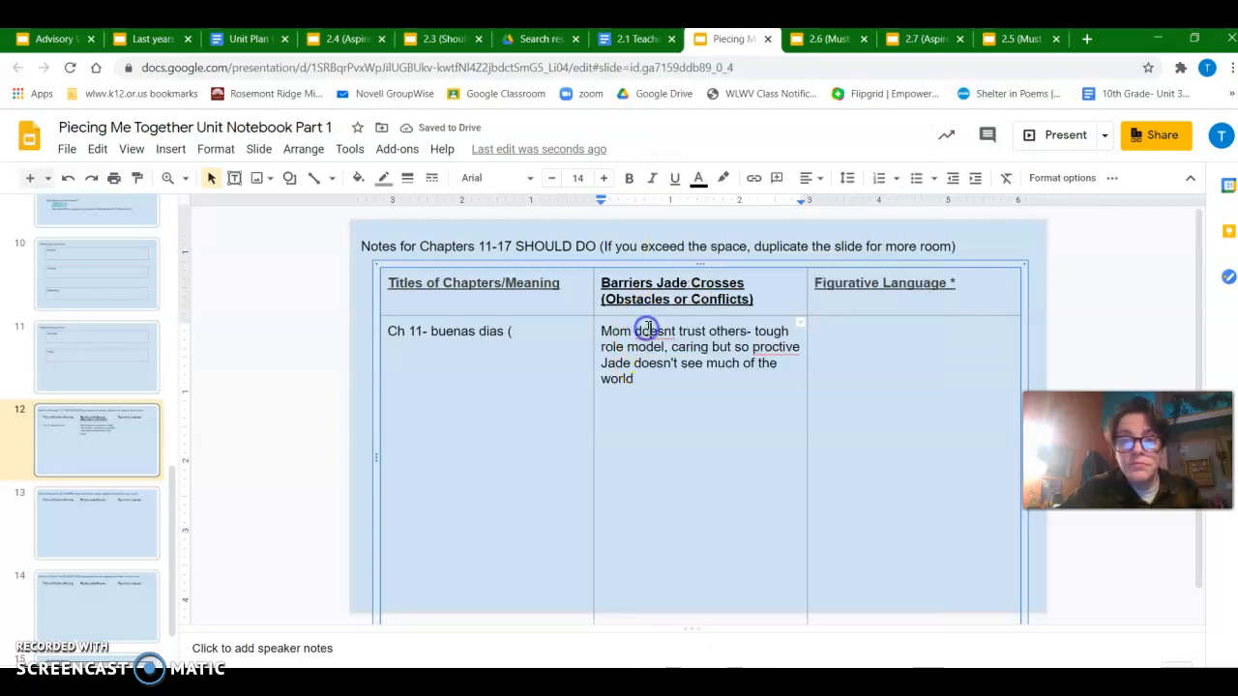
{"action": "right_click", "coordinate": [645, 331]}
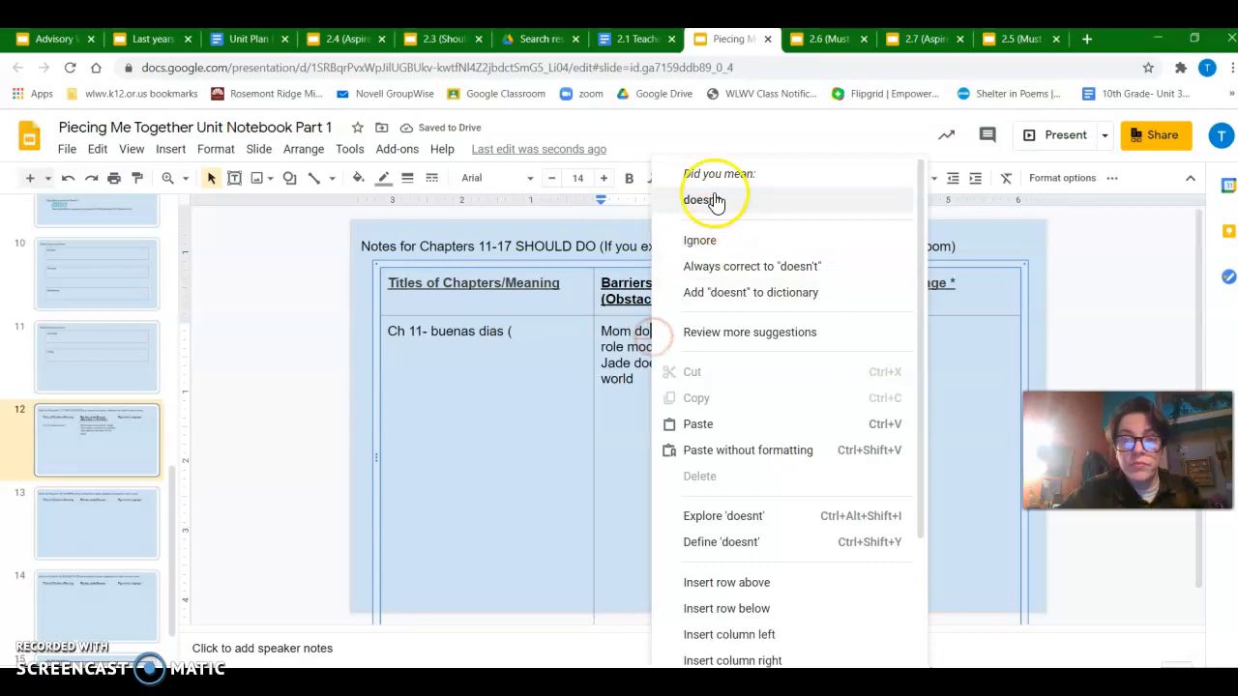
{"action": "left_click", "coordinate": [706, 200]}
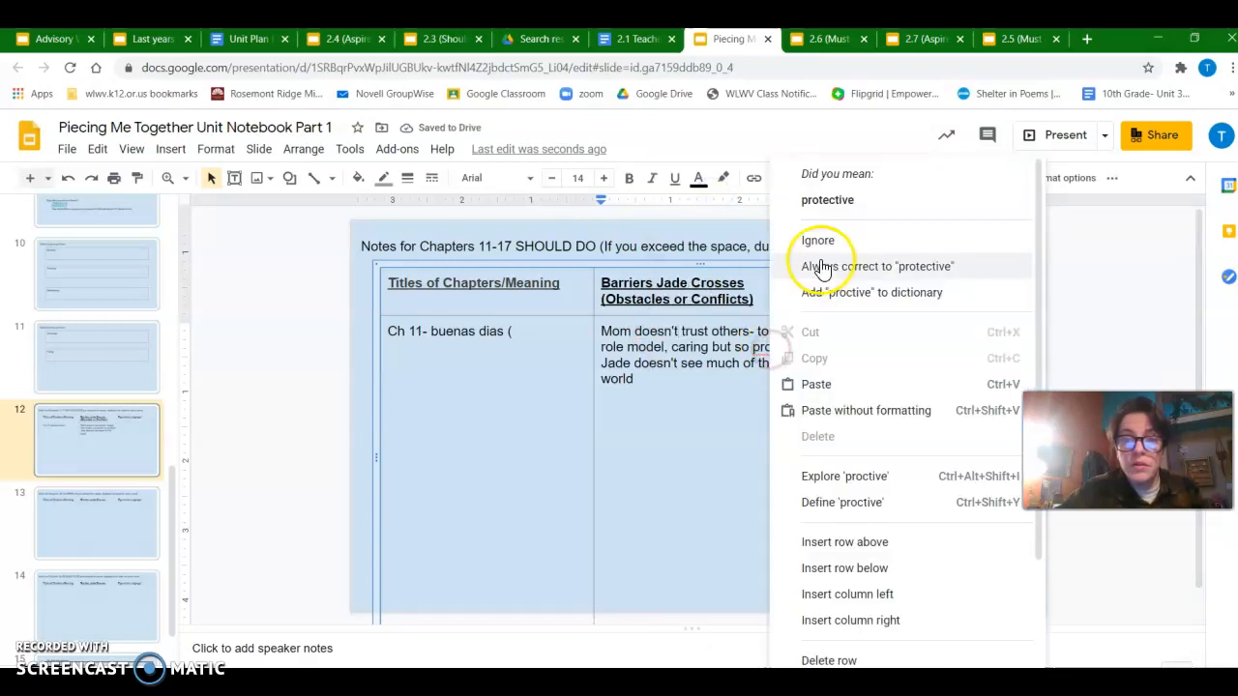
{"action": "left_click", "coordinate": [875, 266]}
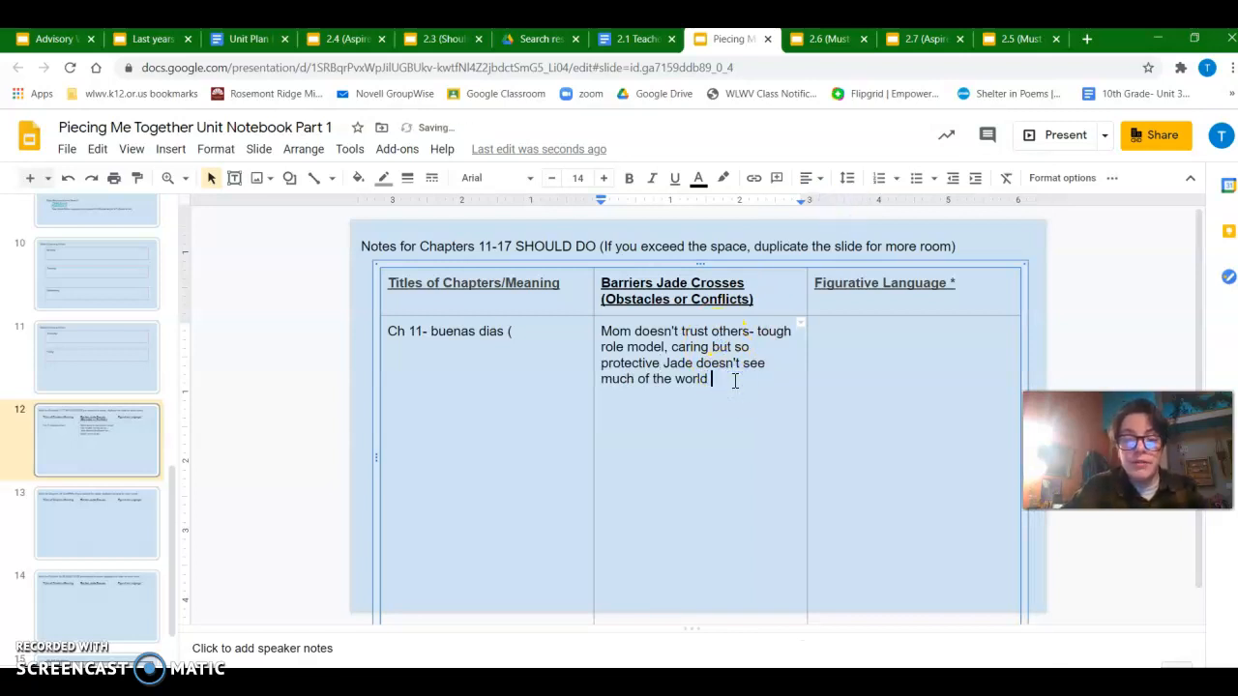
{"action": "left_click", "coordinate": [634, 39]}
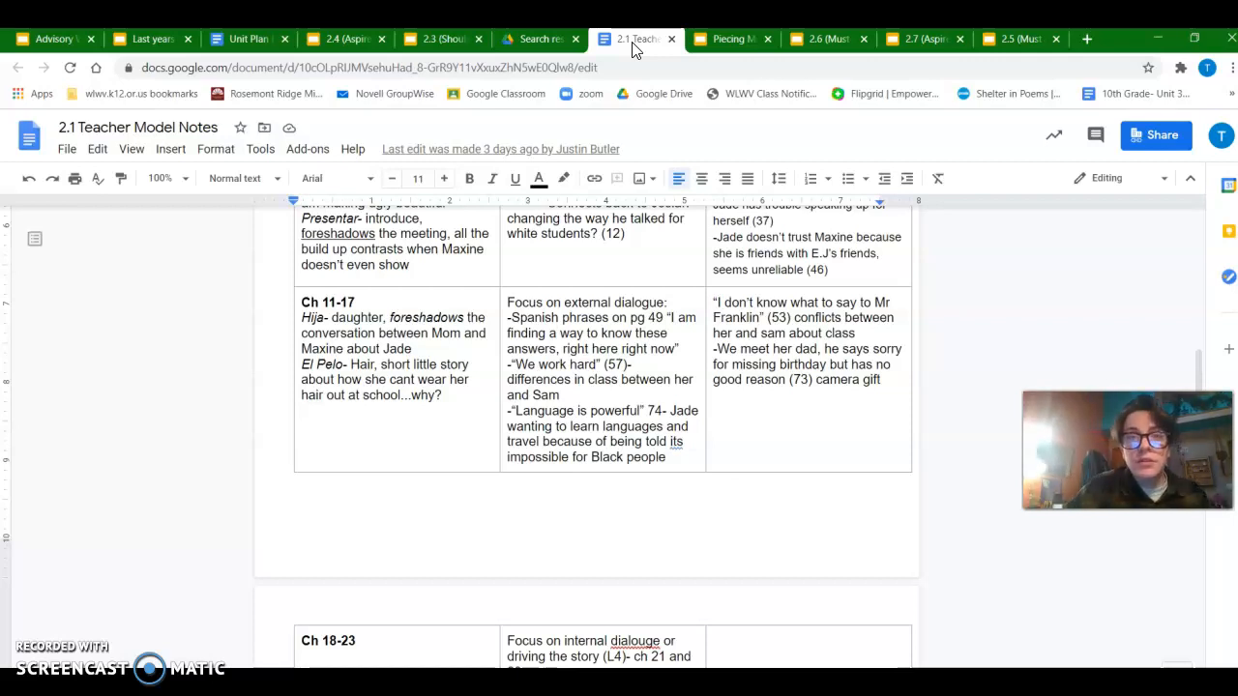
Close the Barriers Jade Crosses note with the page citation '48)'
{"action": "left_click", "coordinate": [732, 39]}
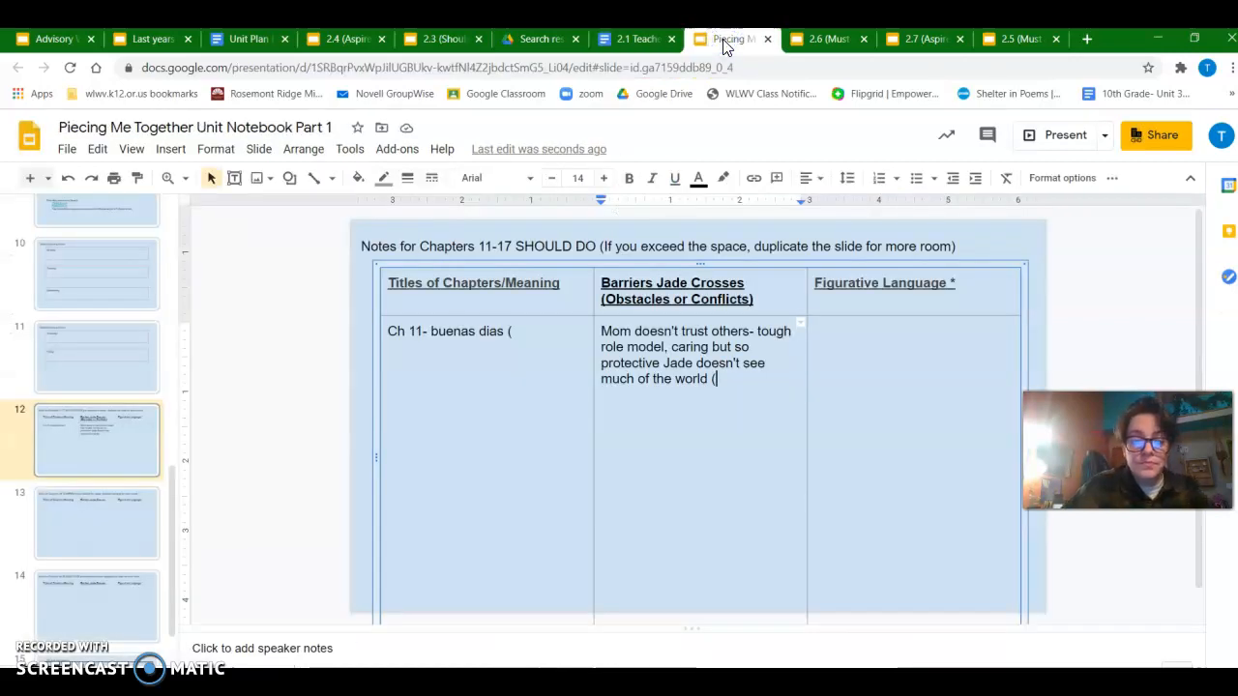
{"action": "type", "text": "48)"}
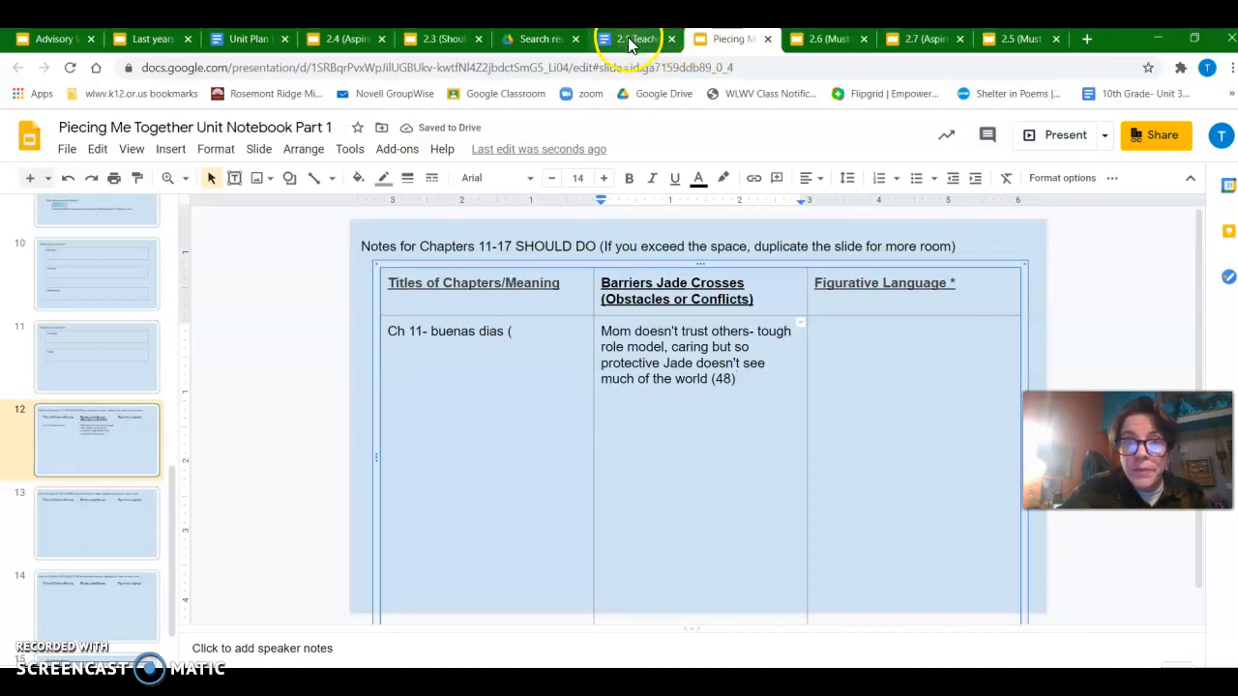
{"action": "mouse_move", "coordinate": [634, 39]}
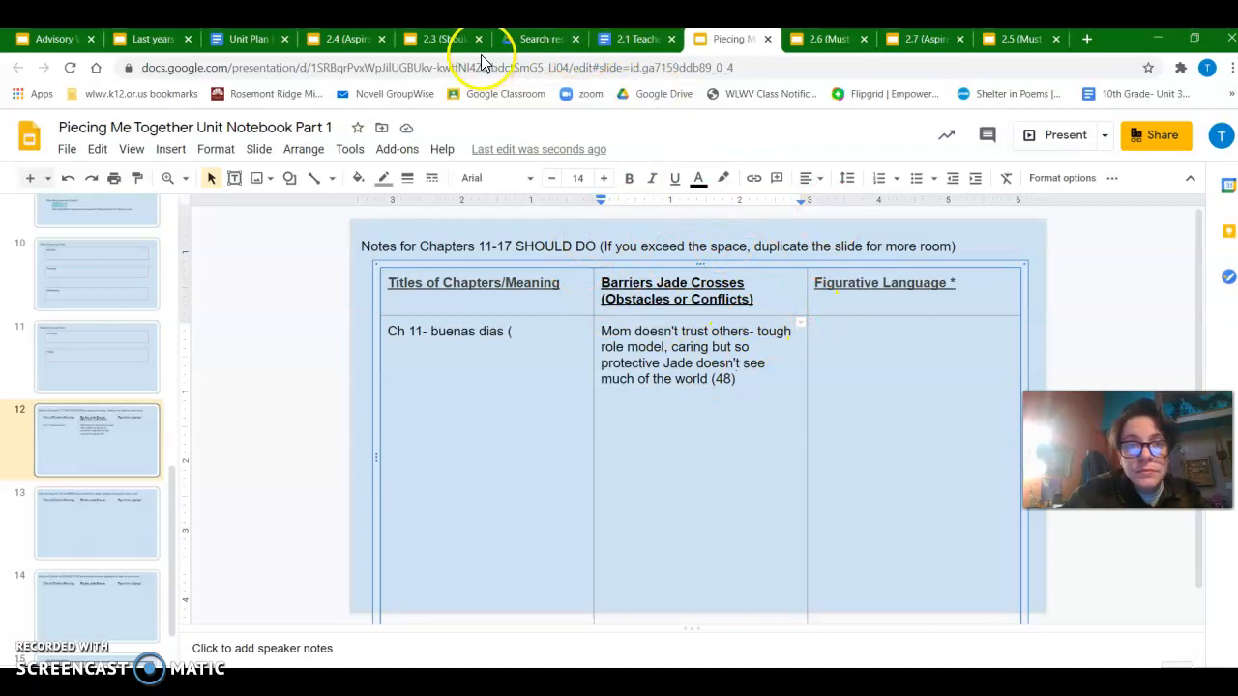
Switch to the 2.3 (Should do) 11-17 deck on slide 7's book page
{"action": "left_click", "coordinate": [441, 39]}
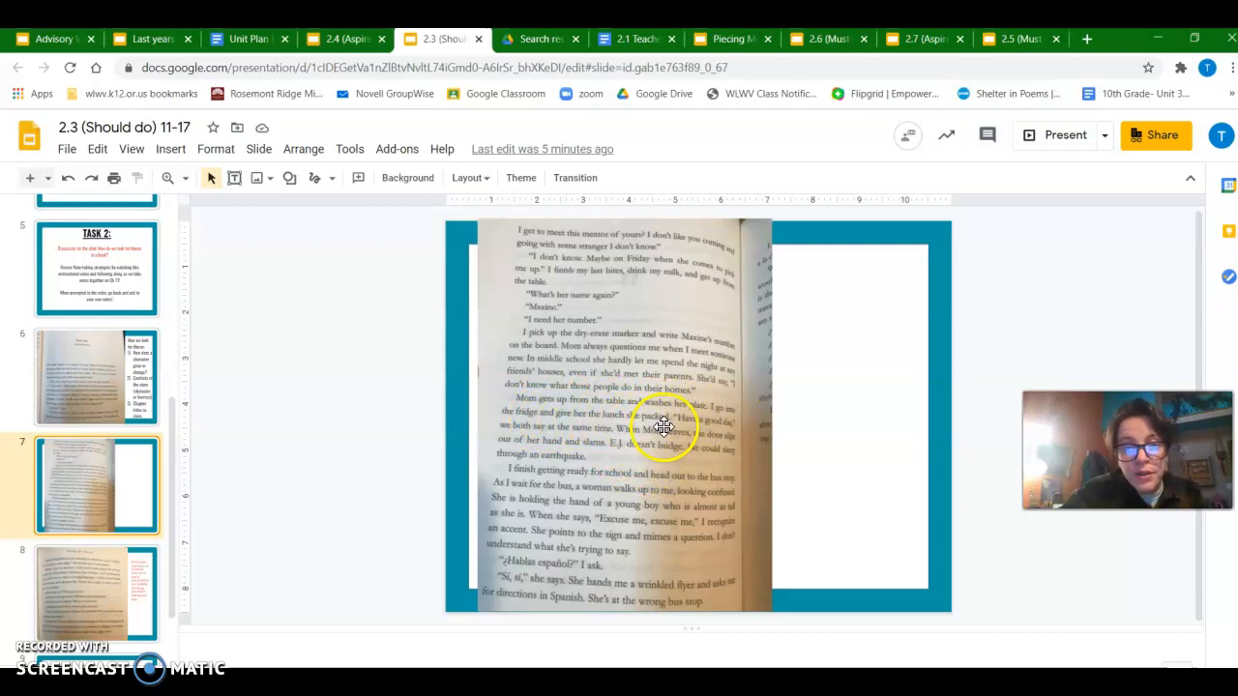
{"action": "mouse_move", "coordinate": [599, 442]}
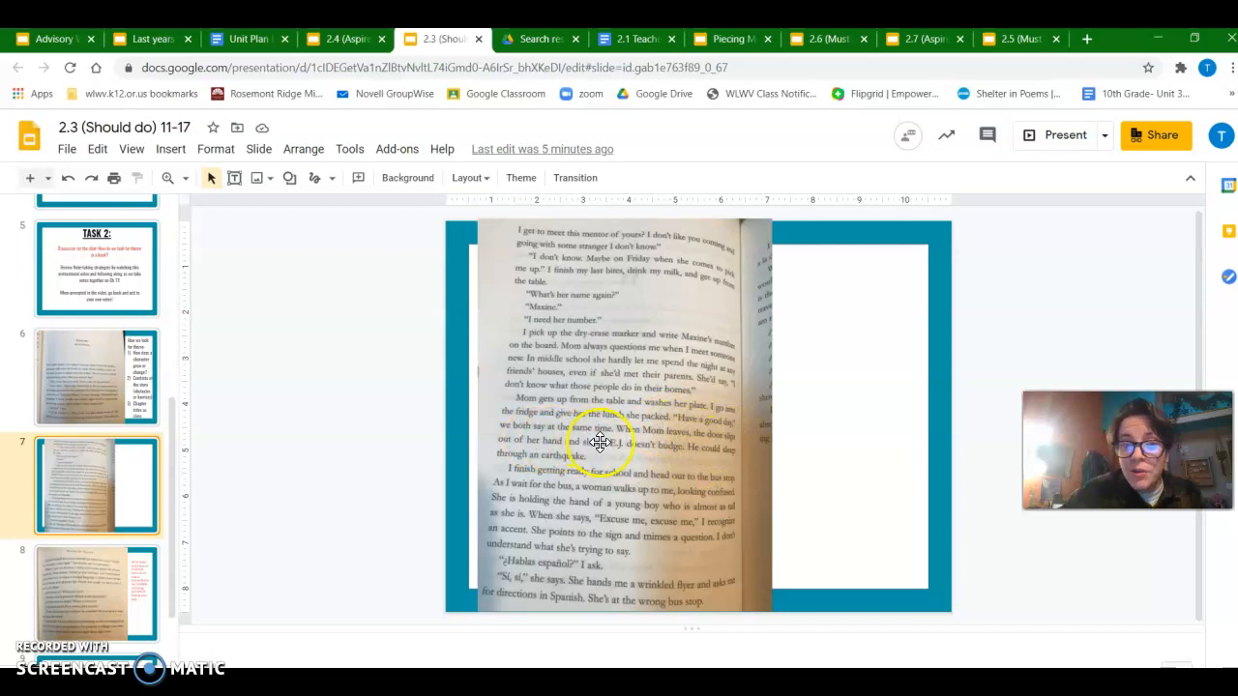
{"action": "mouse_move", "coordinate": [700, 459]}
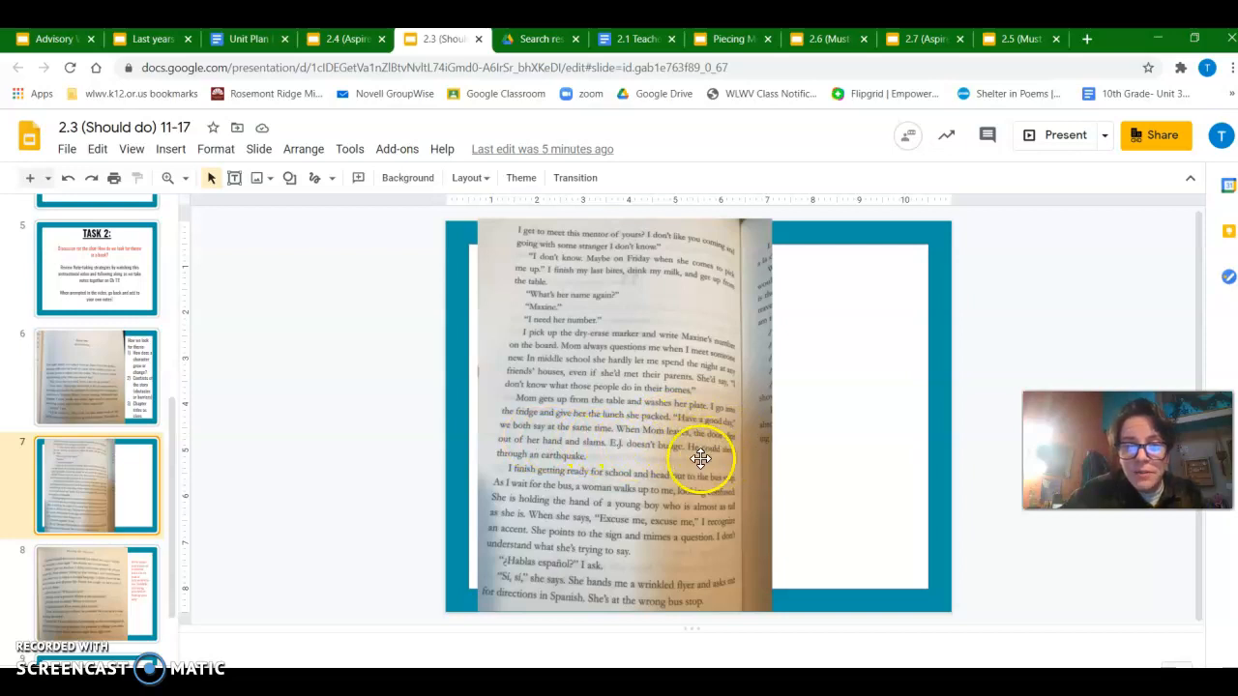
{"action": "mouse_move", "coordinate": [651, 460]}
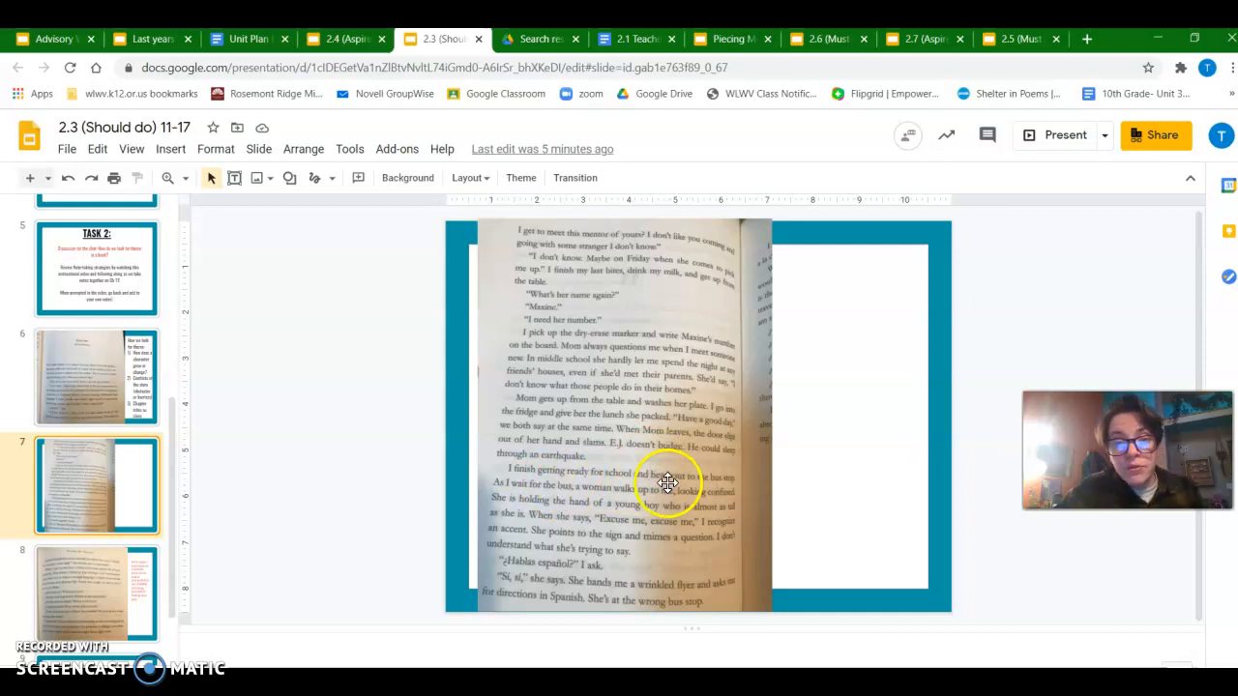
{"action": "mouse_move", "coordinate": [530, 494]}
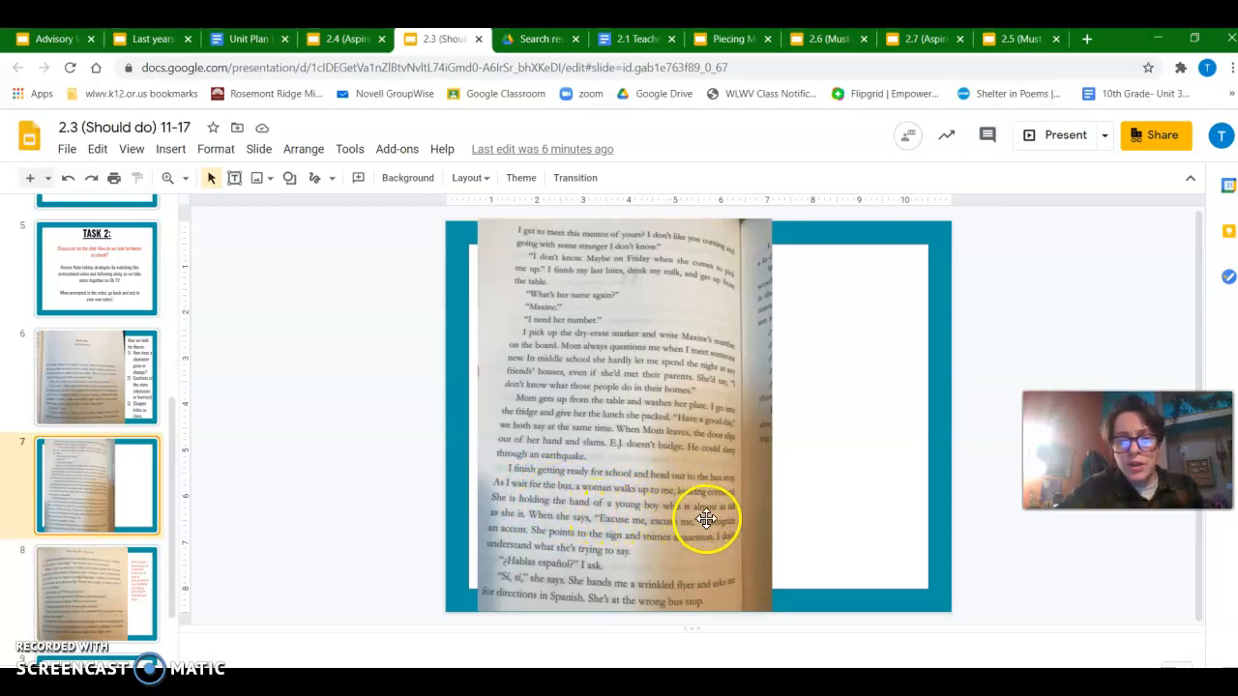
{"action": "mouse_move", "coordinate": [568, 519]}
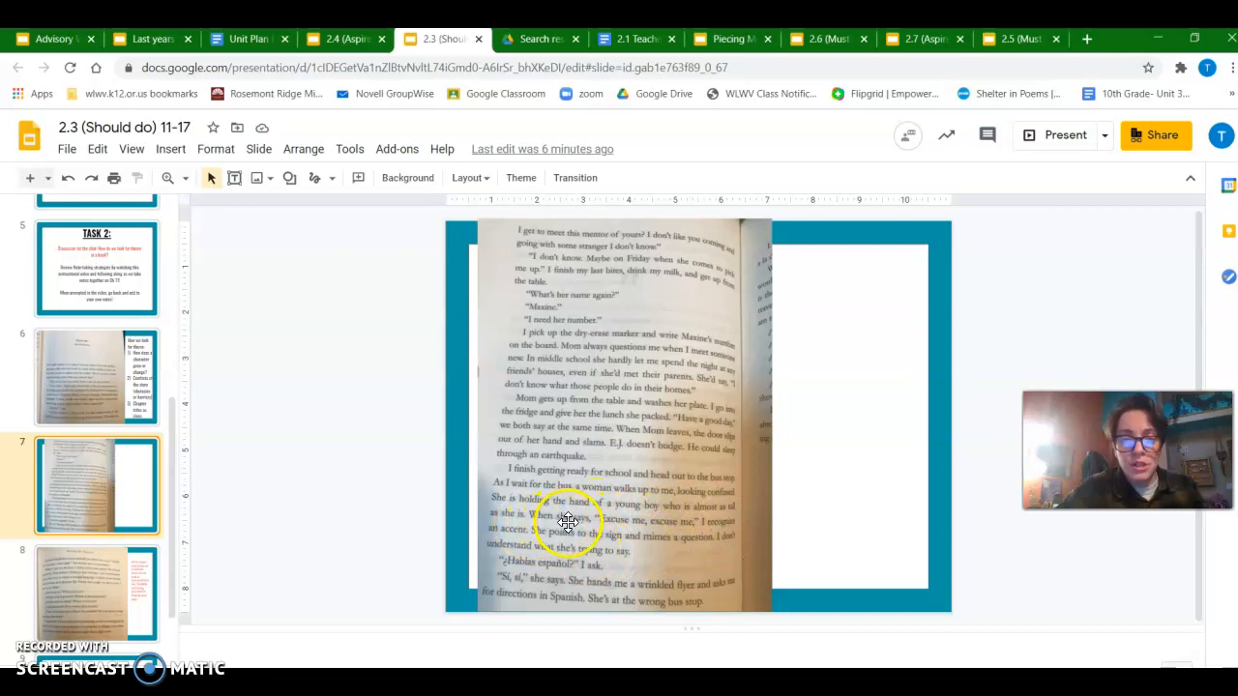
{"action": "mouse_move", "coordinate": [667, 530]}
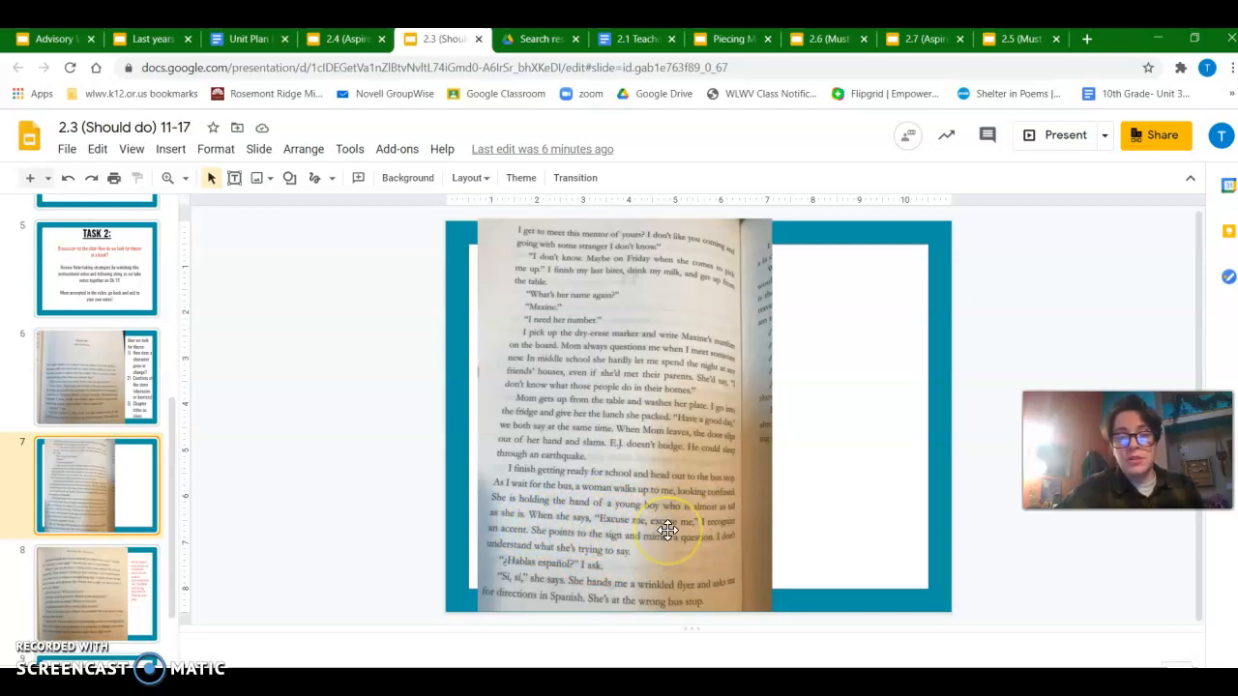
{"action": "mouse_move", "coordinate": [655, 550]}
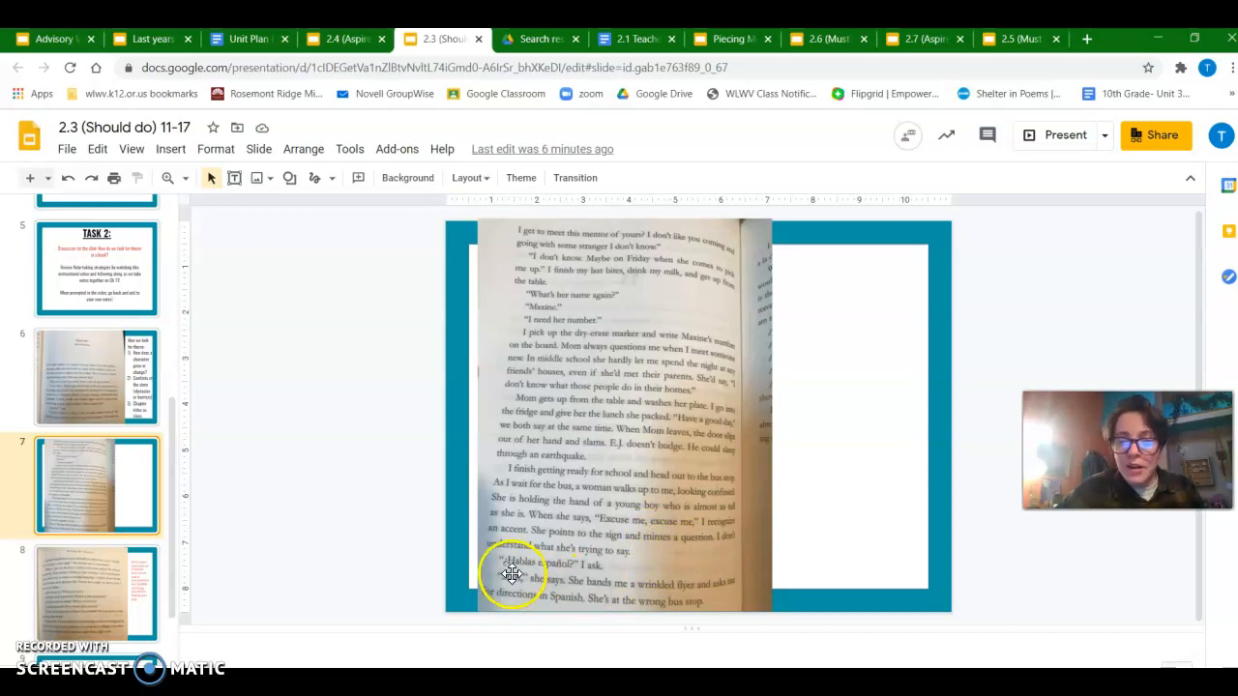
{"action": "mouse_move", "coordinate": [648, 565]}
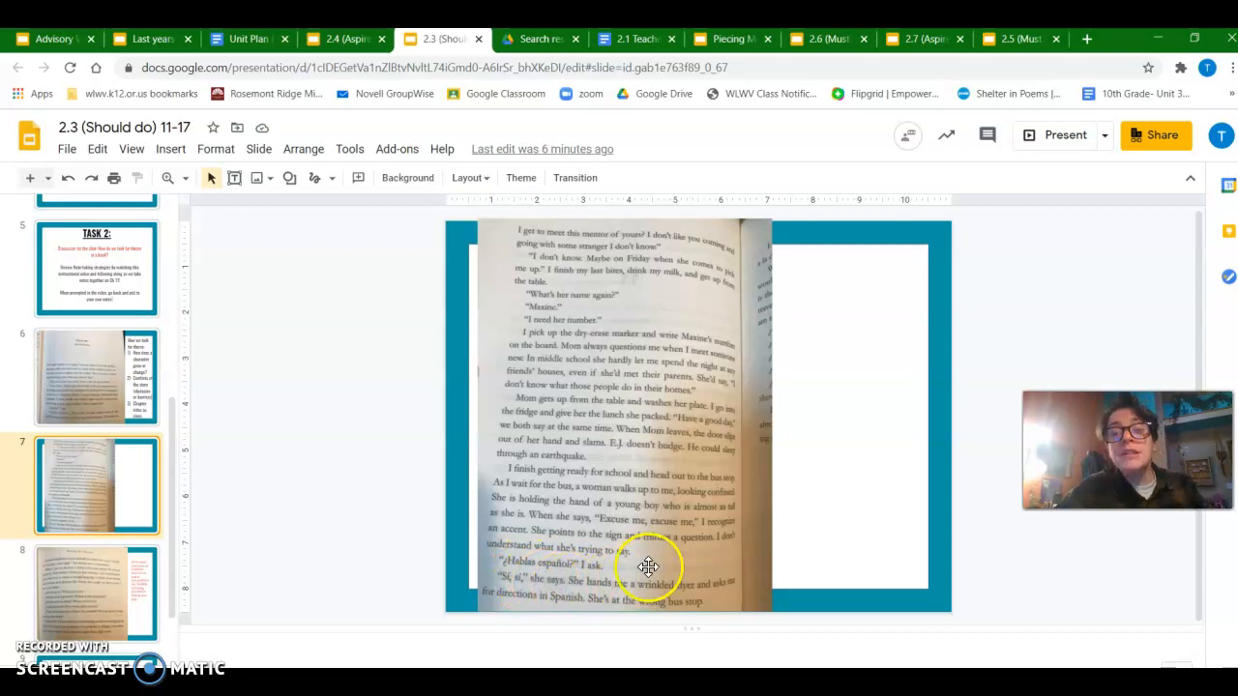
{"action": "mouse_move", "coordinate": [726, 598]}
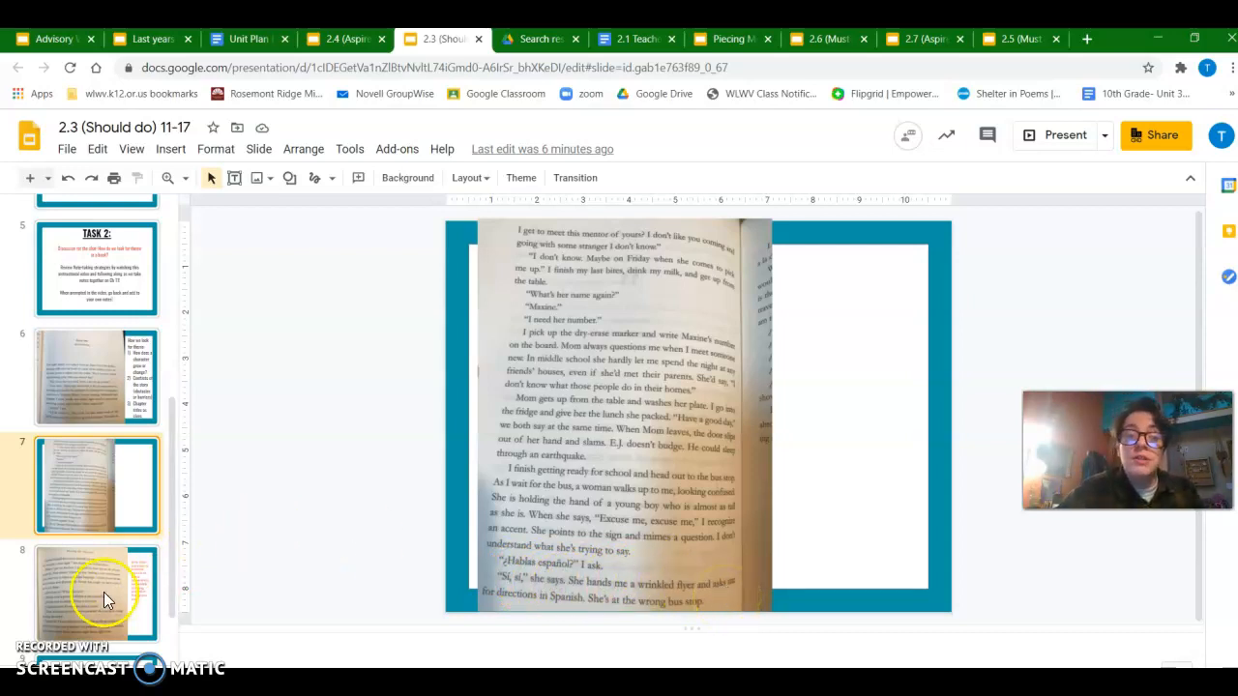
Show slide 8, the book page with the Ch 11 finding-your-way evidence prompt
{"action": "left_click", "coordinate": [97, 592]}
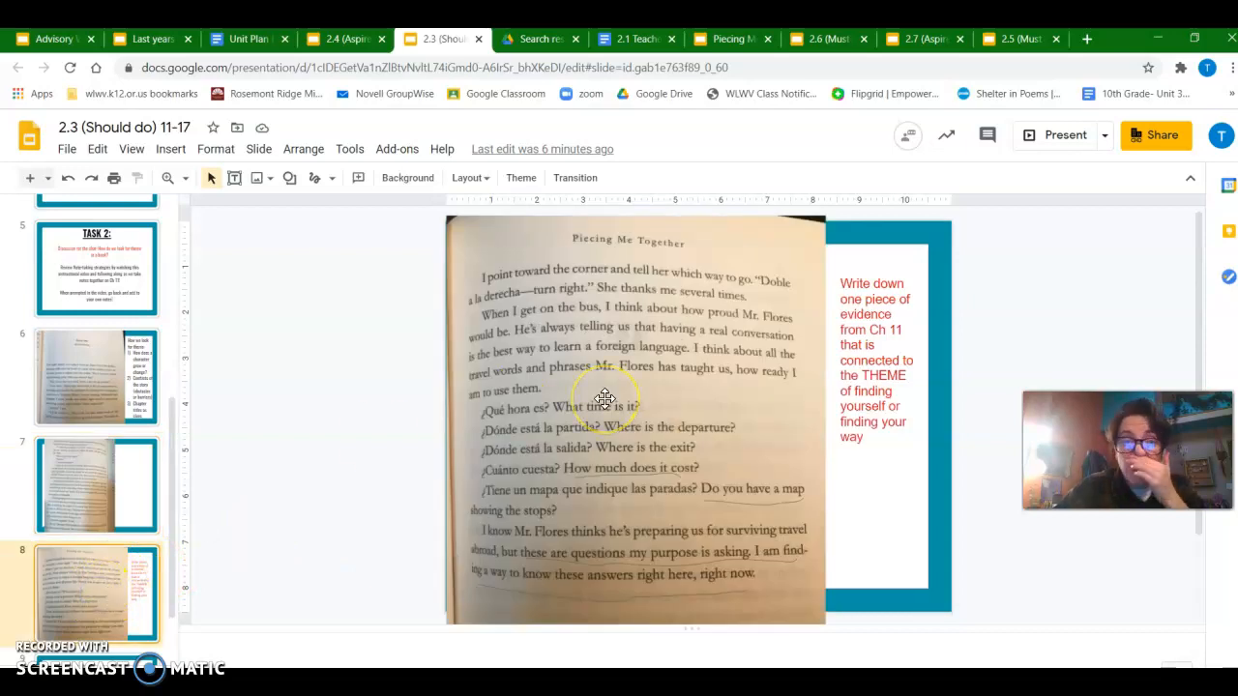
{"action": "mouse_move", "coordinate": [761, 295]}
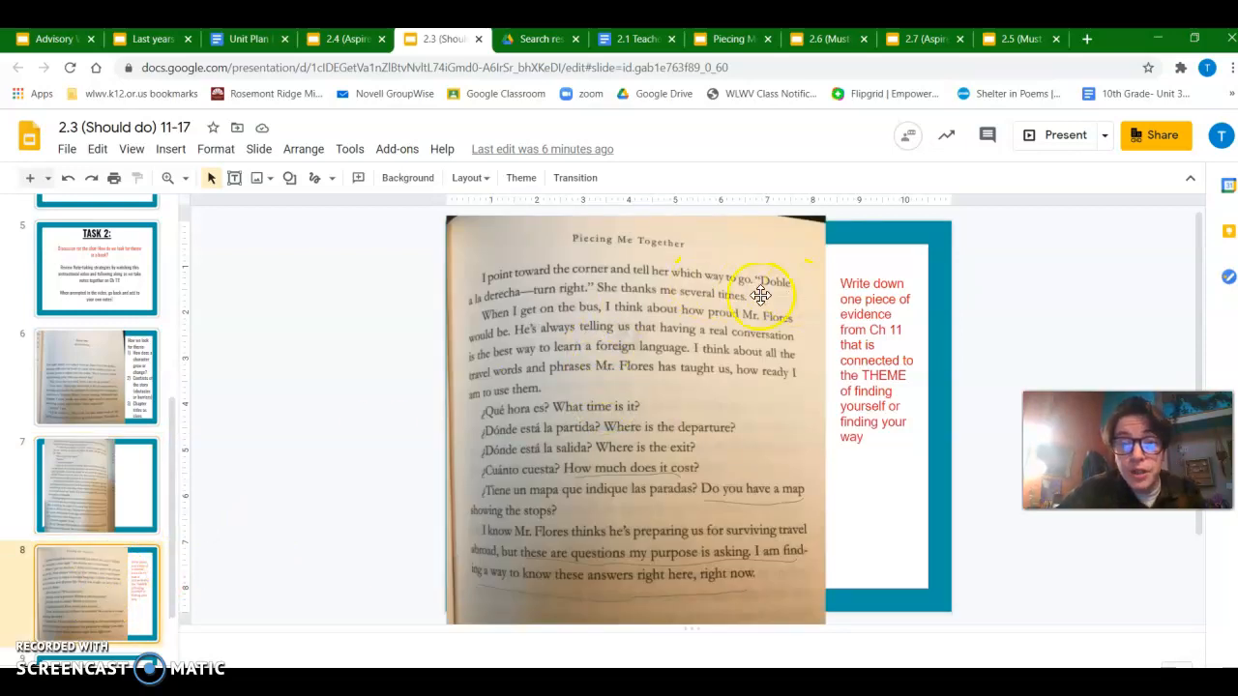
{"action": "mouse_move", "coordinate": [677, 295]}
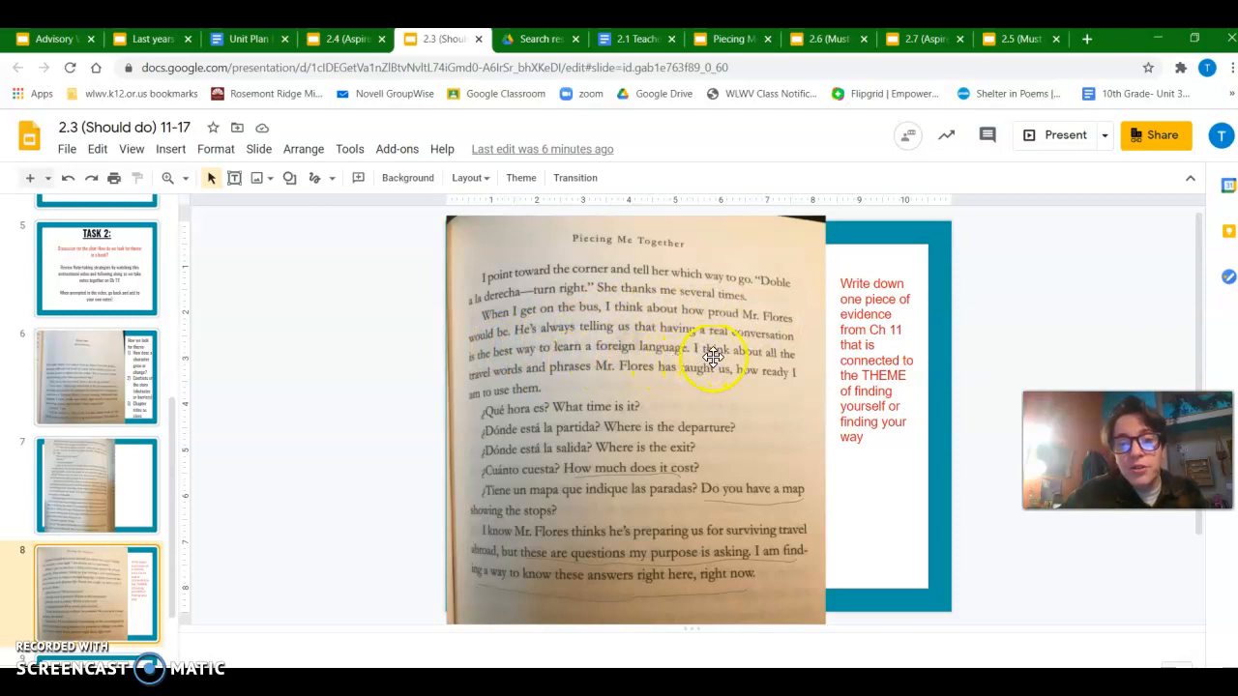
{"action": "mouse_move", "coordinate": [757, 385]}
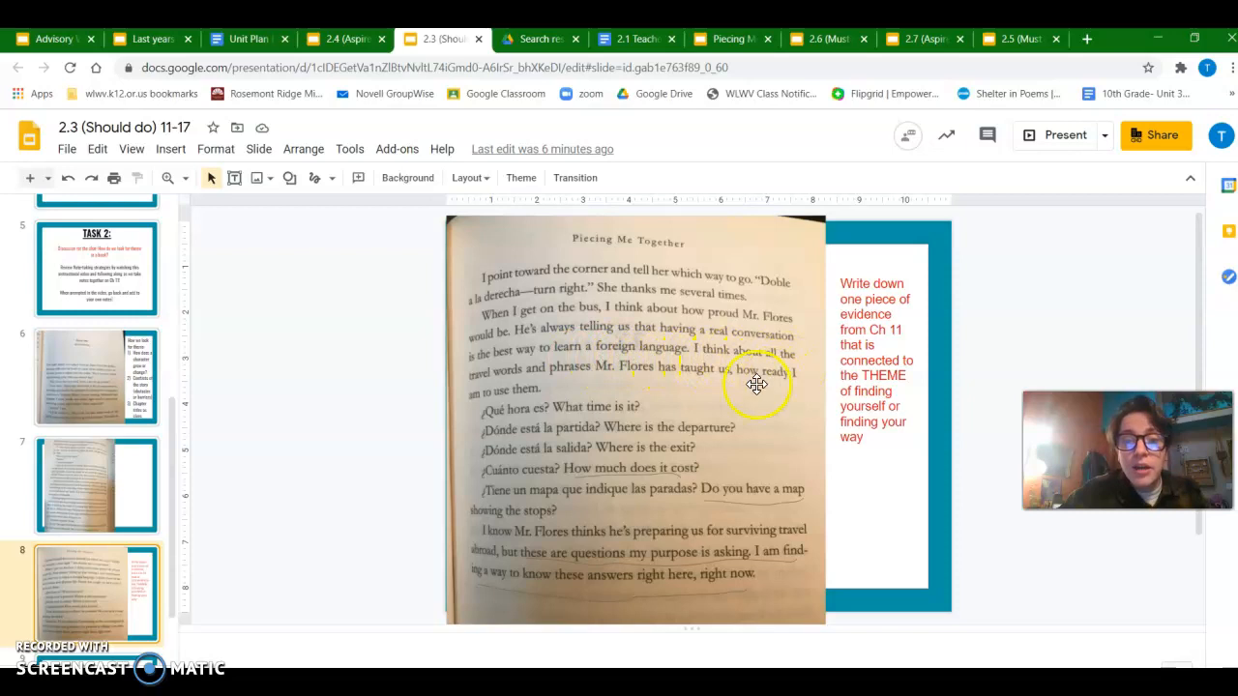
{"action": "mouse_move", "coordinate": [694, 383]}
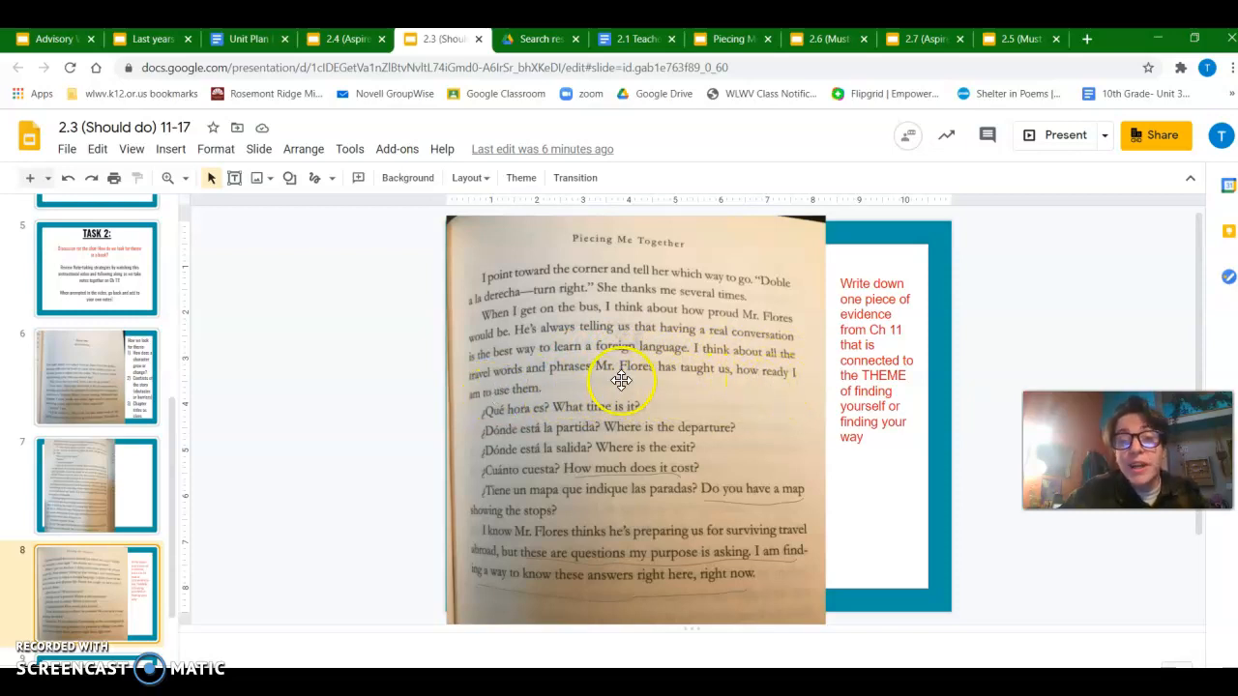
{"action": "mouse_move", "coordinate": [548, 418]}
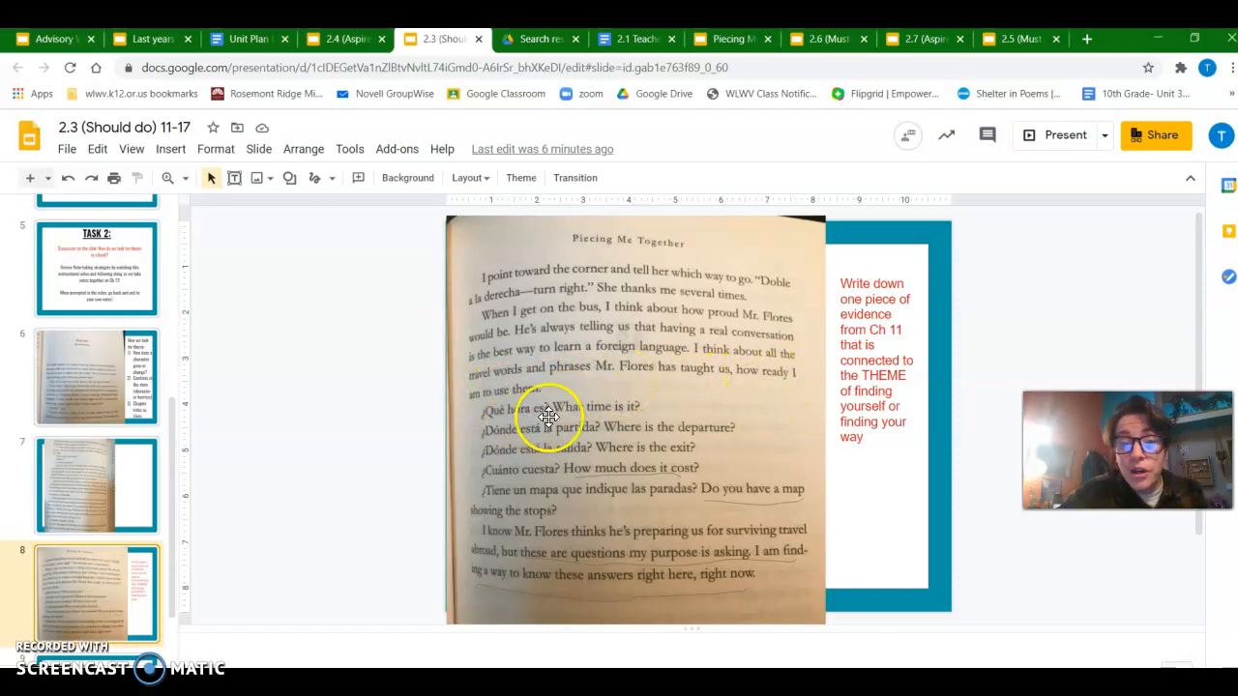
{"action": "mouse_move", "coordinate": [565, 439]}
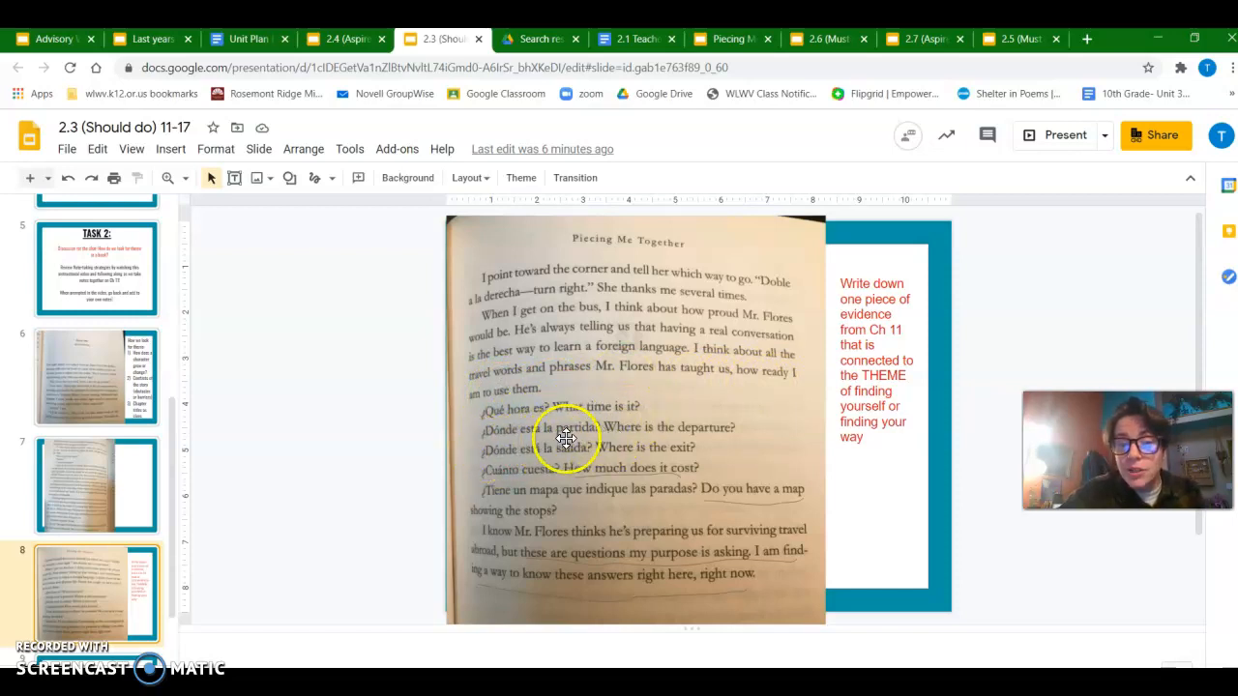
{"action": "mouse_move", "coordinate": [726, 447]}
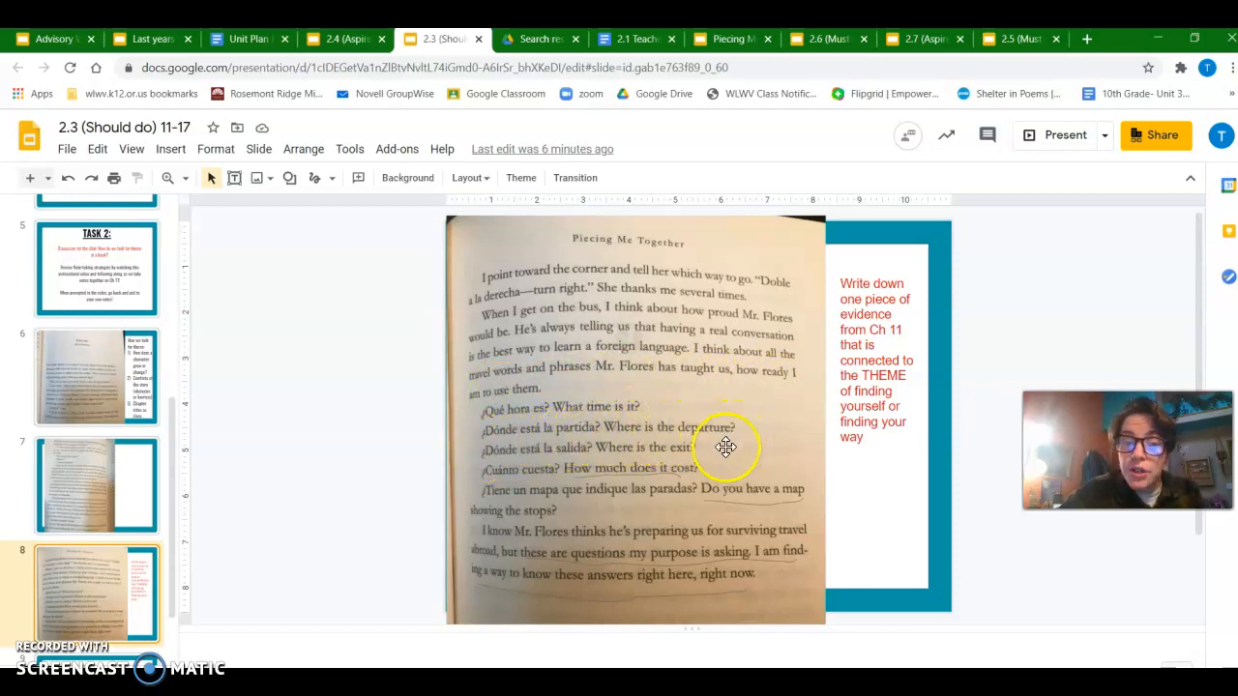
{"action": "mouse_move", "coordinate": [714, 453]}
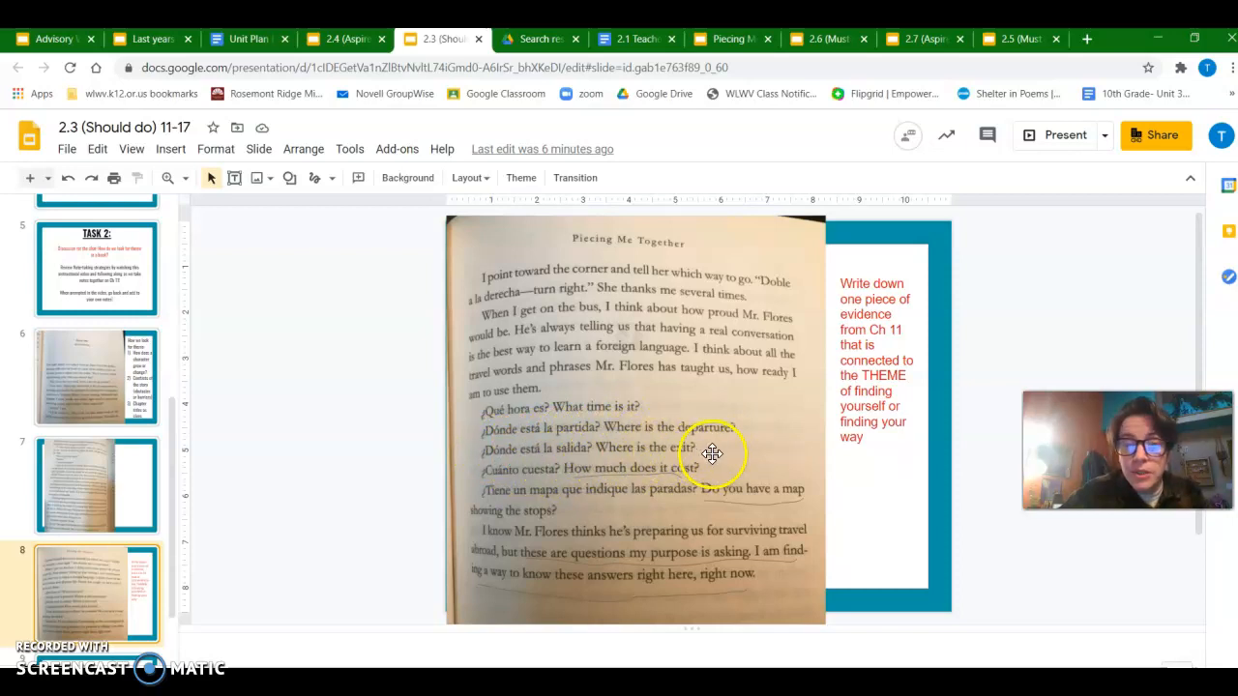
{"action": "mouse_move", "coordinate": [709, 465]}
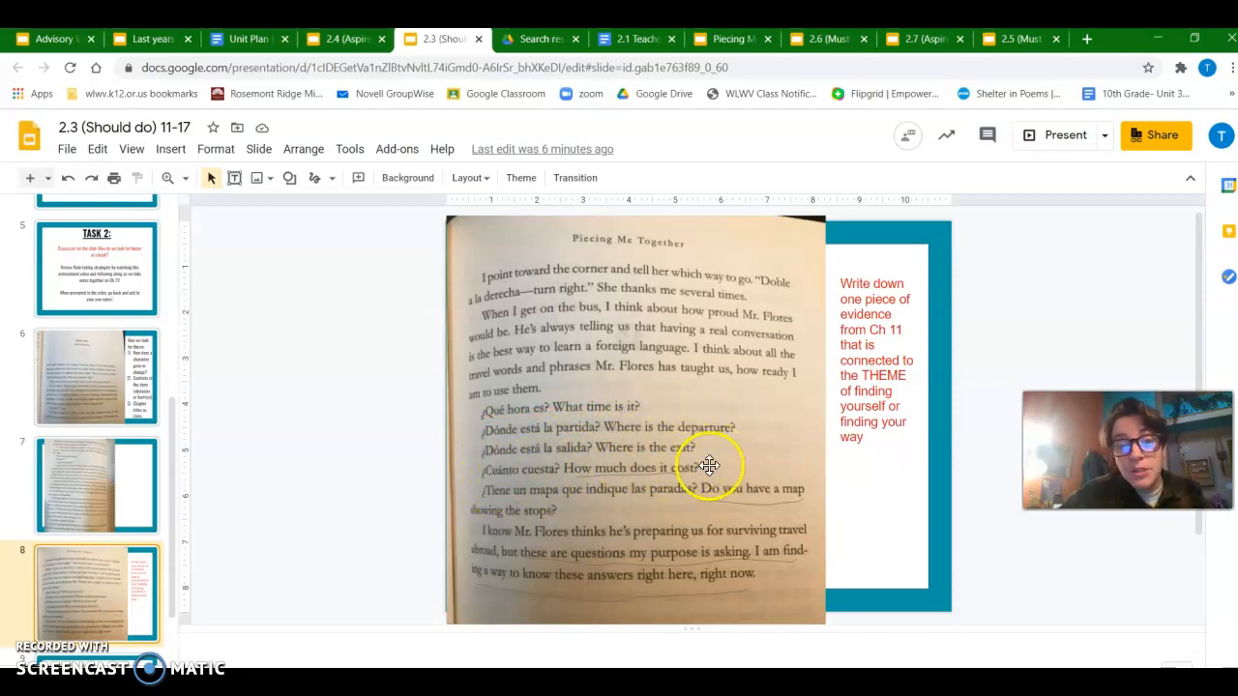
{"action": "mouse_move", "coordinate": [603, 500]}
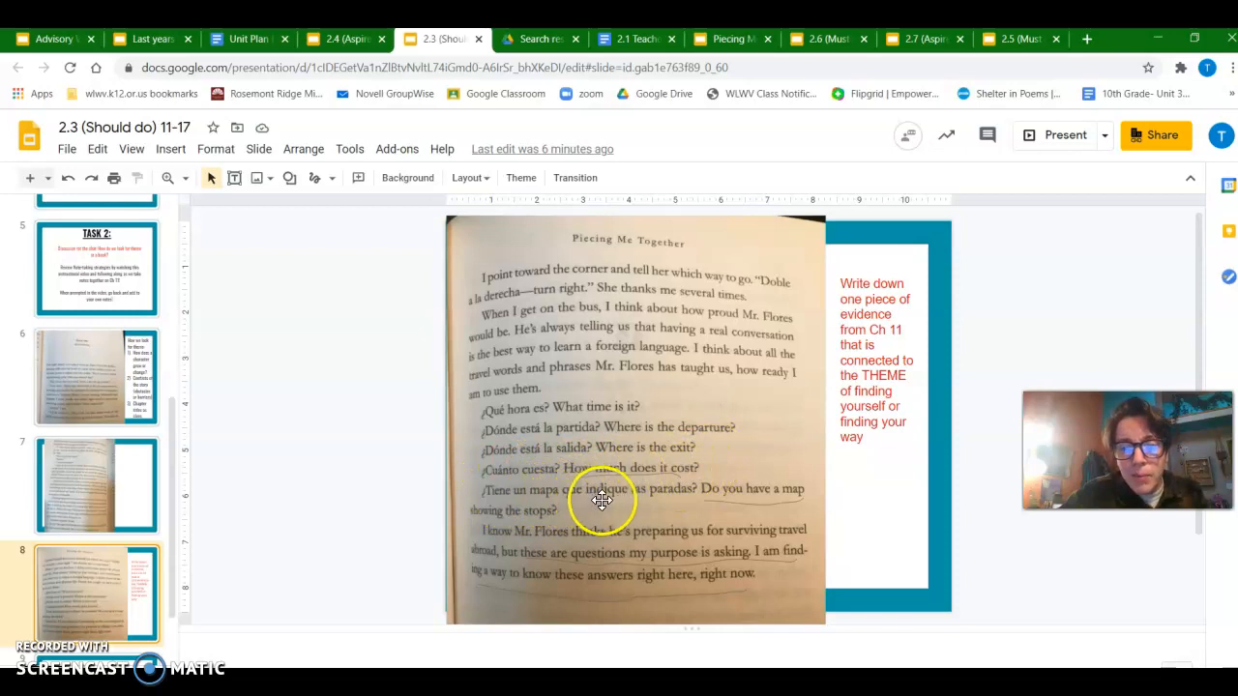
{"action": "mouse_move", "coordinate": [737, 496]}
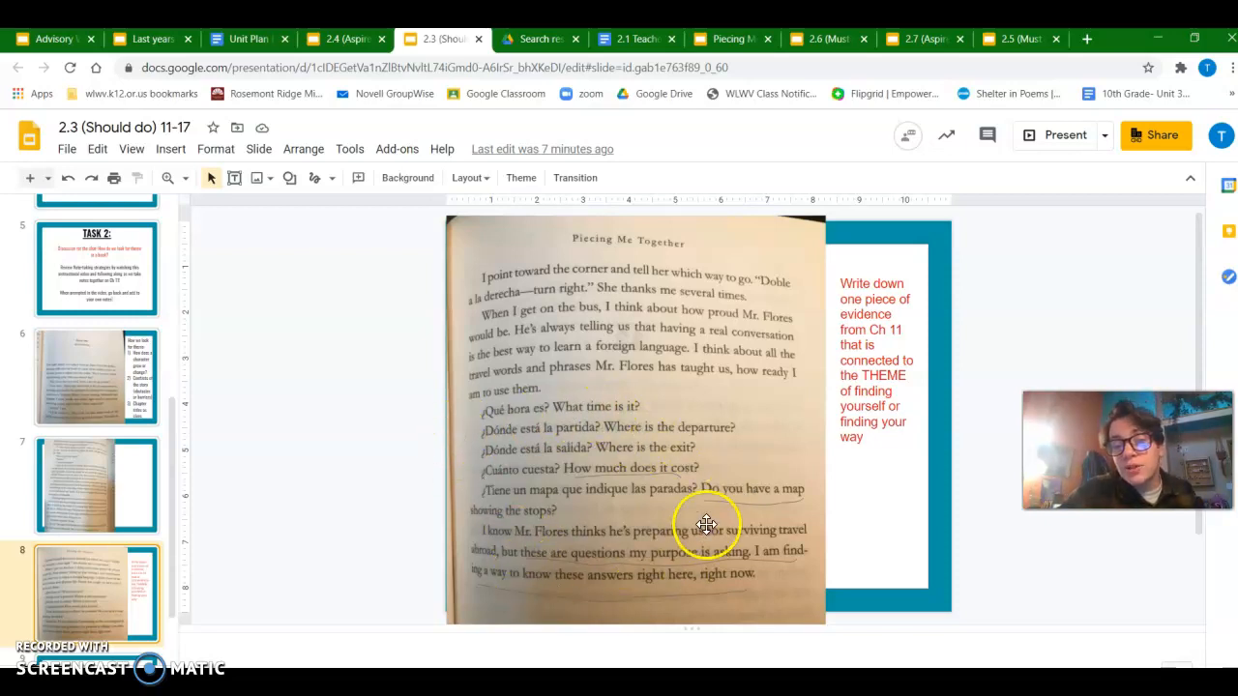
{"action": "mouse_move", "coordinate": [691, 501]}
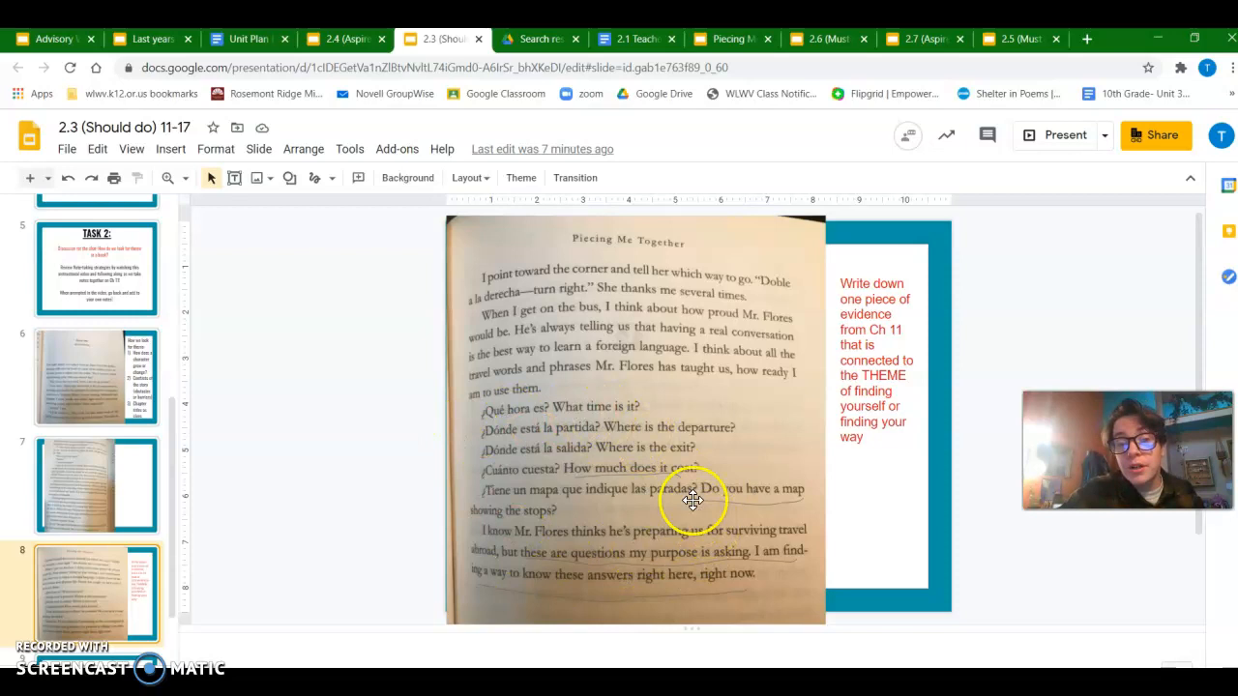
{"action": "mouse_move", "coordinate": [753, 433]}
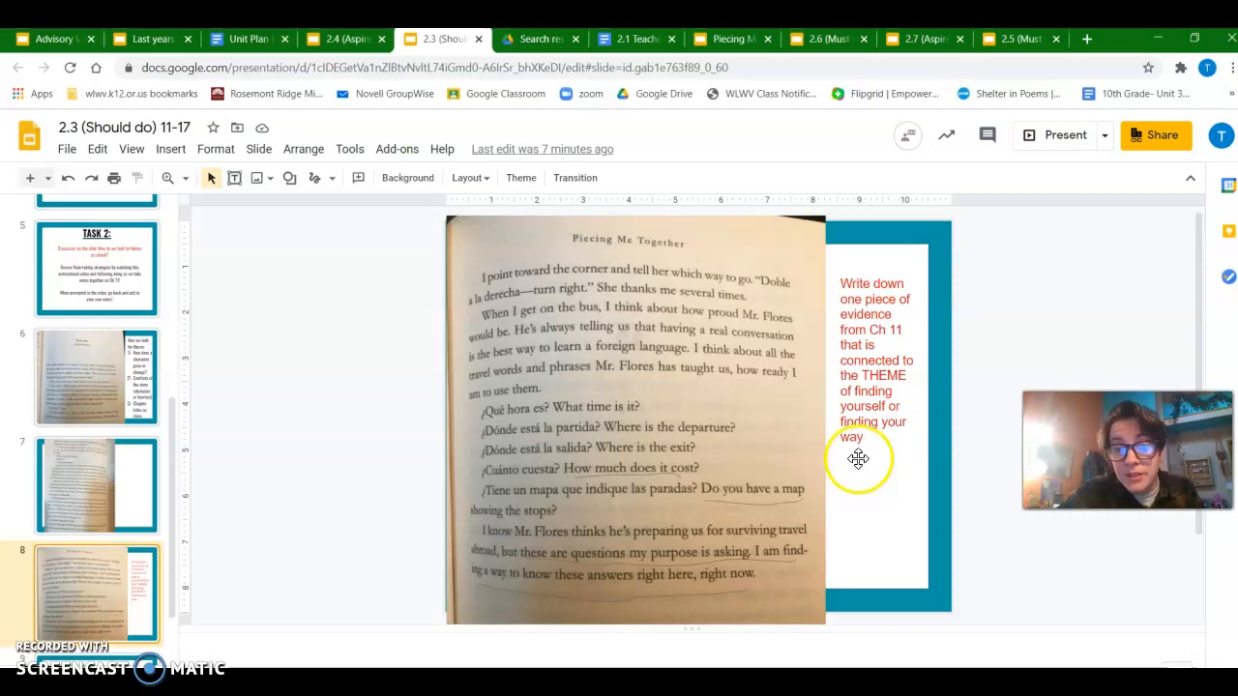
{"action": "mouse_move", "coordinate": [611, 479]}
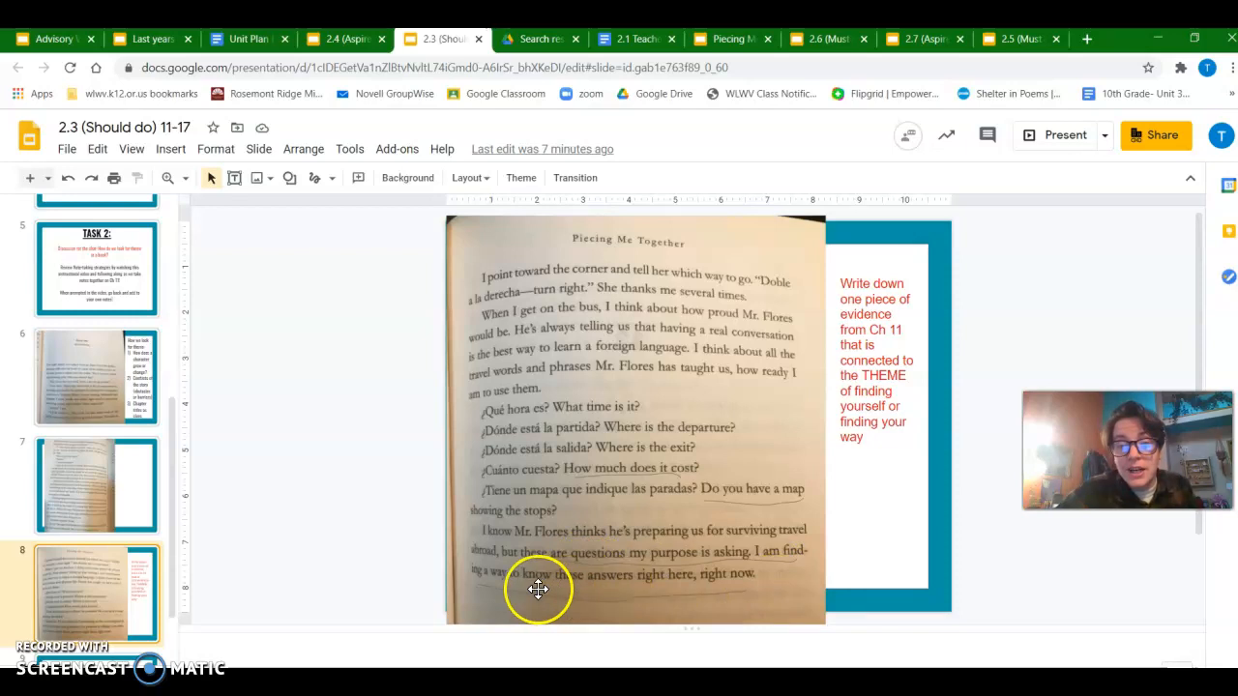
{"action": "mouse_move", "coordinate": [769, 587]}
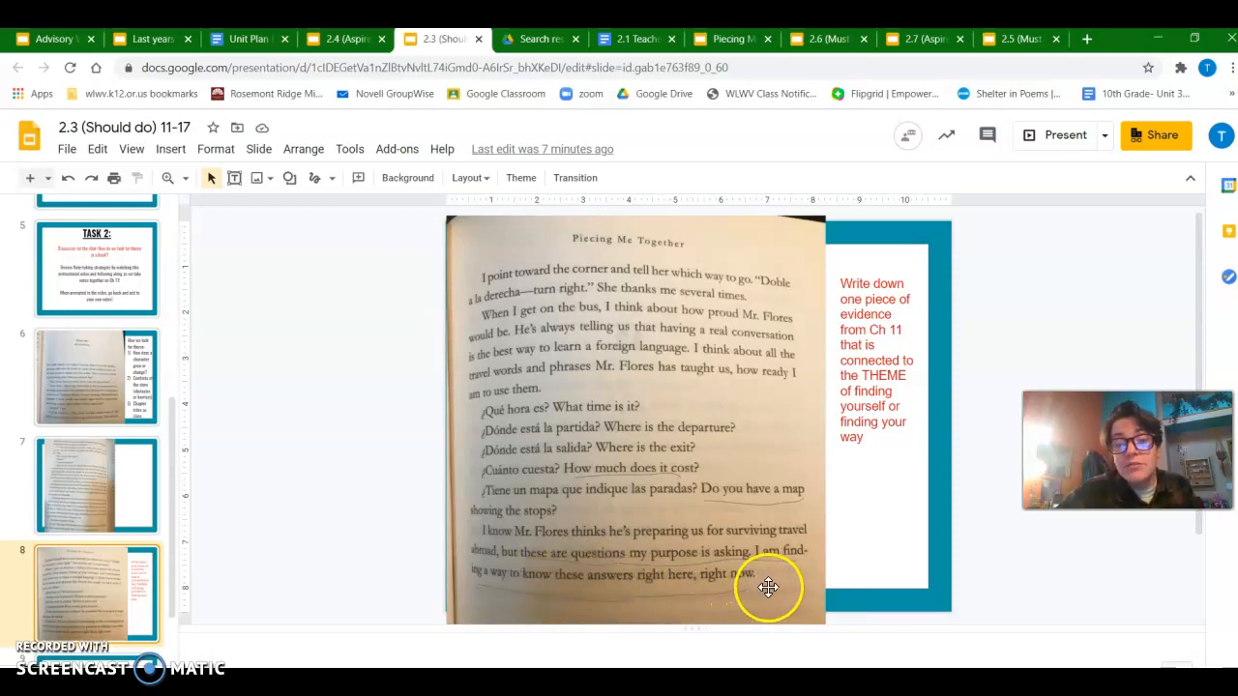
{"action": "mouse_move", "coordinate": [741, 450]}
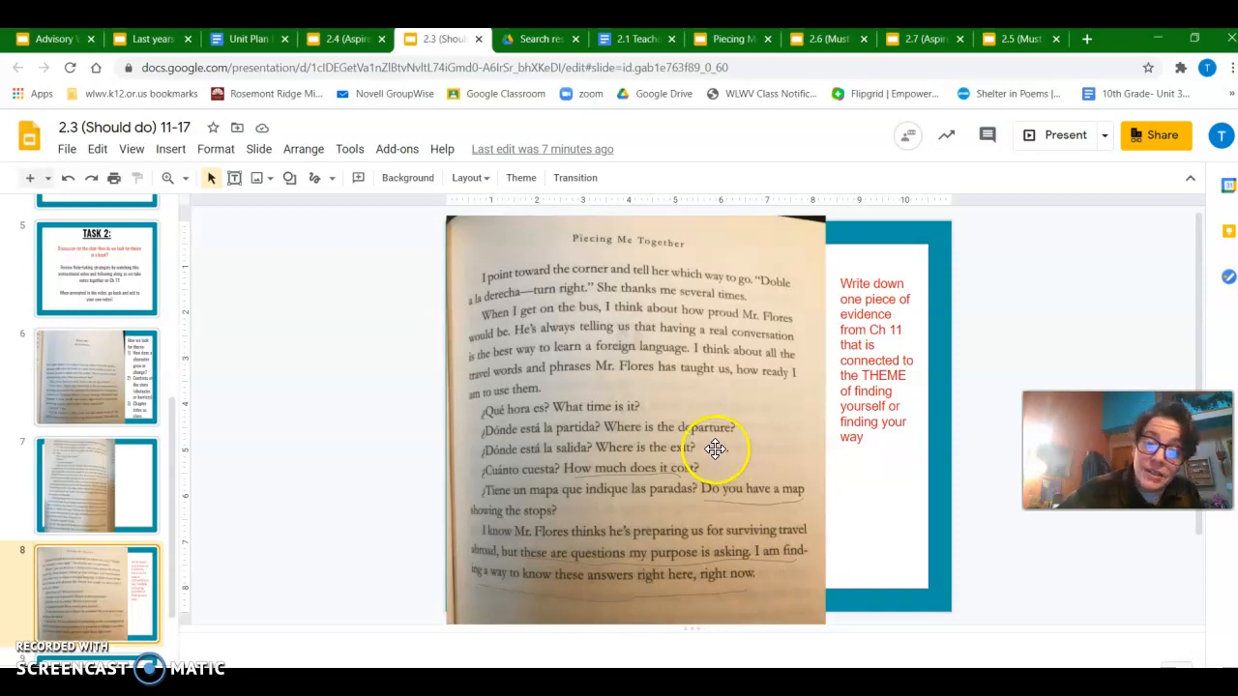
{"action": "mouse_move", "coordinate": [745, 500]}
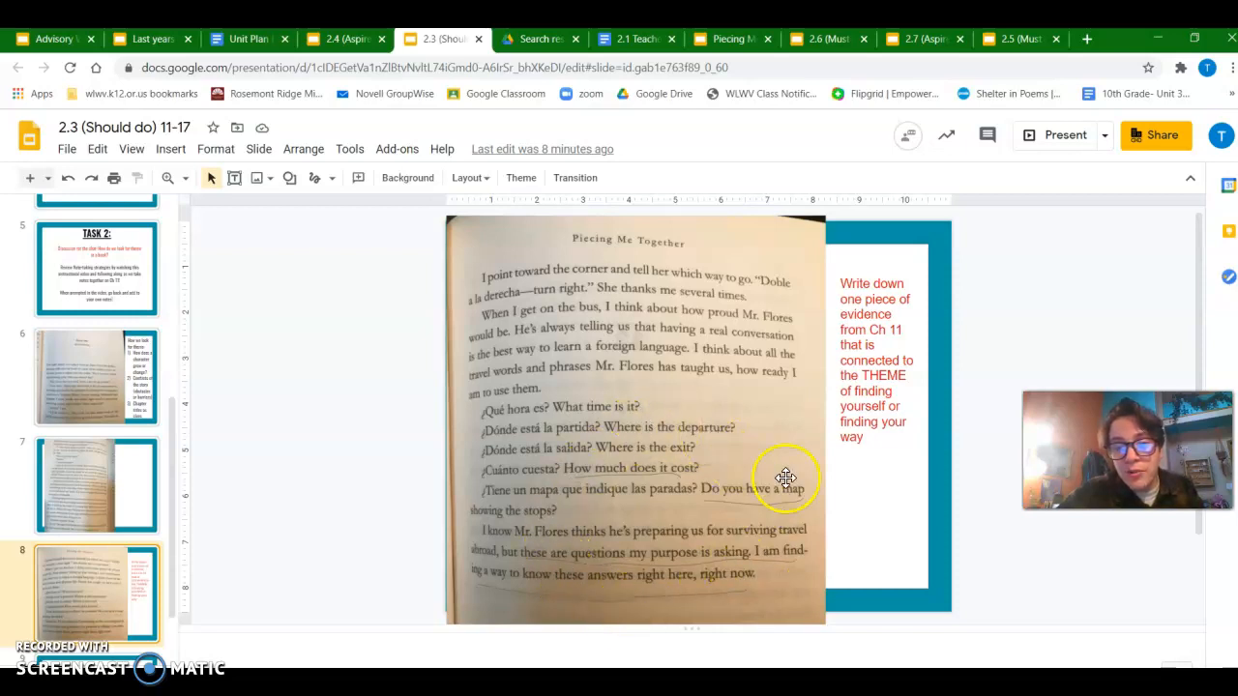
{"action": "mouse_move", "coordinate": [731, 386]}
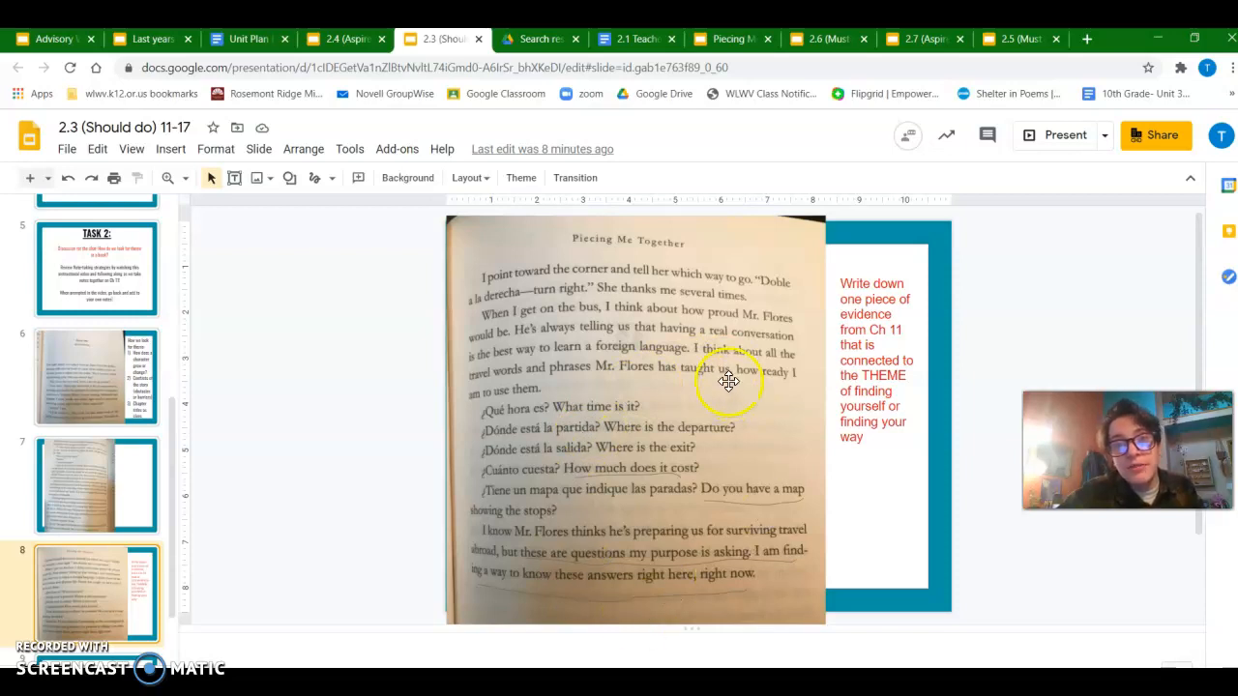
{"action": "mouse_move", "coordinate": [733, 38]}
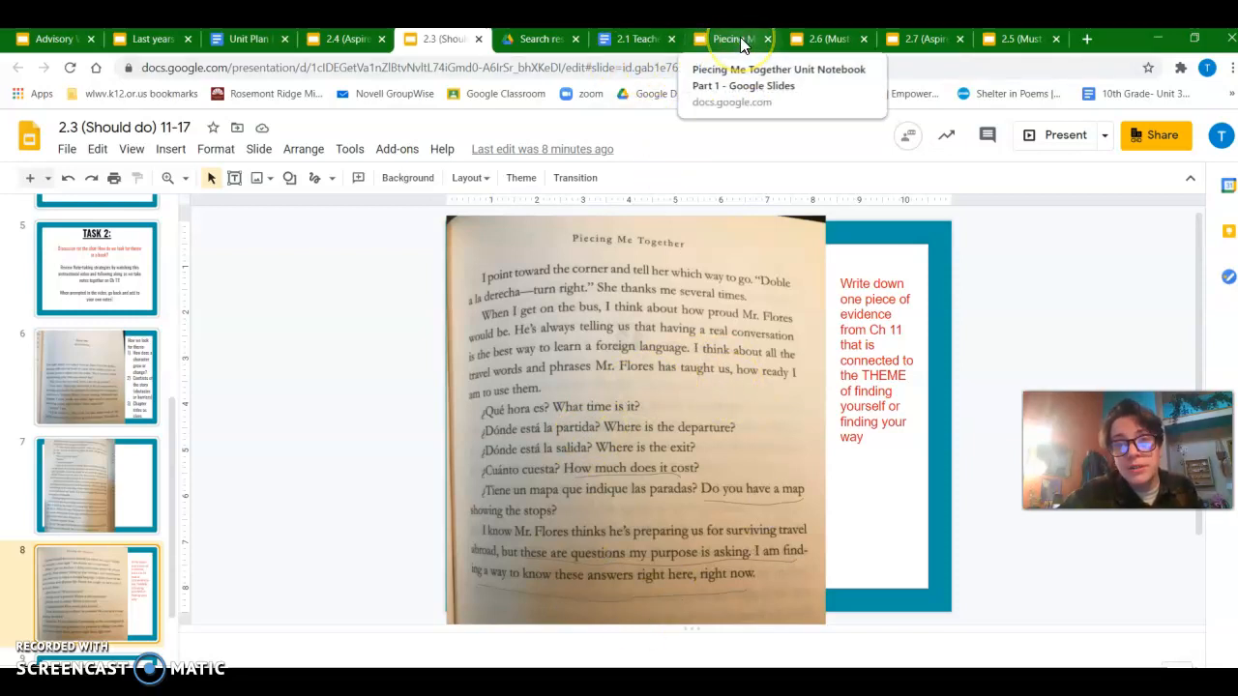
Explain the title: 'good morning because Jade uses her skills to help someone find their way'
{"action": "left_click", "coordinate": [732, 39]}
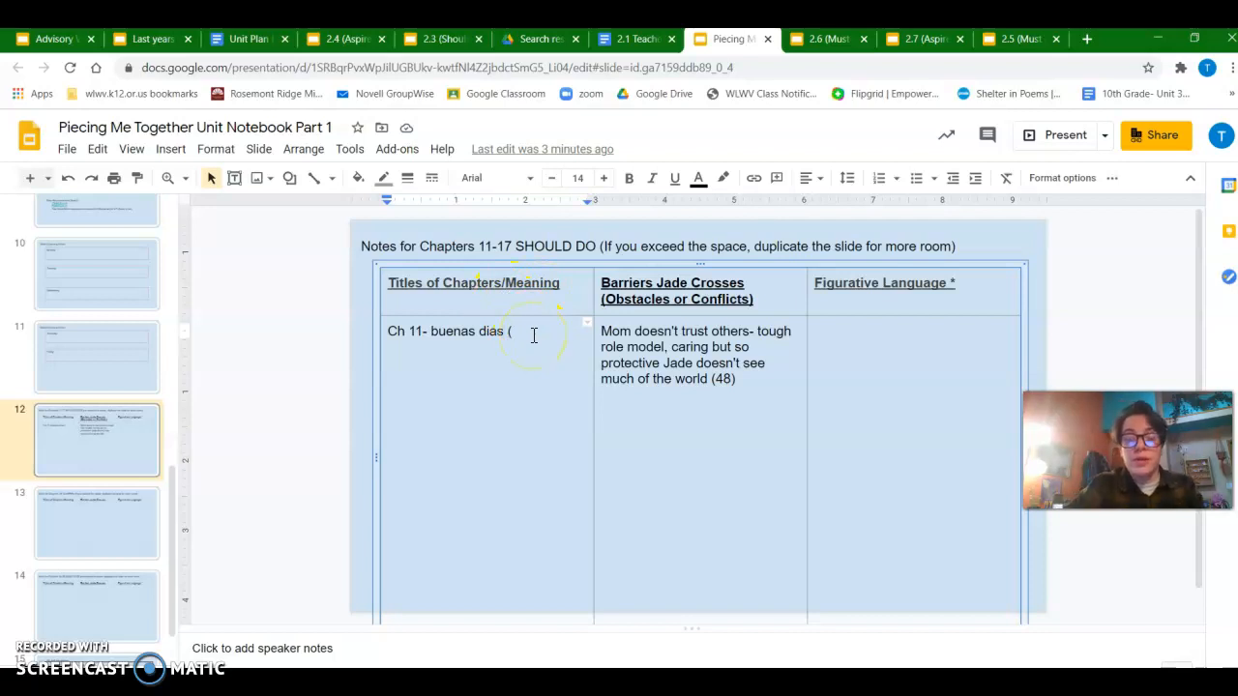
{"action": "type", "text": "good"}
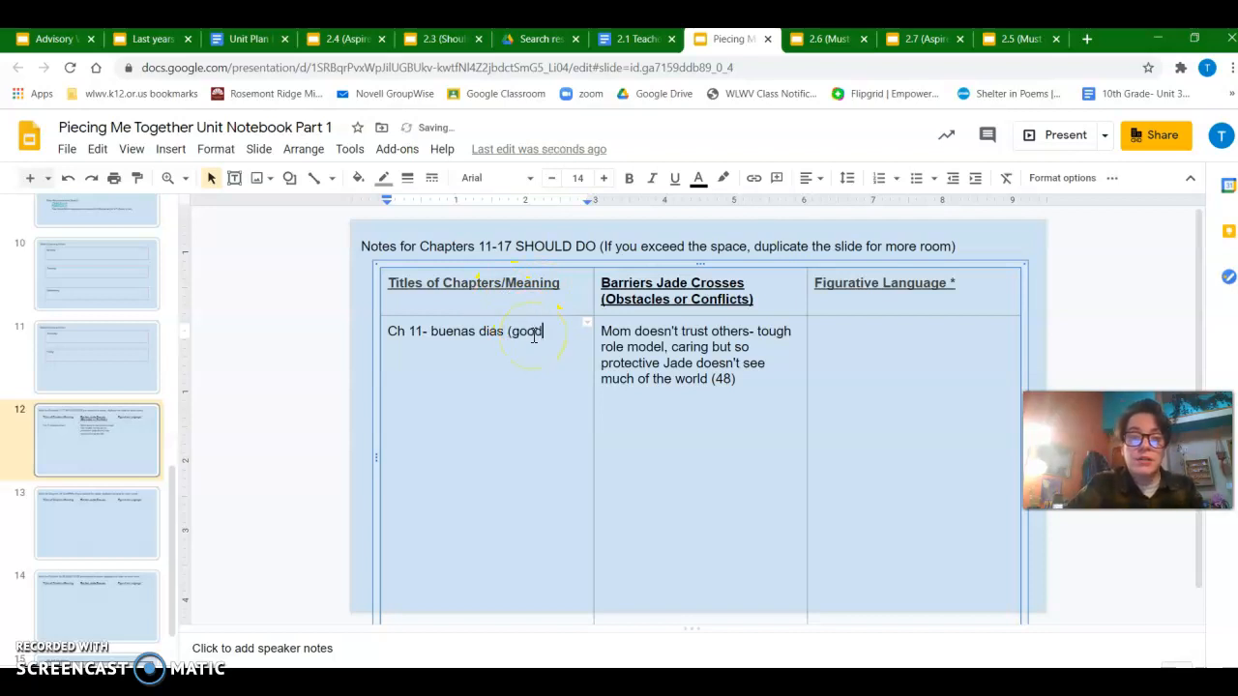
{"action": "type", "text": "morning because Ja"}
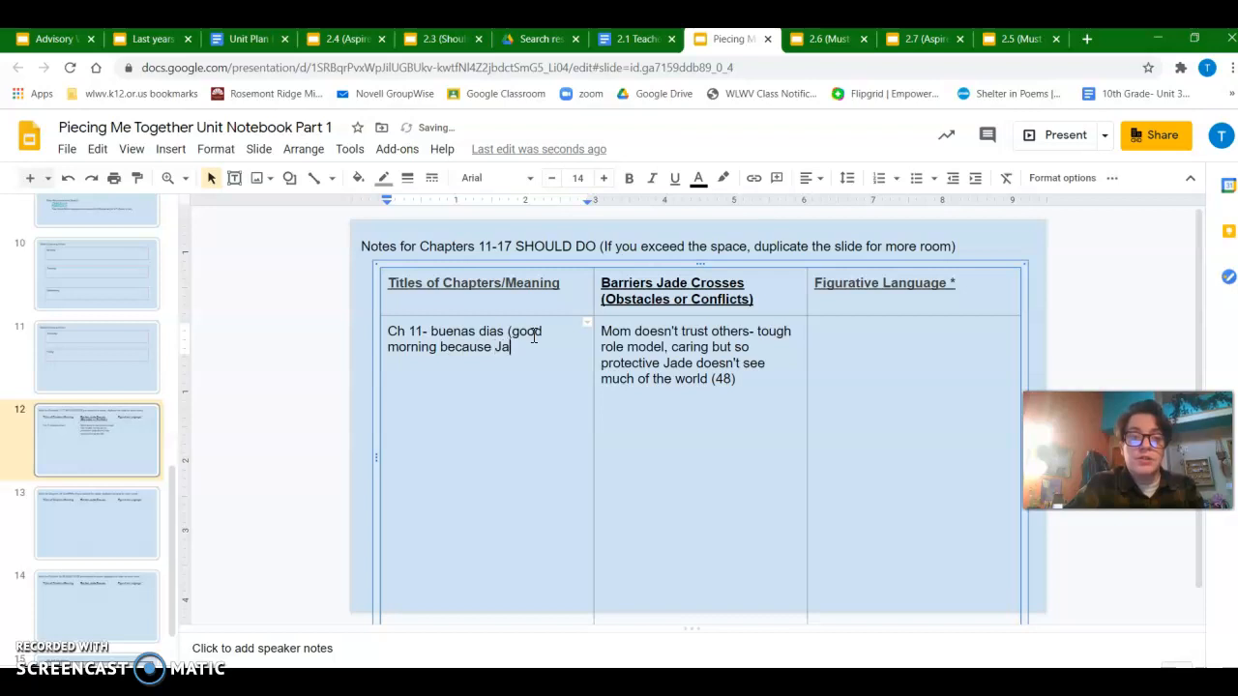
{"action": "type", "text": "de uses her skills"}
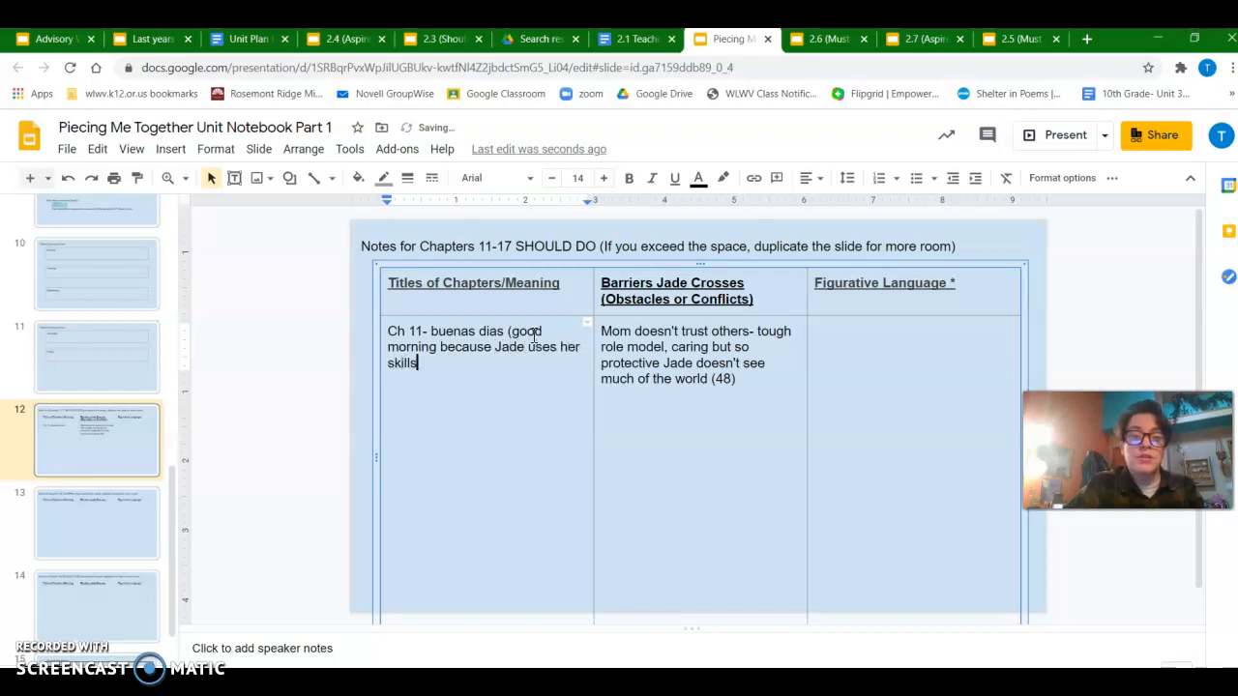
{"action": "type", "text": "to help someone find"}
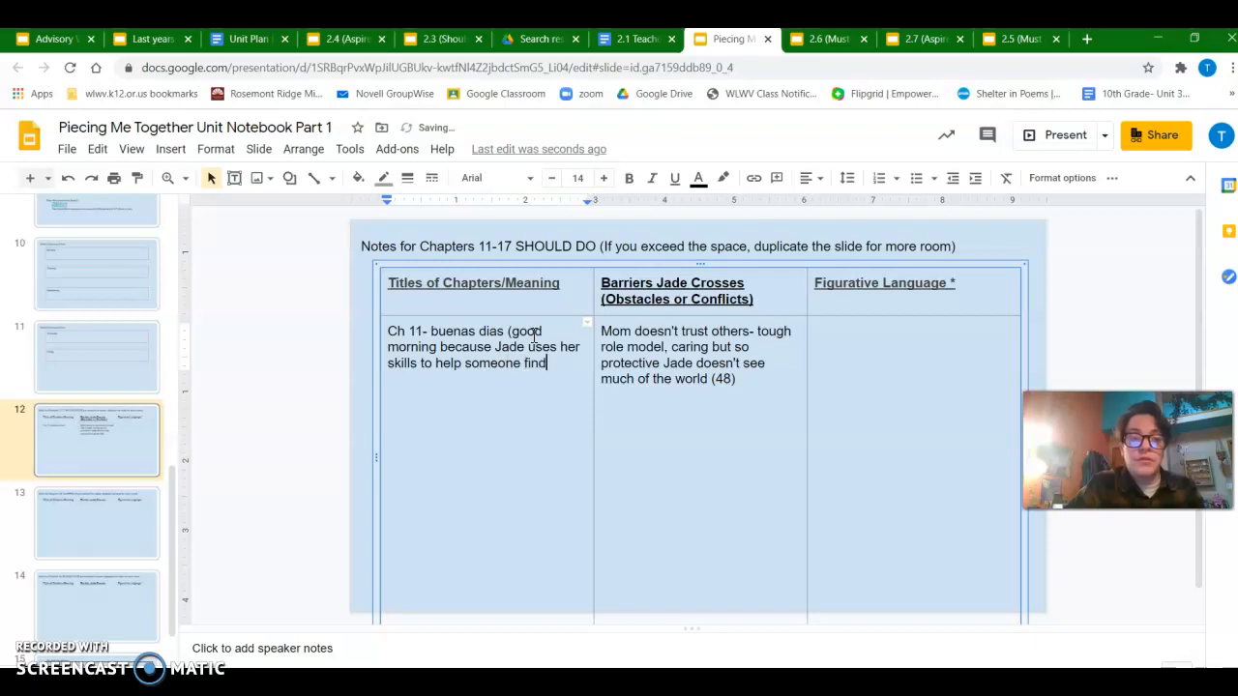
{"action": "type", "text": "their way"}
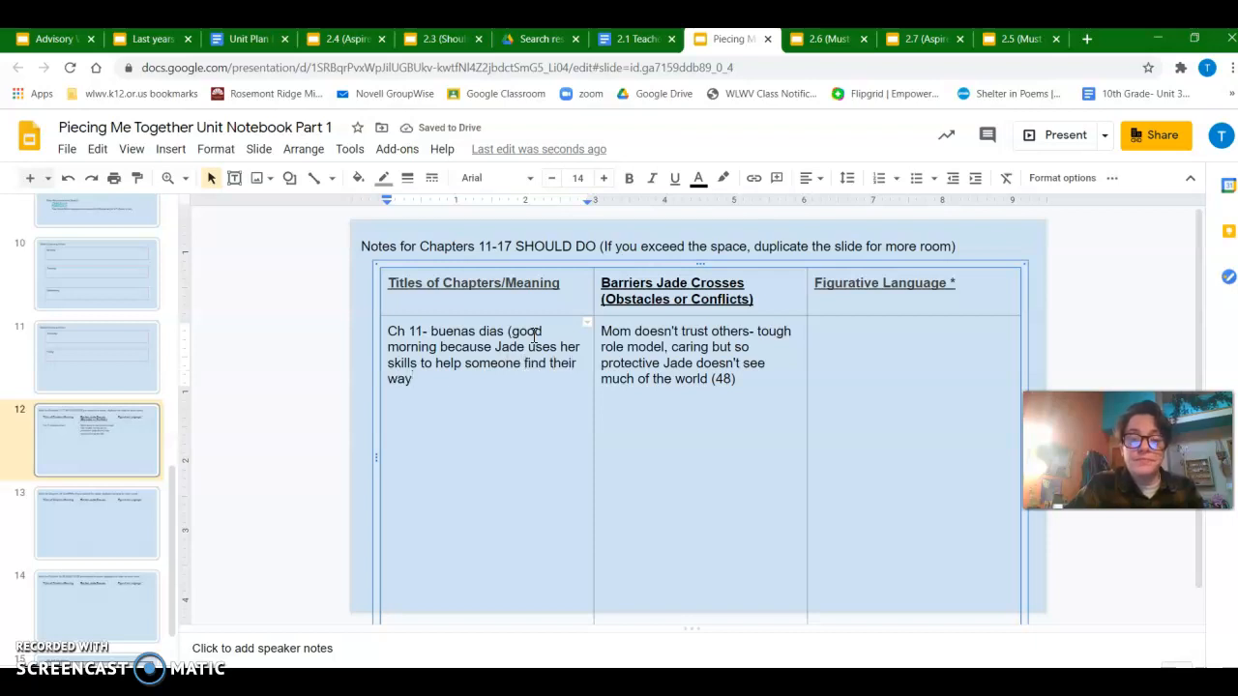
{"action": "type", "text": "\""}
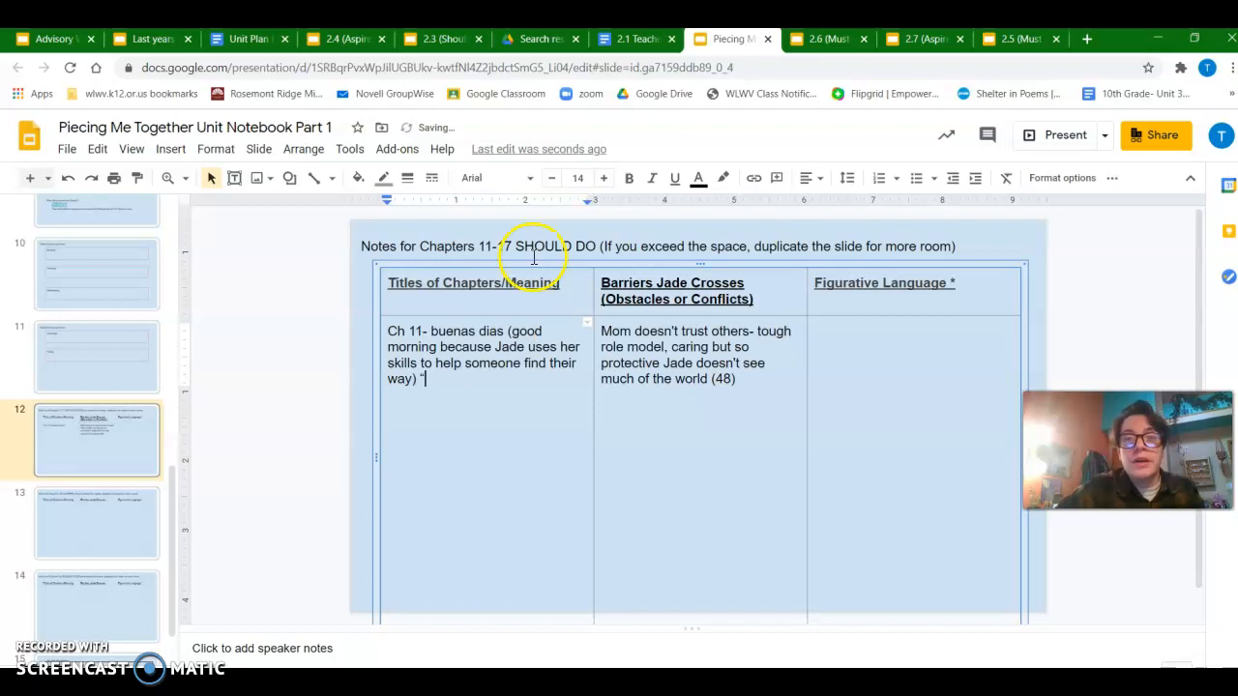
{"action": "mouse_move", "coordinate": [440, 38]}
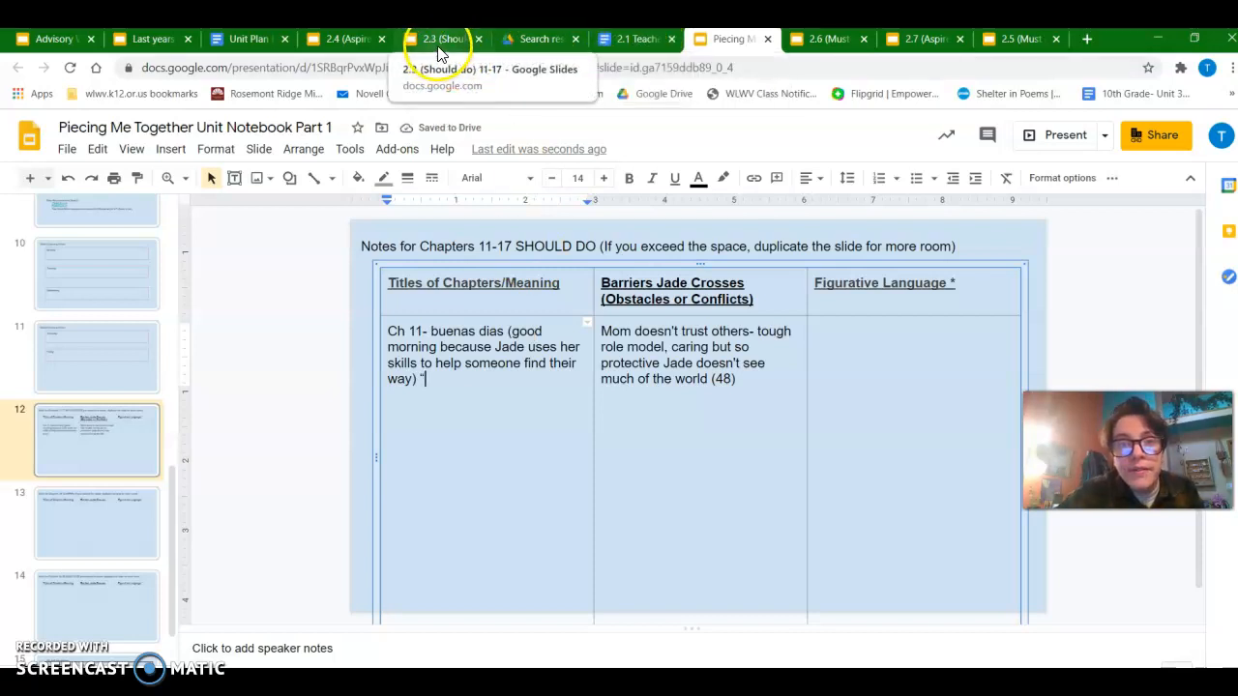
{"action": "left_click", "coordinate": [440, 39]}
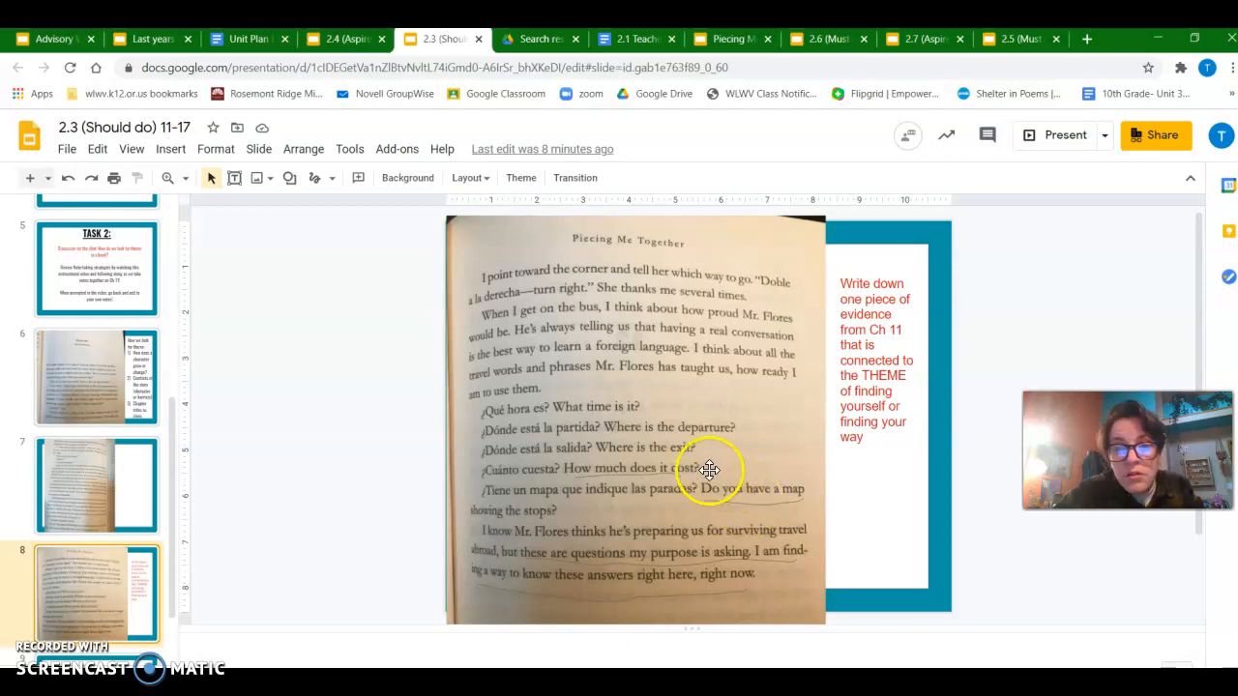
{"action": "mouse_move", "coordinate": [772, 506]}
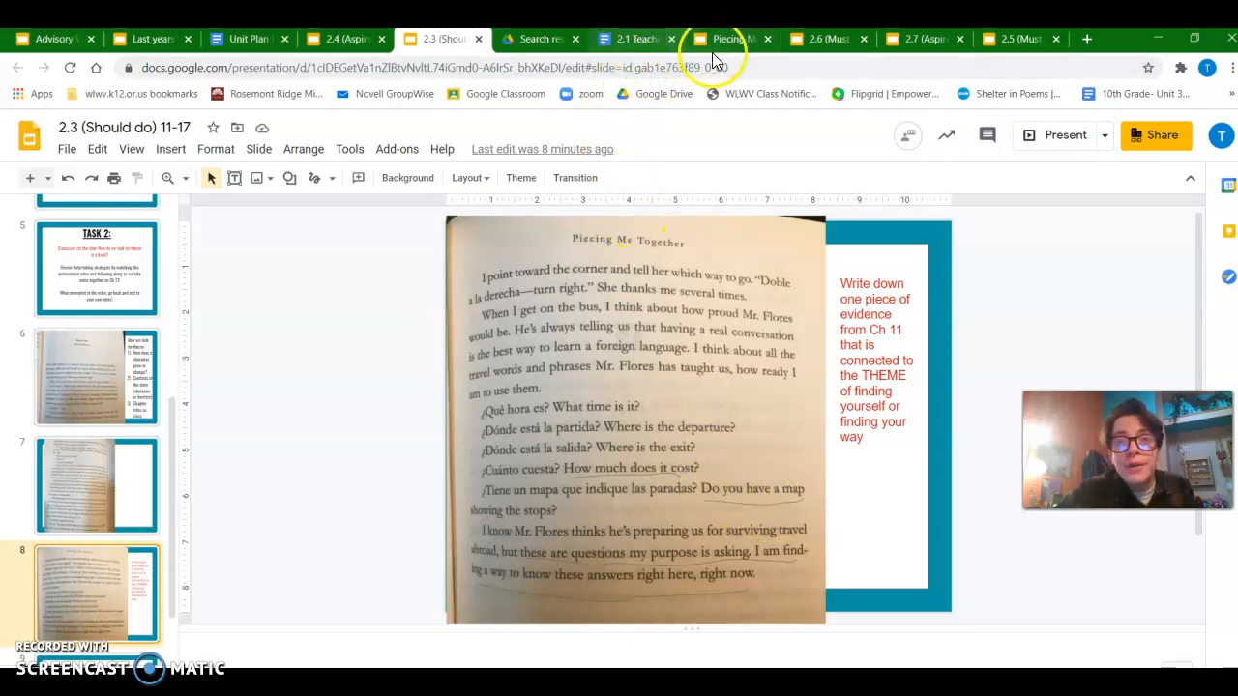
{"action": "mouse_move", "coordinate": [731, 39]}
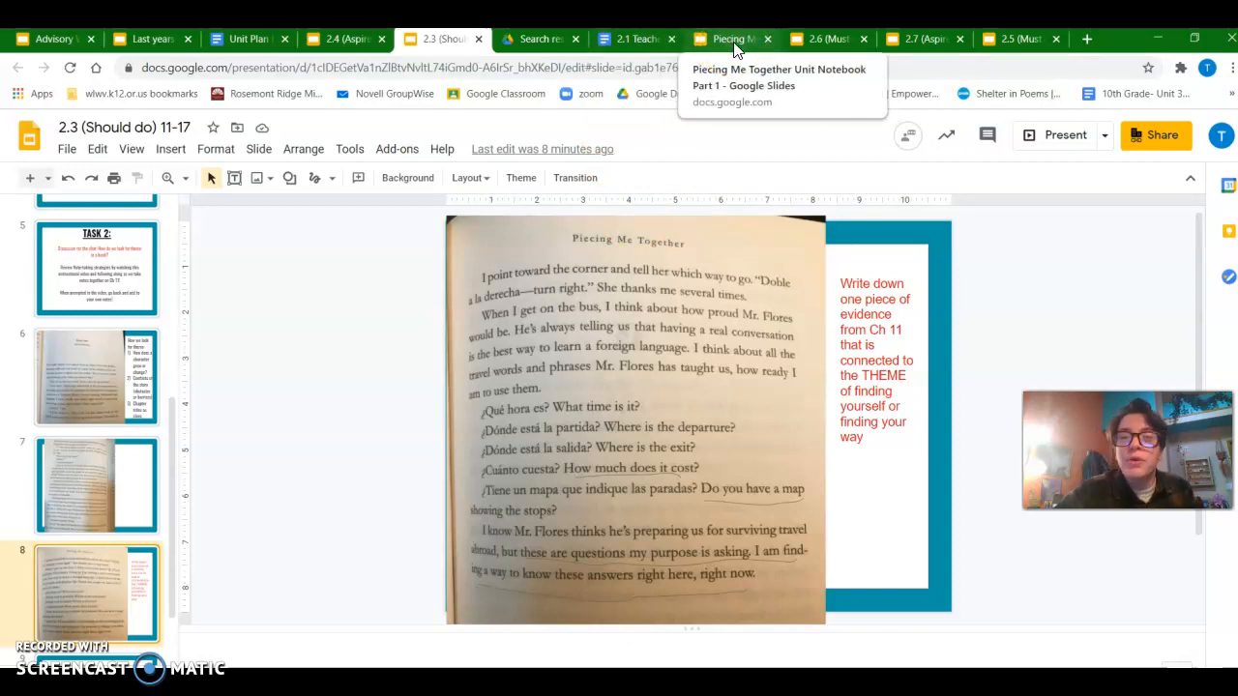
Type the quote 'Where is the exit? These...' into the Chapter 11 cell, checking the book page
{"action": "left_click", "coordinate": [730, 38]}
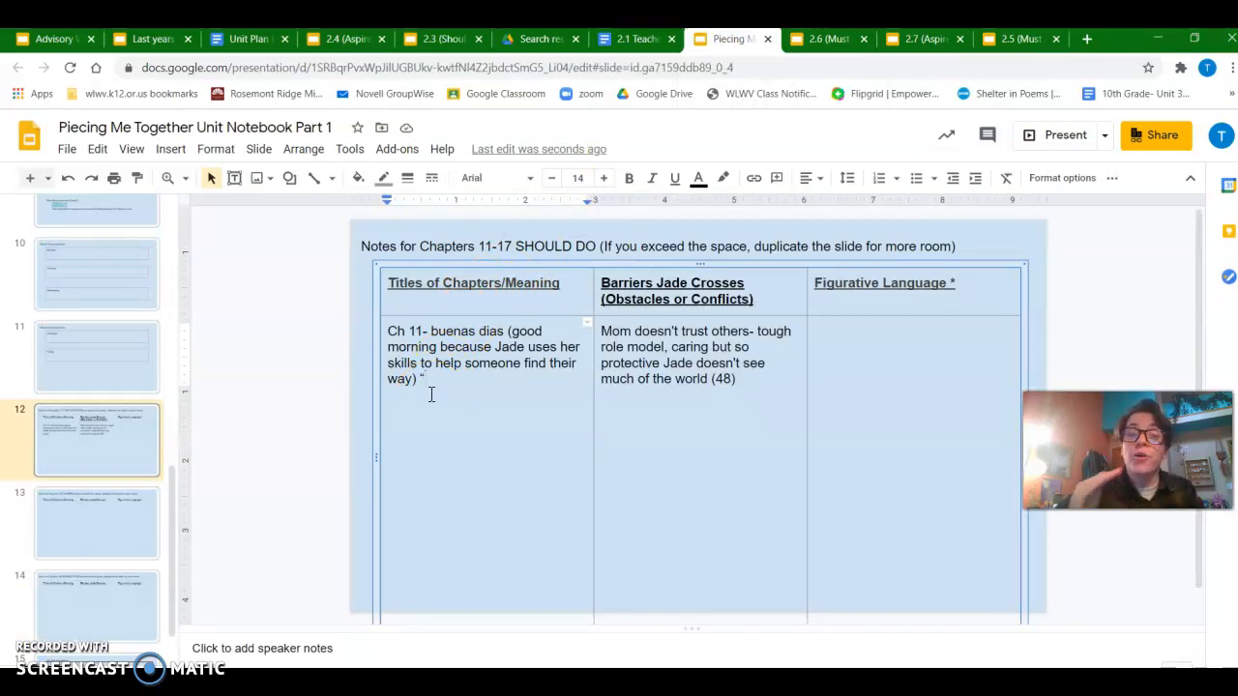
{"action": "type", "text": "Where is the exit?"}
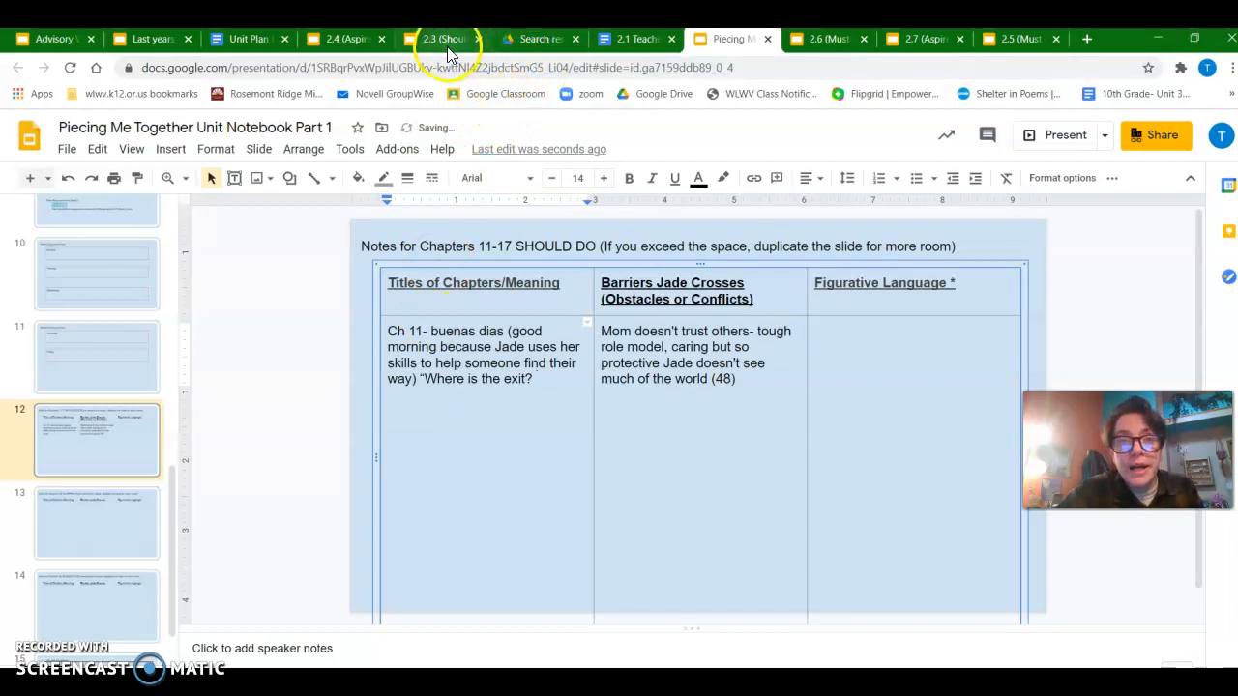
{"action": "left_click", "coordinate": [442, 38]}
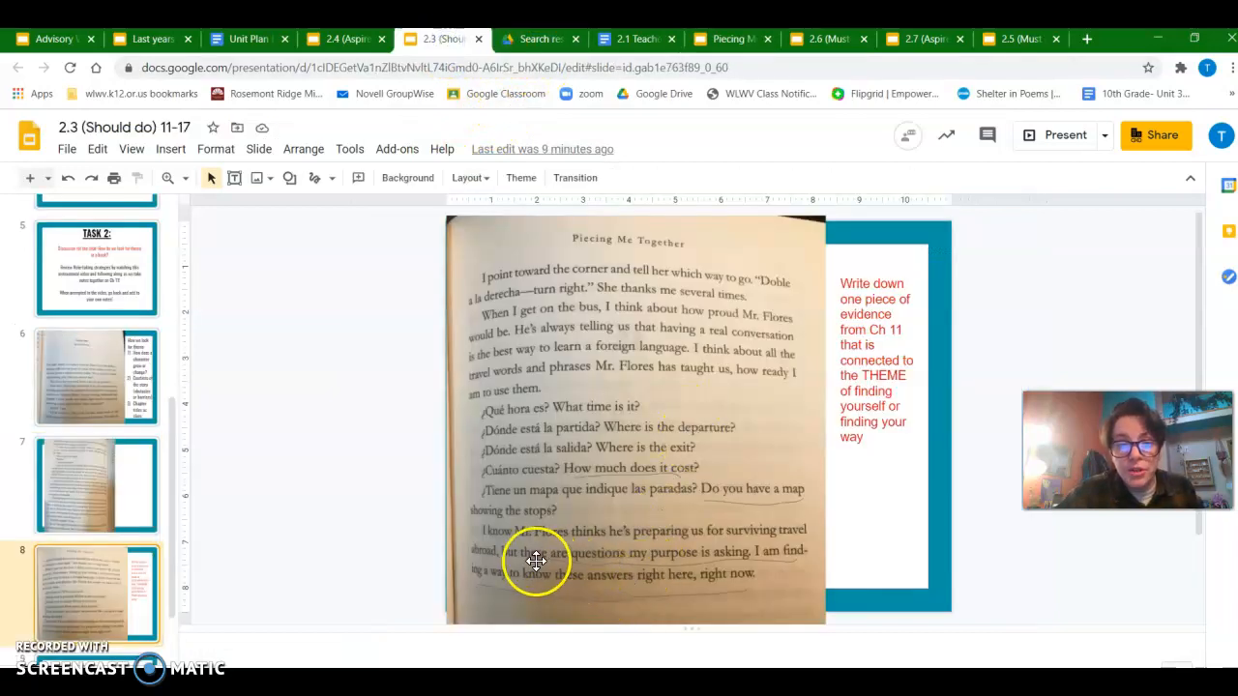
{"action": "mouse_move", "coordinate": [774, 558]}
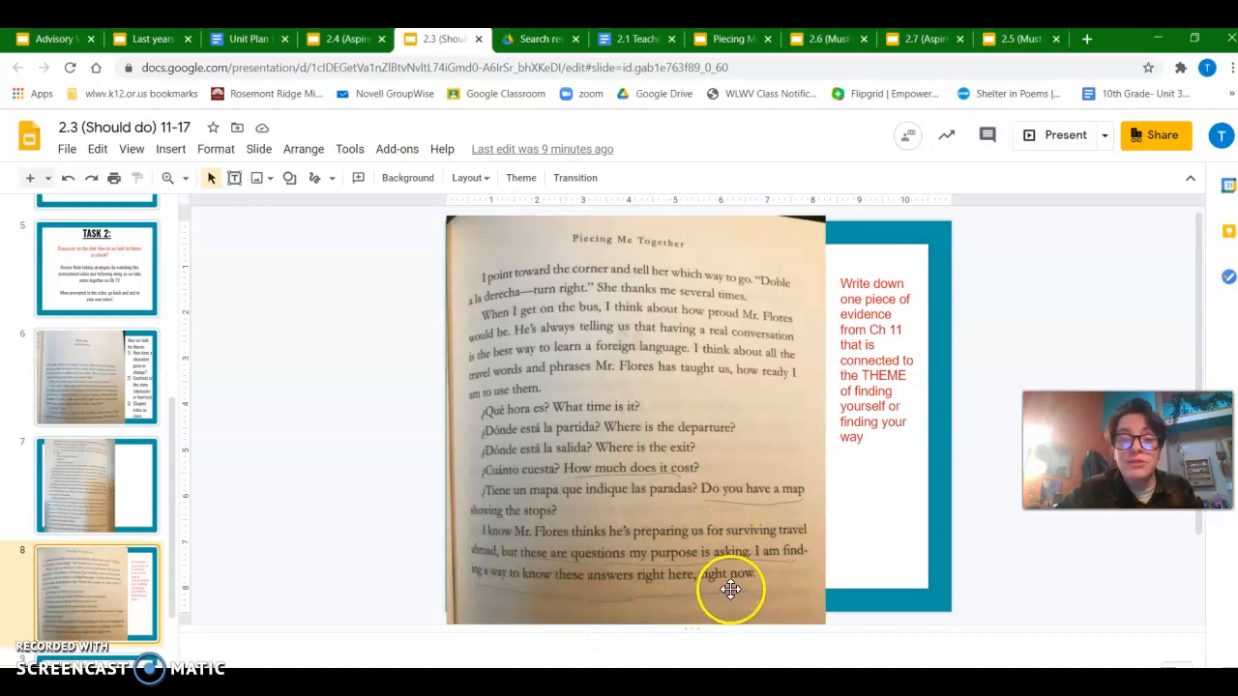
{"action": "mouse_move", "coordinate": [704, 527]}
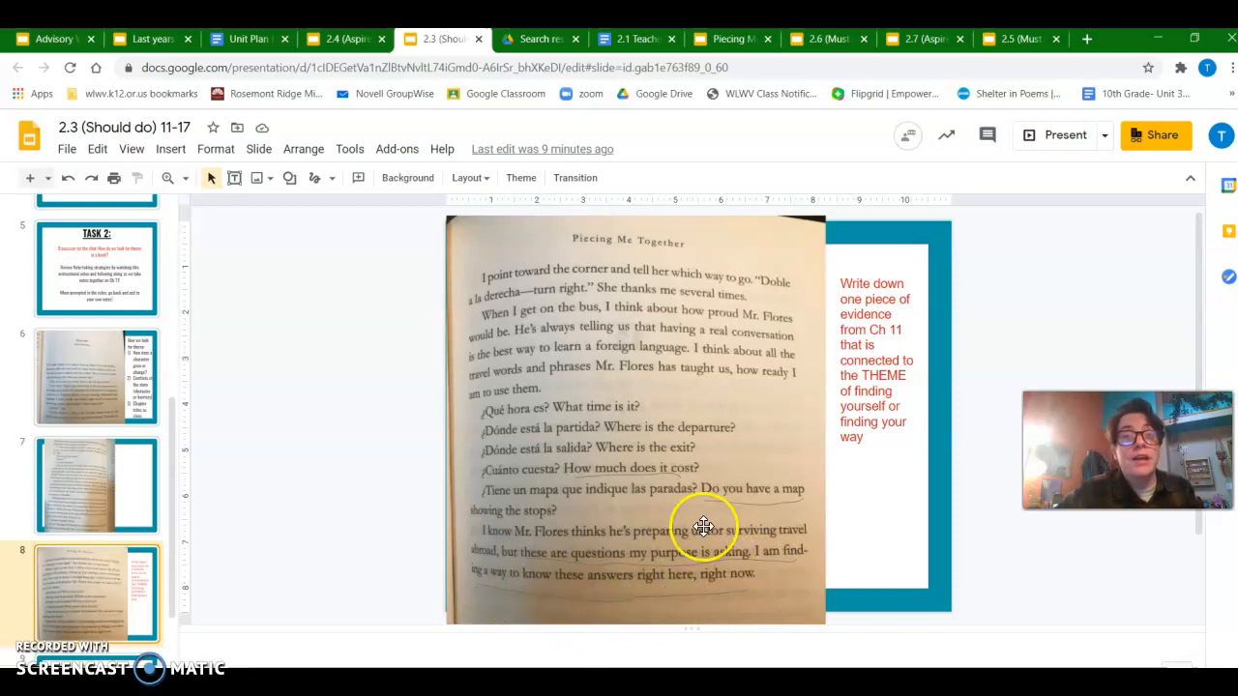
{"action": "left_click", "coordinate": [730, 39]}
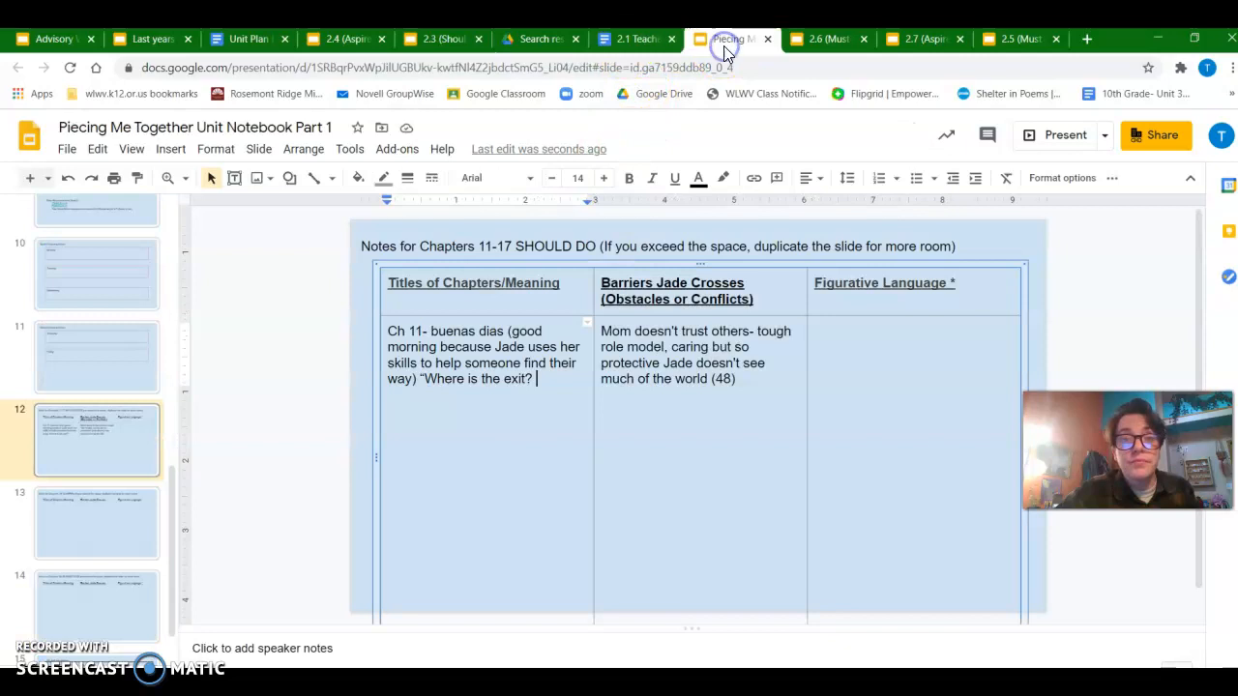
{"action": "type", "text": "Th"}
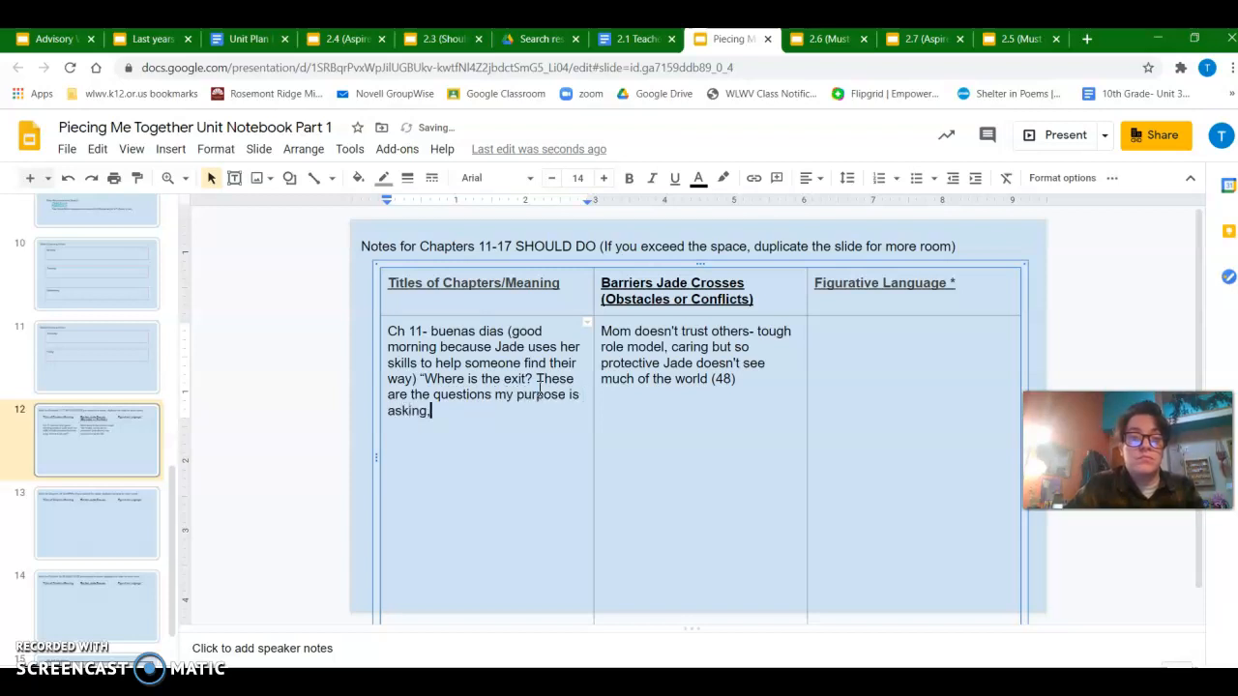
Finish the quote with 'answers right here right now' and add the page citation (49)
{"action": "type", "text": "I am finding a way to"}
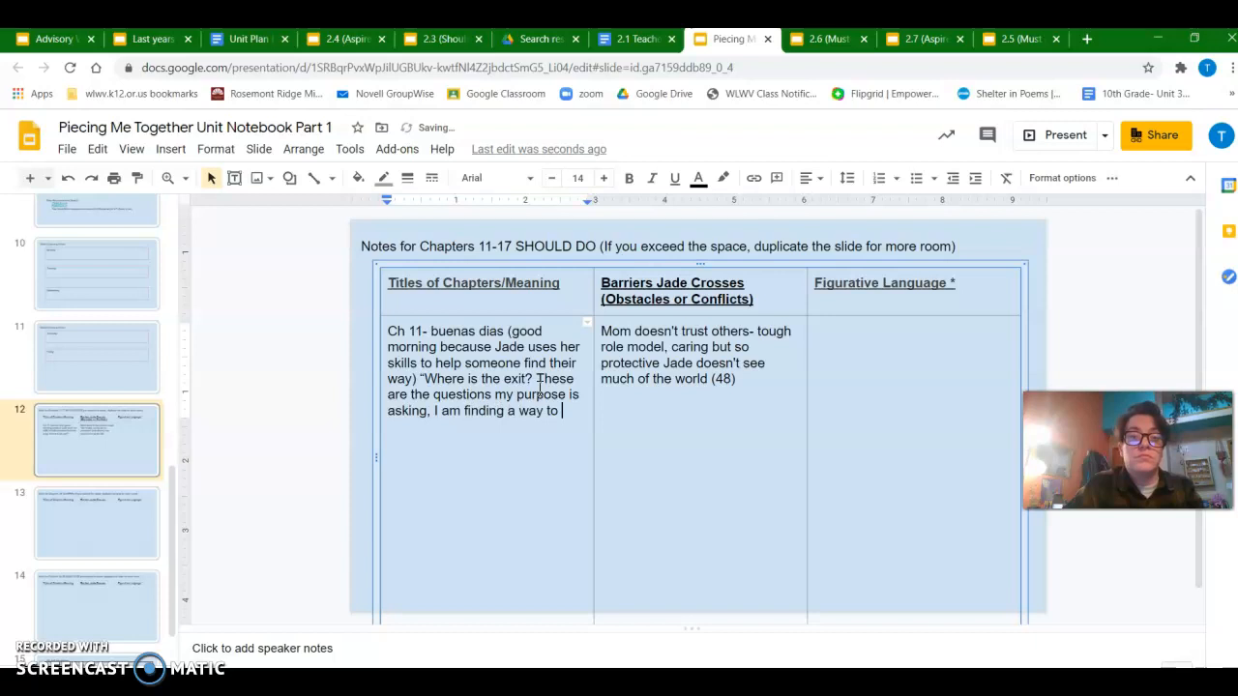
{"action": "left_click", "coordinate": [440, 39]}
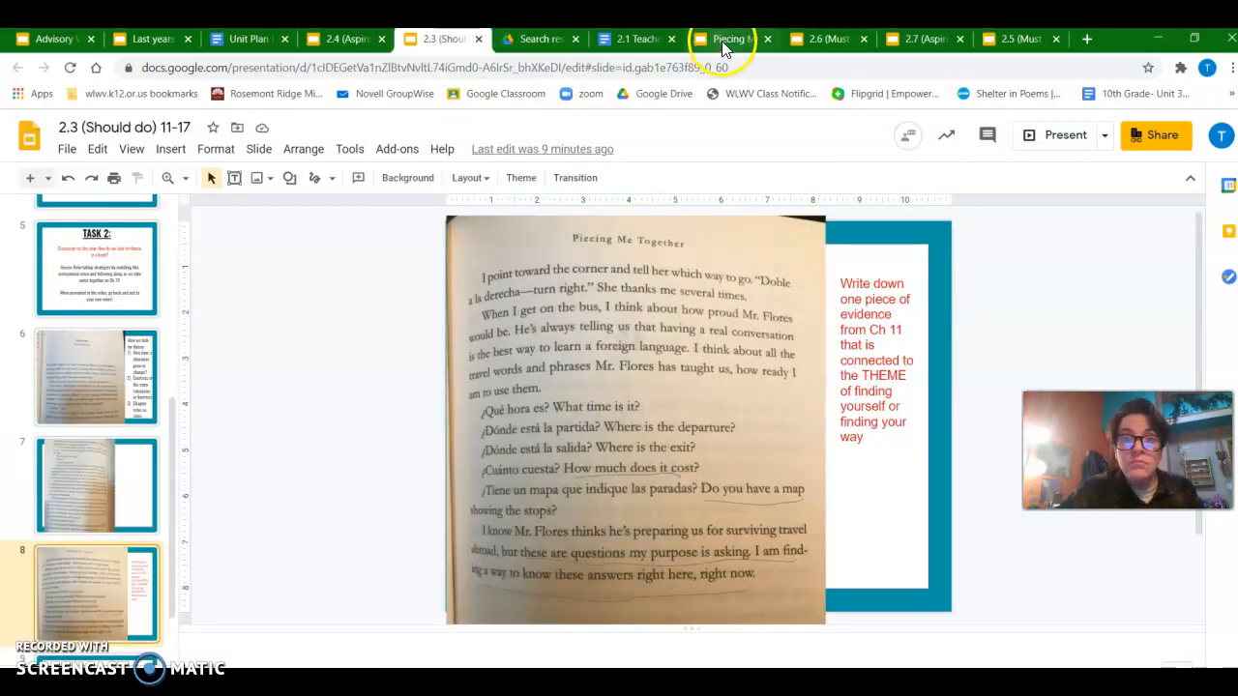
{"action": "left_click", "coordinate": [730, 38]}
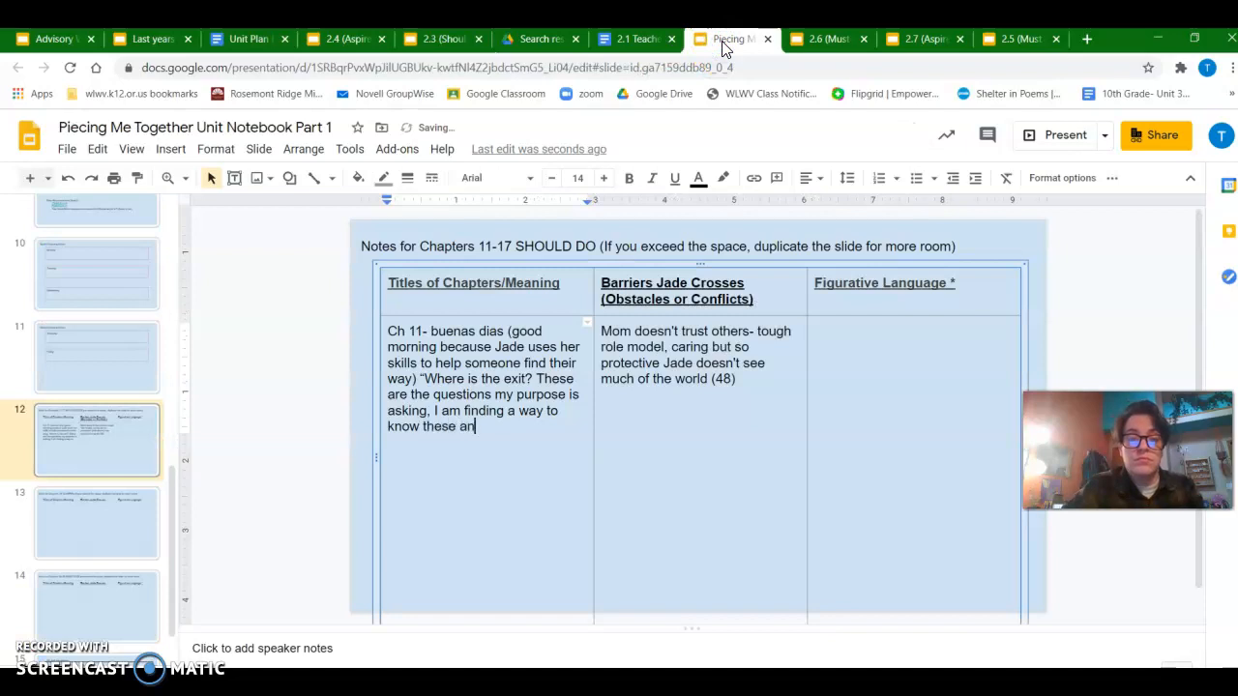
{"action": "type", "text": "swers right here"}
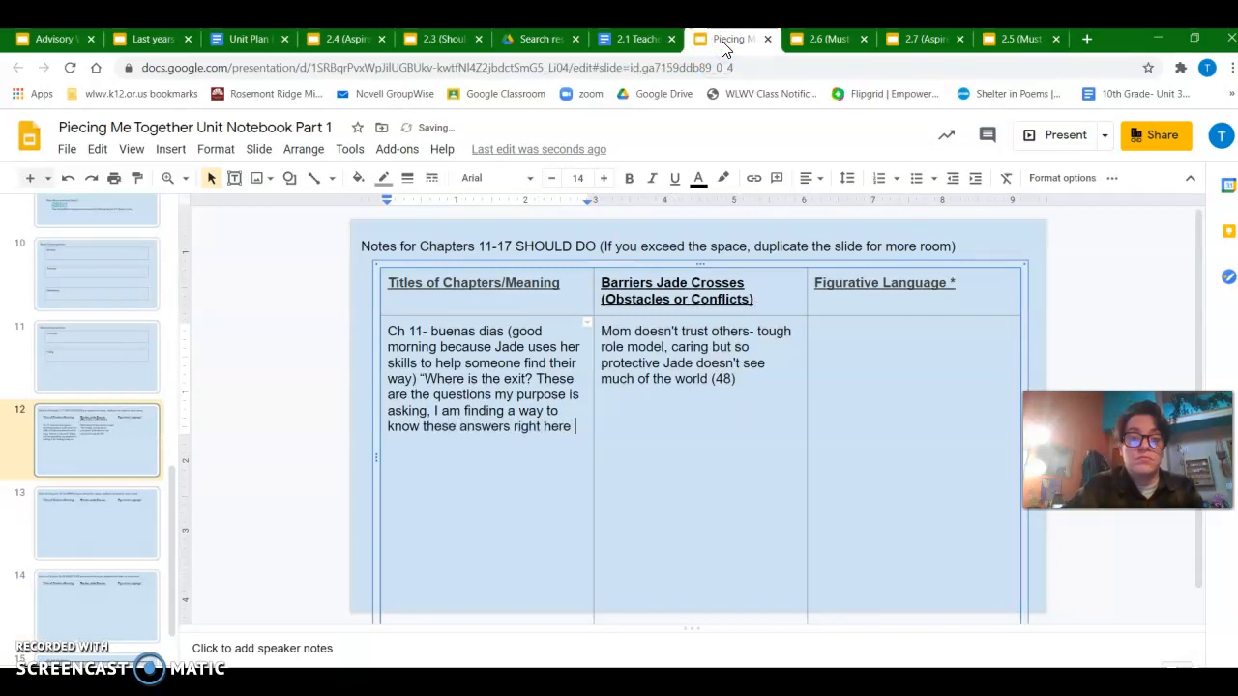
{"action": "type", "text": "right now\""}
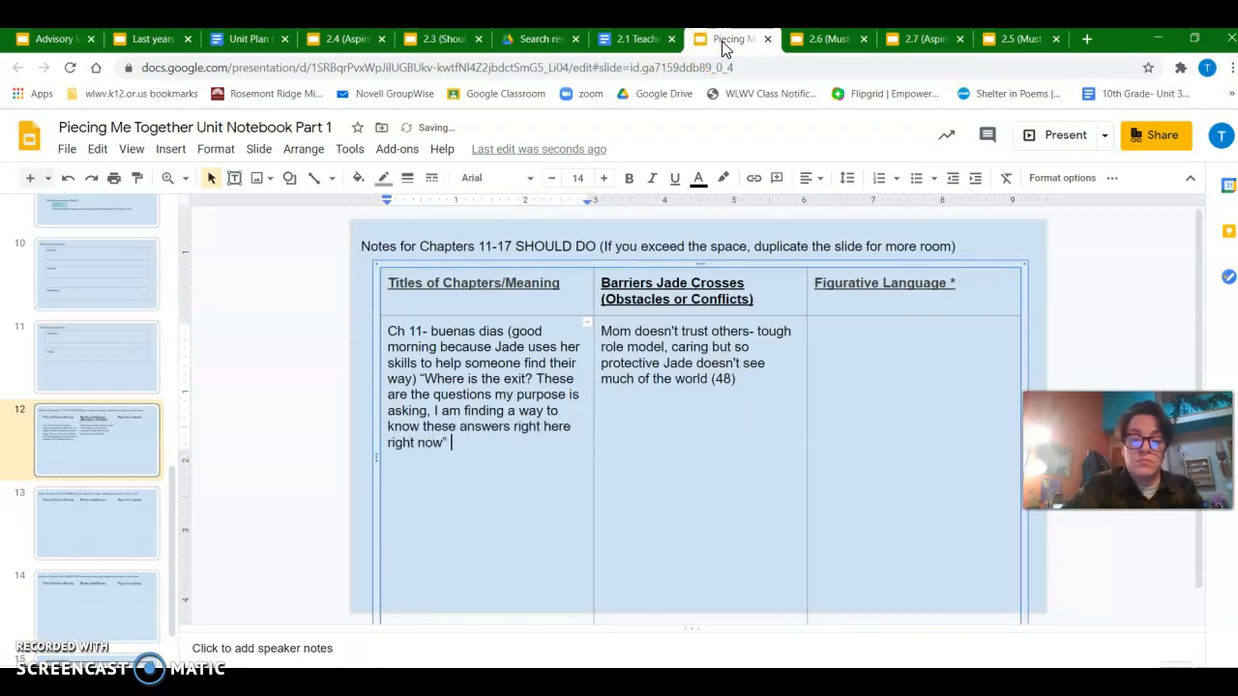
{"action": "type", "text": "(49"}
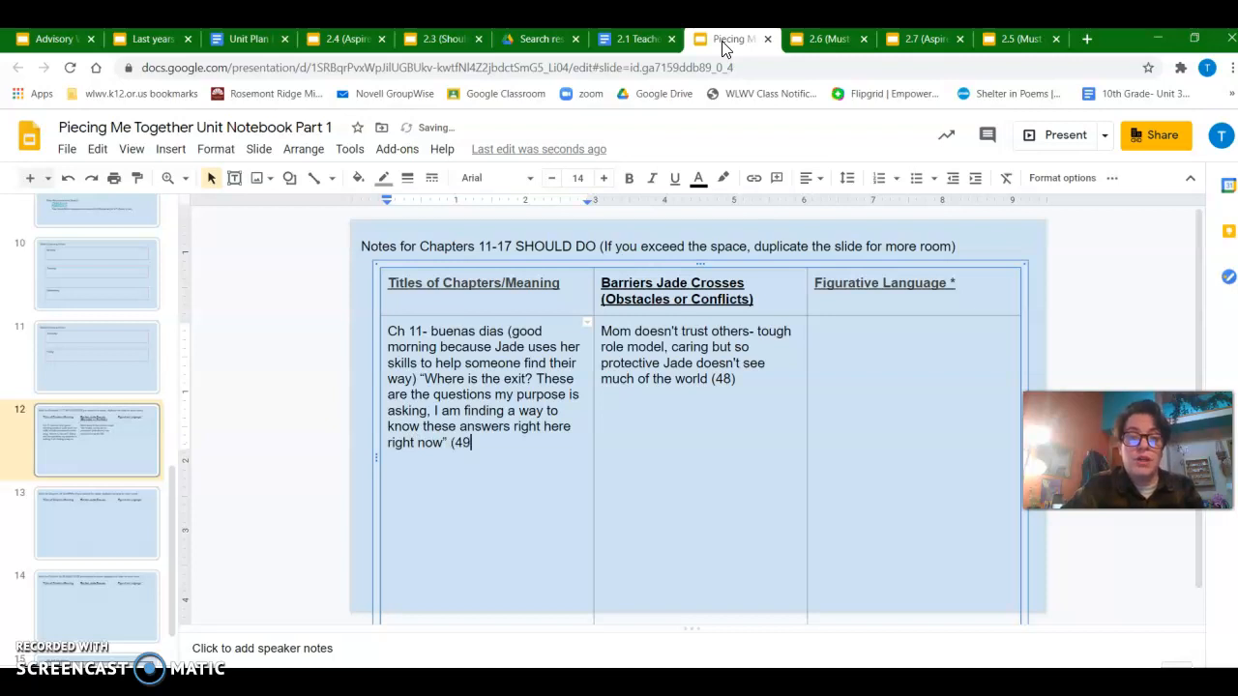
{"action": "type", "text": ")."}
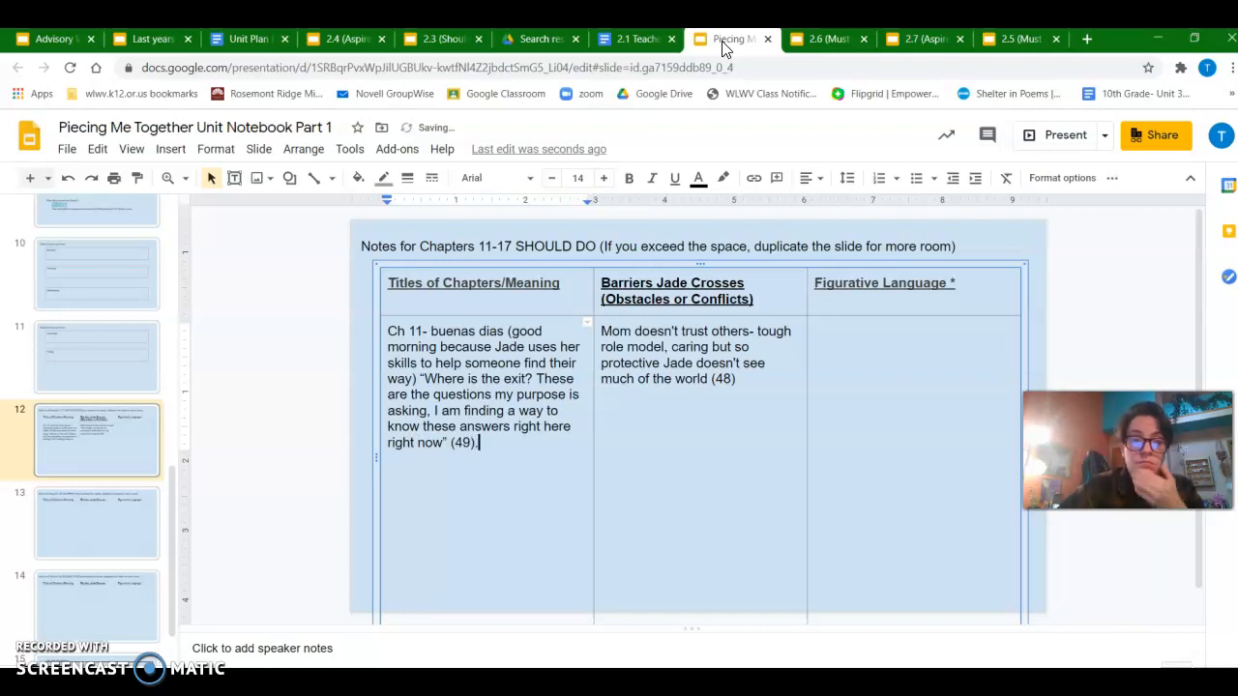
Begin the explanation 'Jade is finding answers' after the citation
{"action": "left_click", "coordinate": [518, 394]}
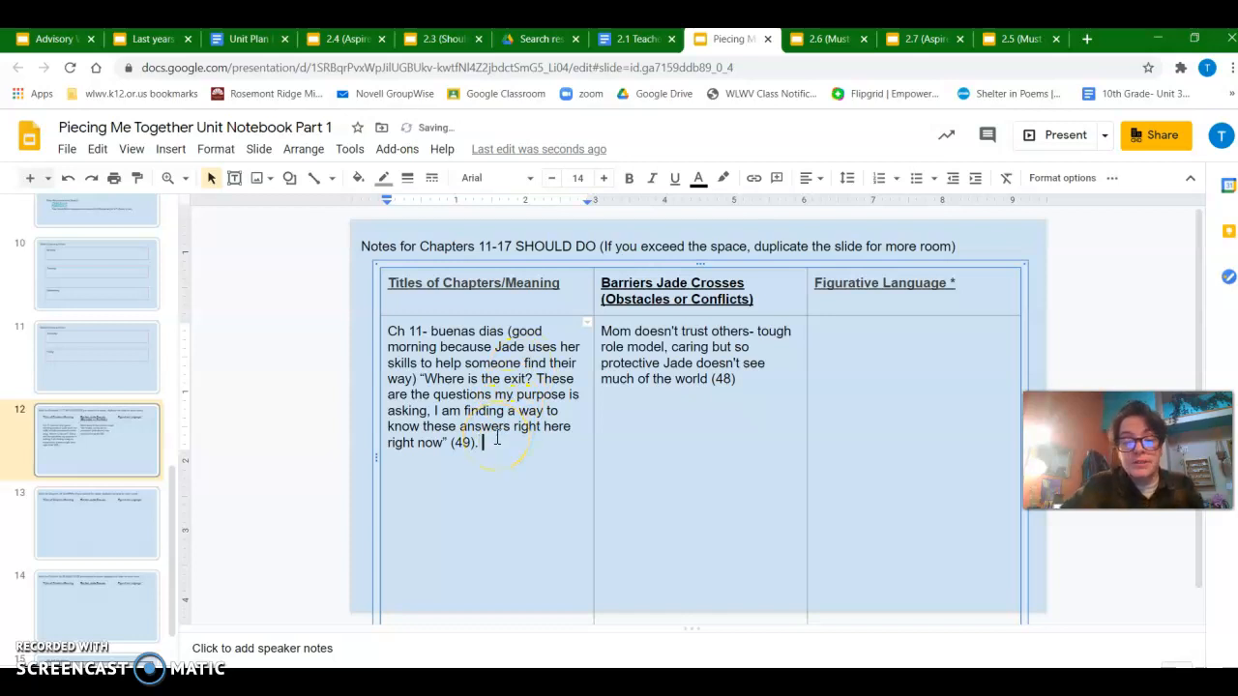
{"action": "type", "text": "Jade is"}
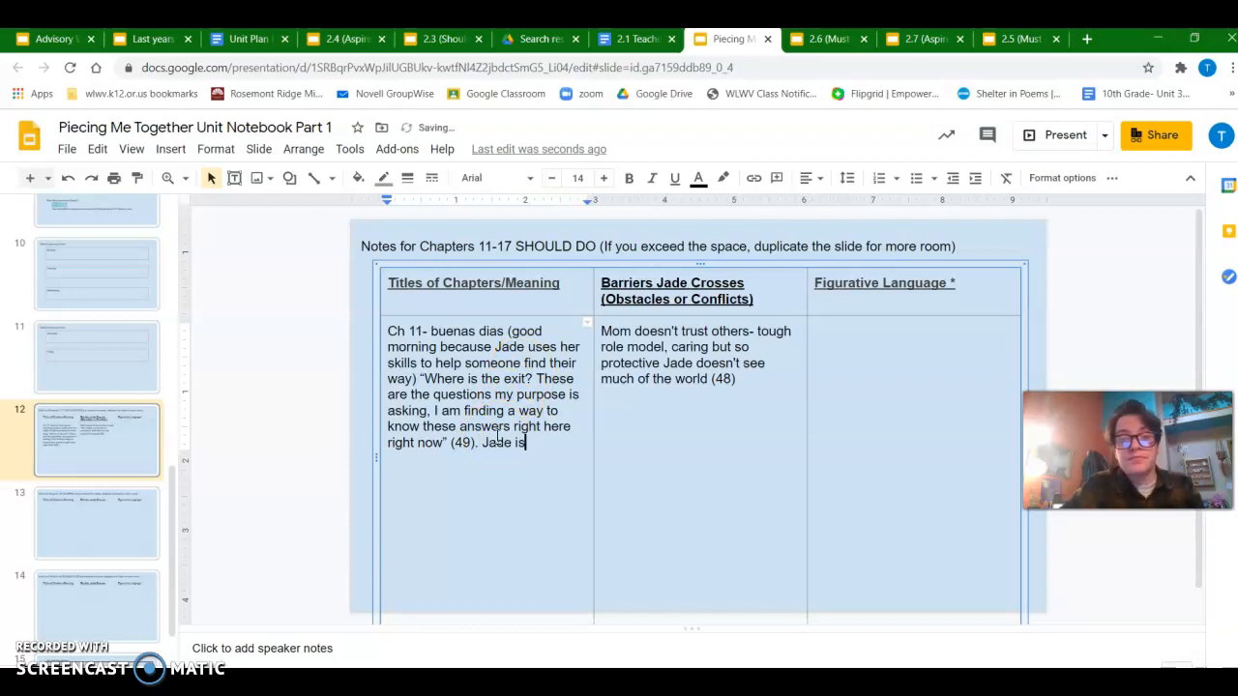
{"action": "type", "text": "finding answers about where she wants to go."}
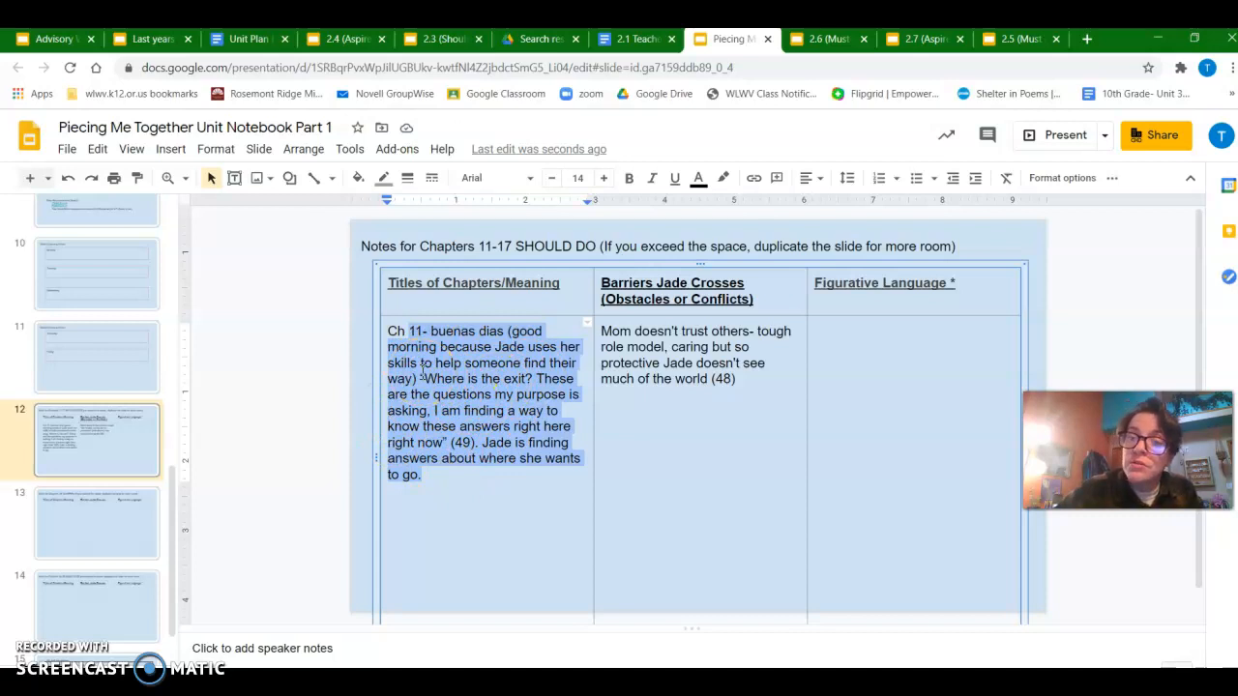
Select the Chapter 11 entry text in the notes table
{"action": "left_click", "coordinate": [504, 331]}
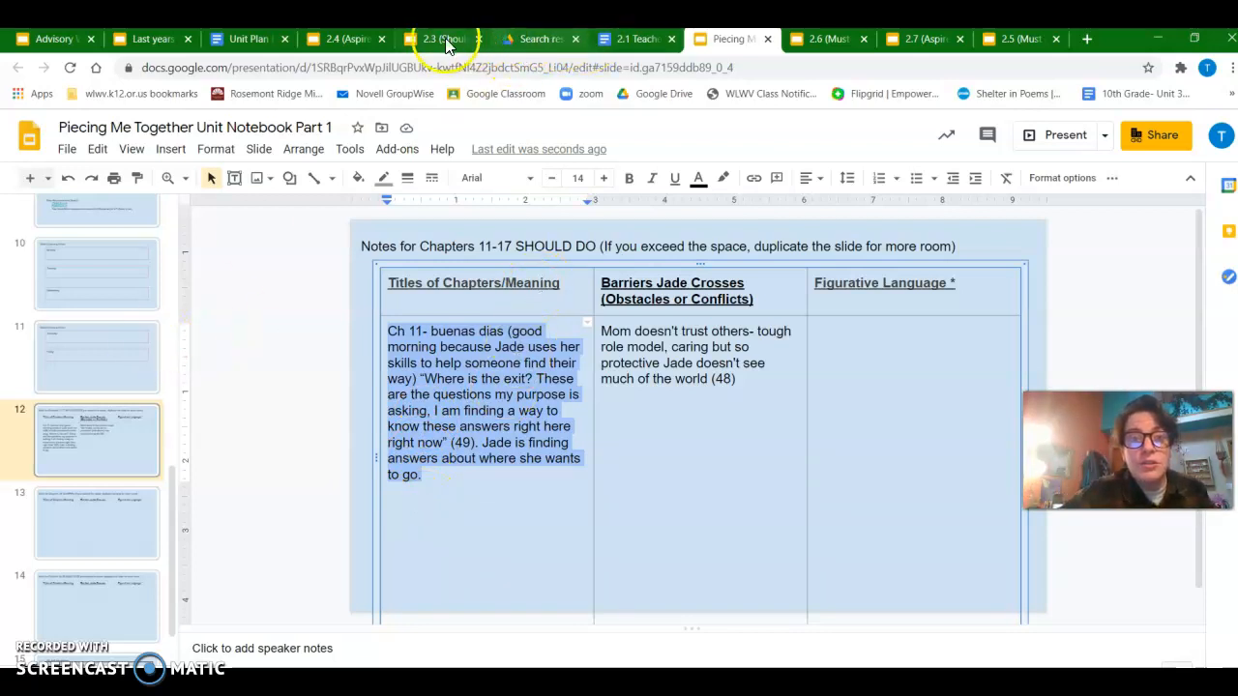
{"action": "left_click", "coordinate": [443, 38]}
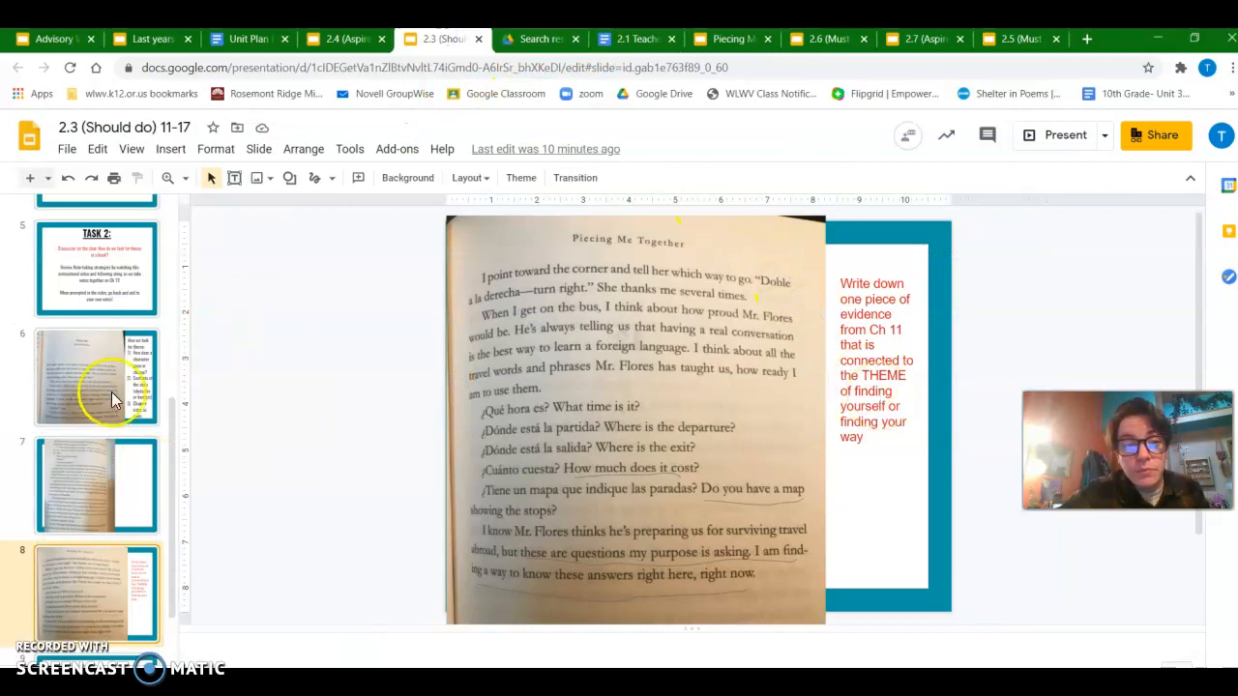
{"action": "left_click", "coordinate": [96, 376]}
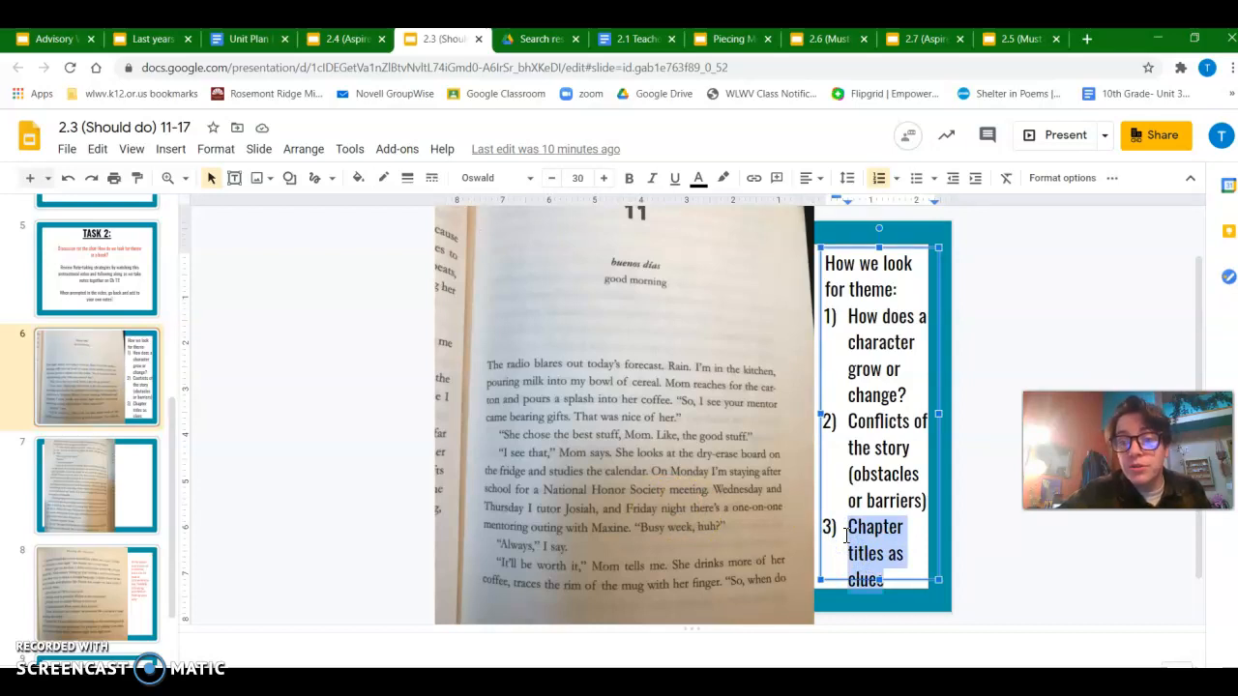
{"action": "mouse_move", "coordinate": [656, 250]}
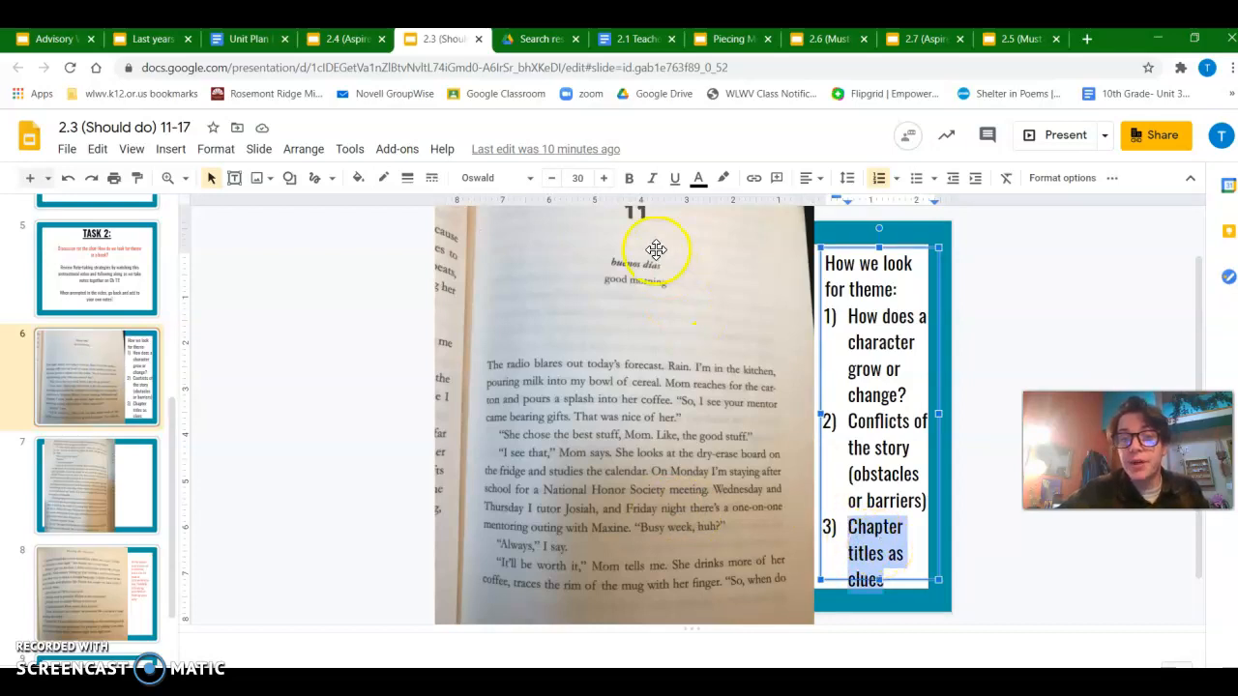
{"action": "mouse_move", "coordinate": [682, 281]}
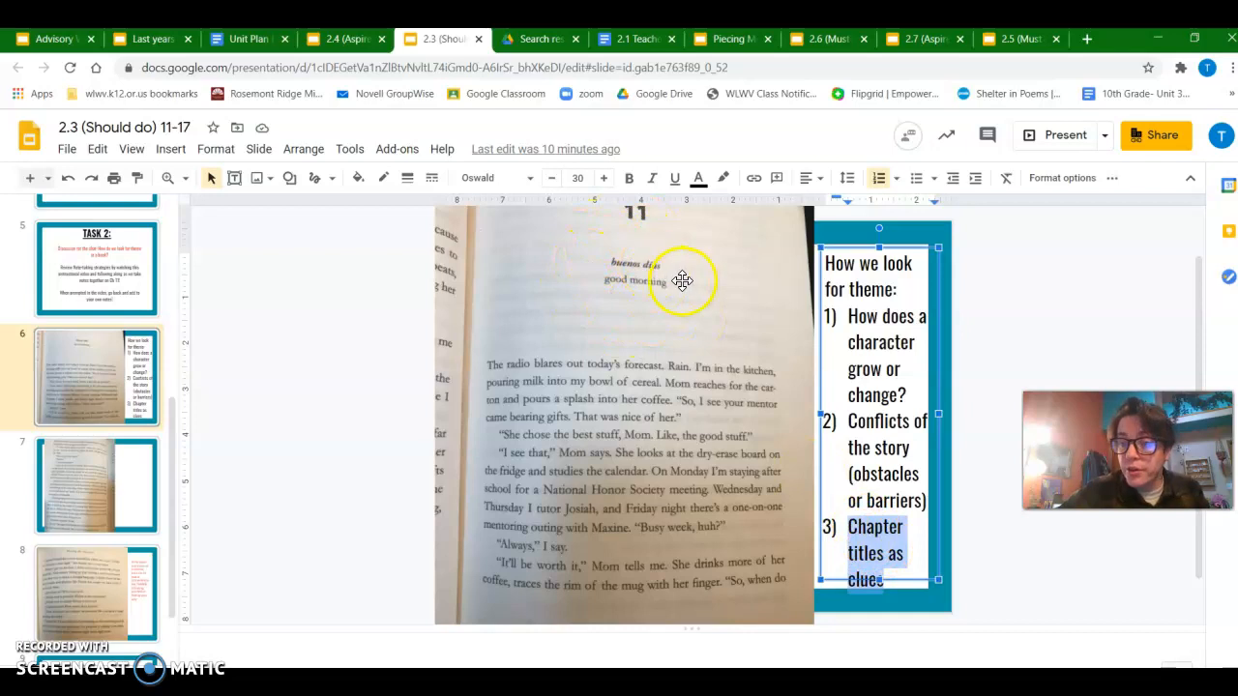
{"action": "mouse_move", "coordinate": [280, 464]}
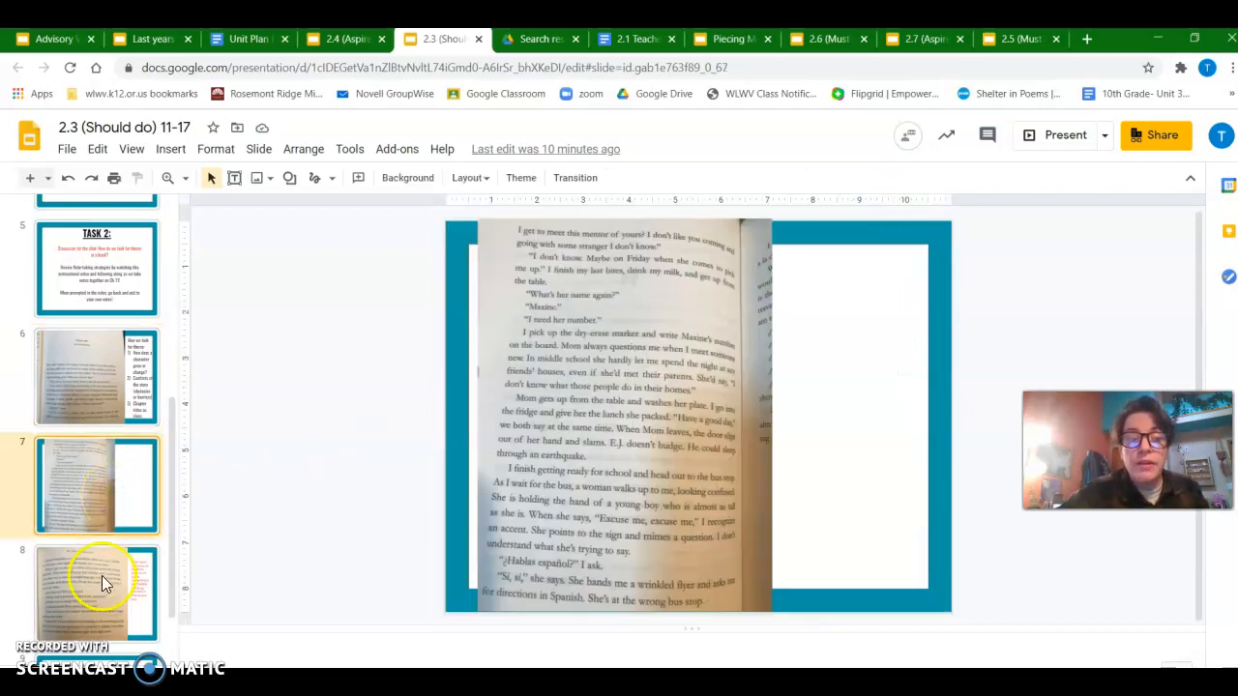
{"action": "left_click", "coordinate": [97, 594]}
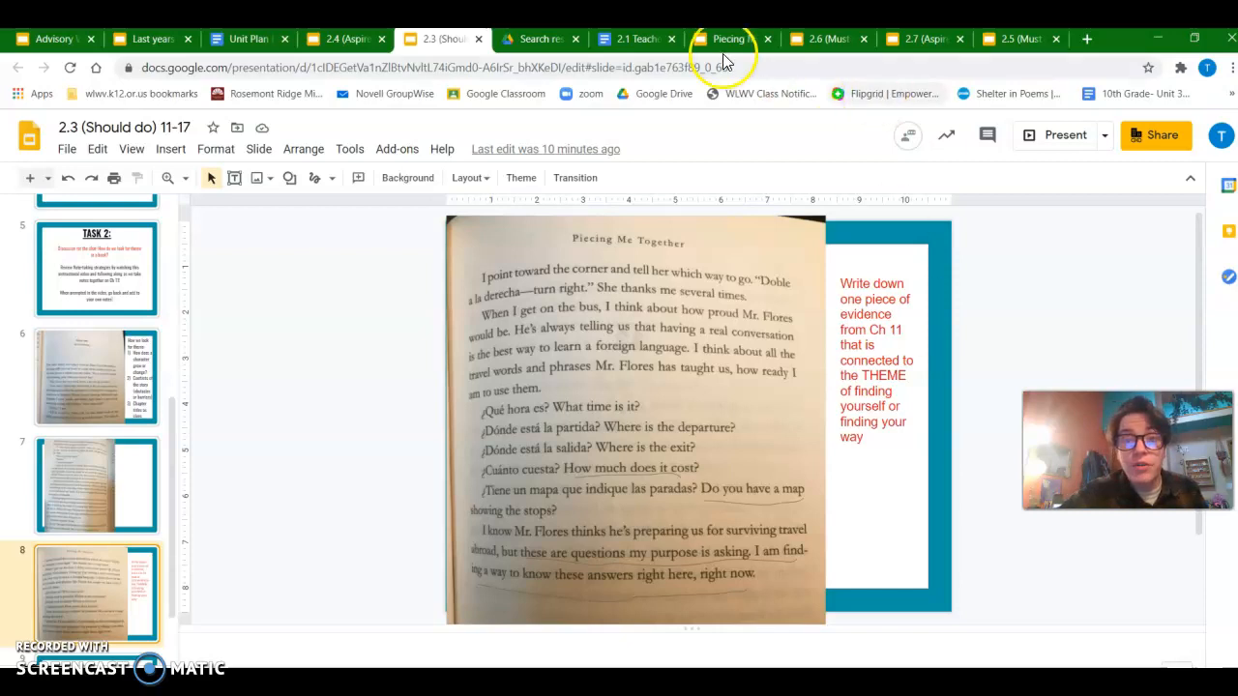
{"action": "left_click", "coordinate": [730, 39]}
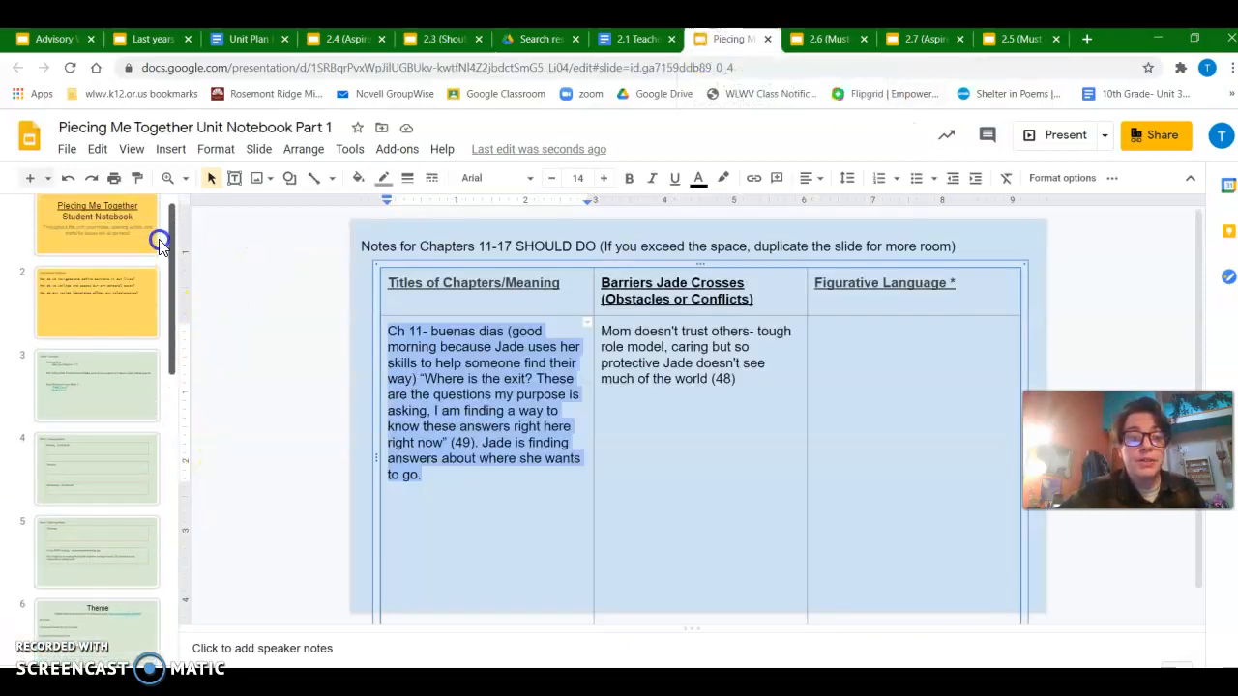
View the essential questions slide, then return to the 2.3 deck's Chapter 11 page
{"action": "left_click", "coordinate": [96, 302]}
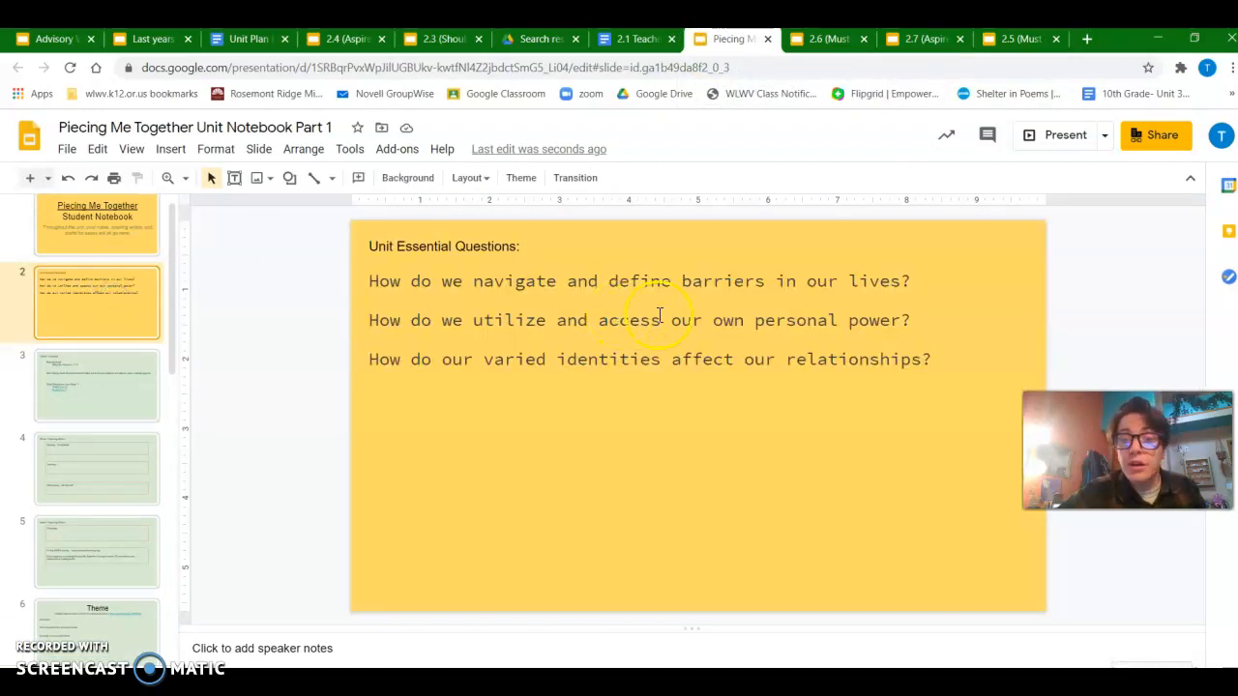
{"action": "mouse_move", "coordinate": [732, 337]}
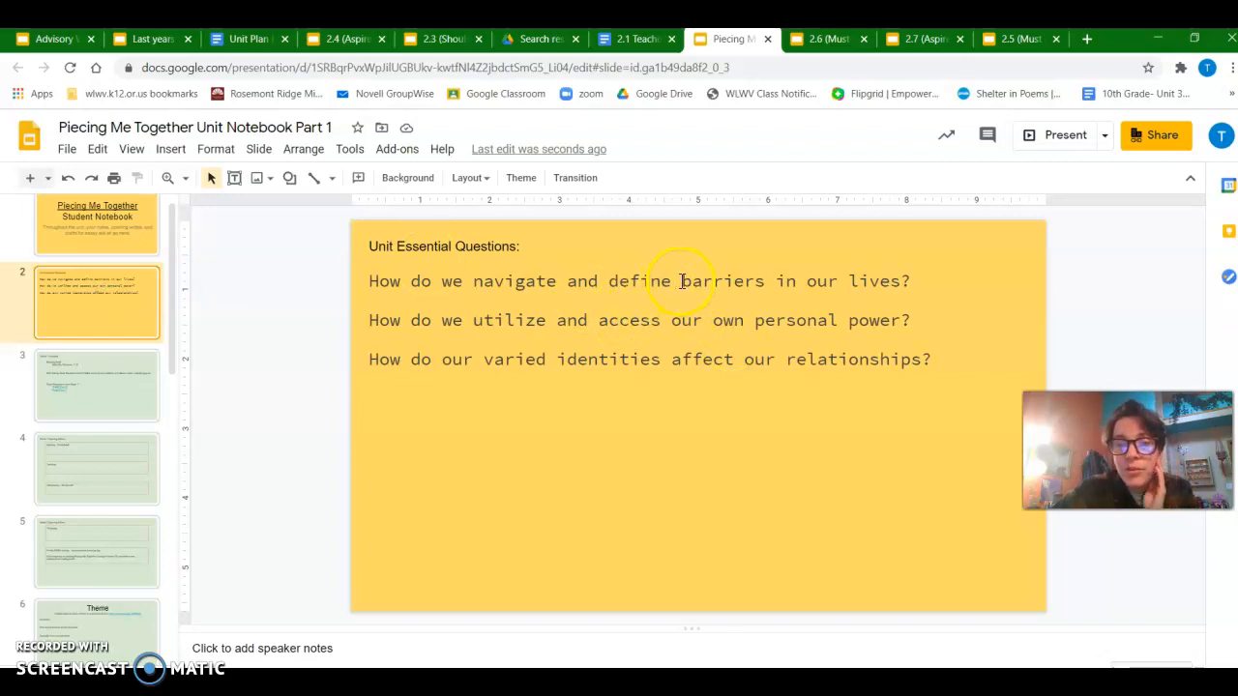
{"action": "mouse_move", "coordinate": [763, 289]}
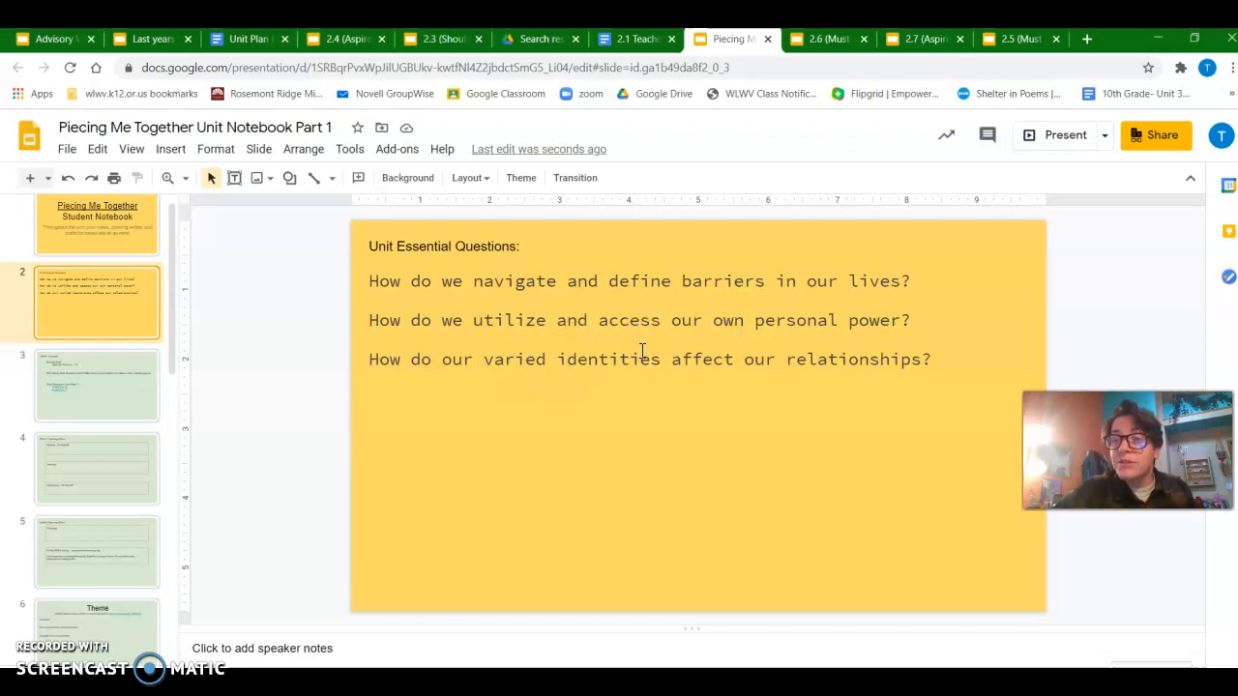
{"action": "mouse_move", "coordinate": [771, 174]}
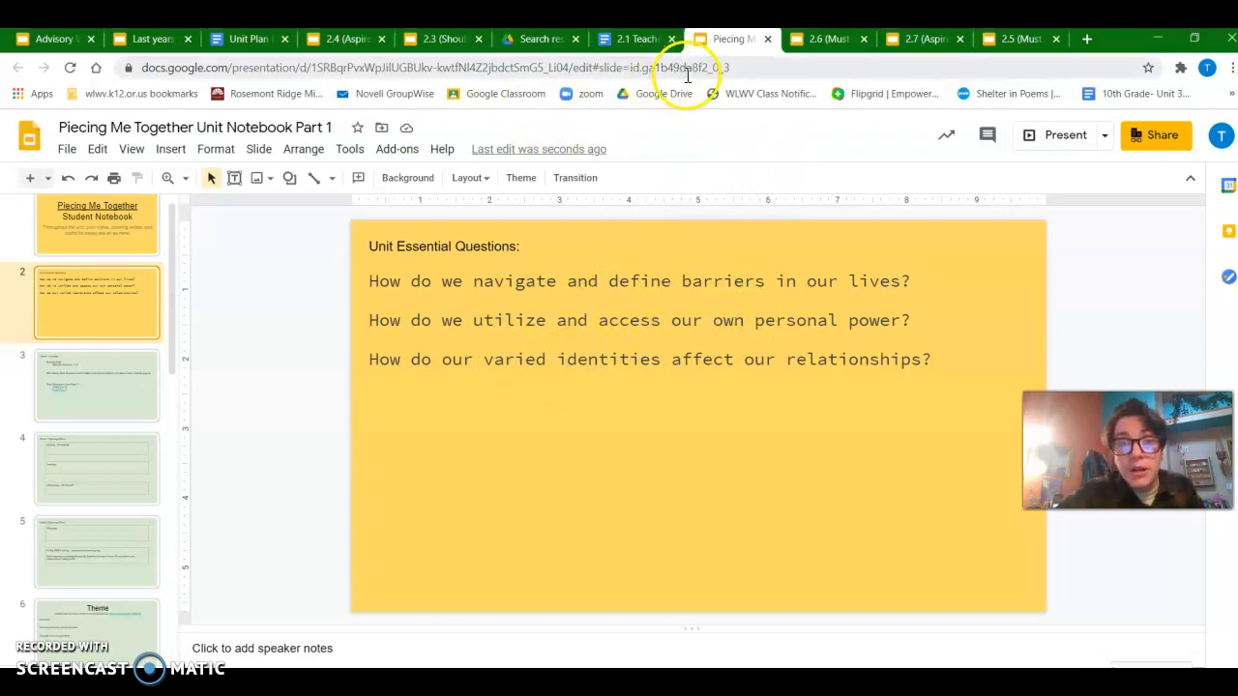
{"action": "left_click", "coordinate": [442, 39]}
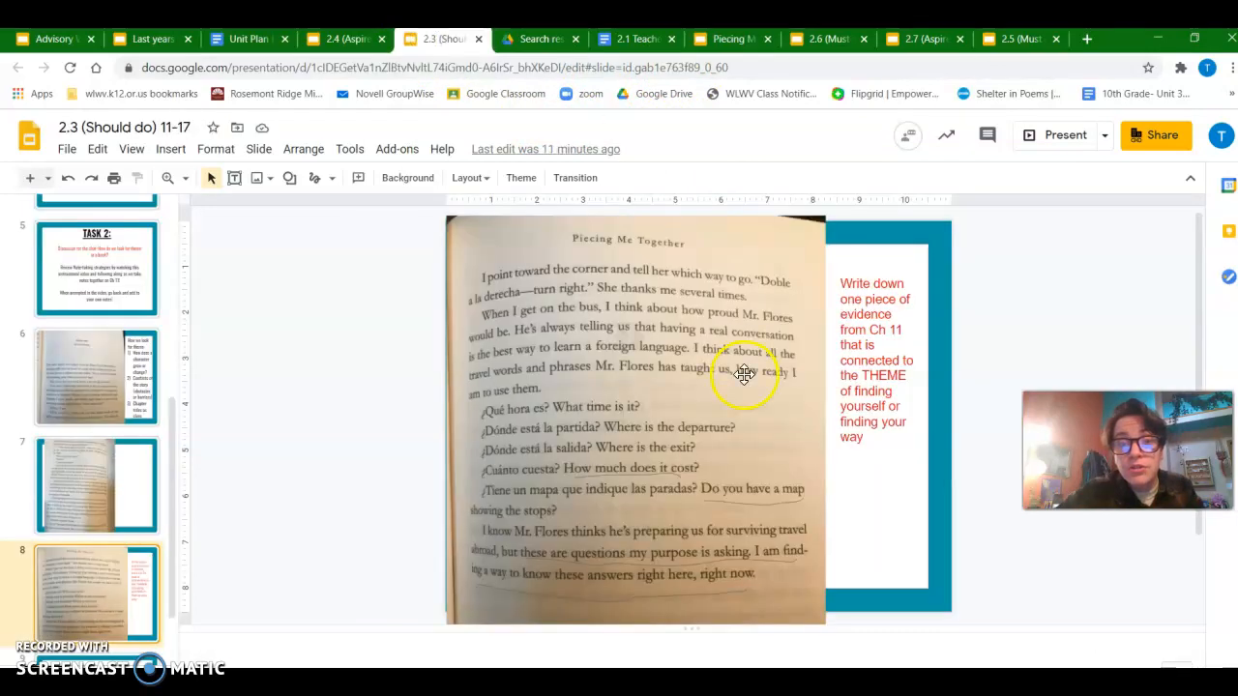
{"action": "mouse_move", "coordinate": [677, 473]}
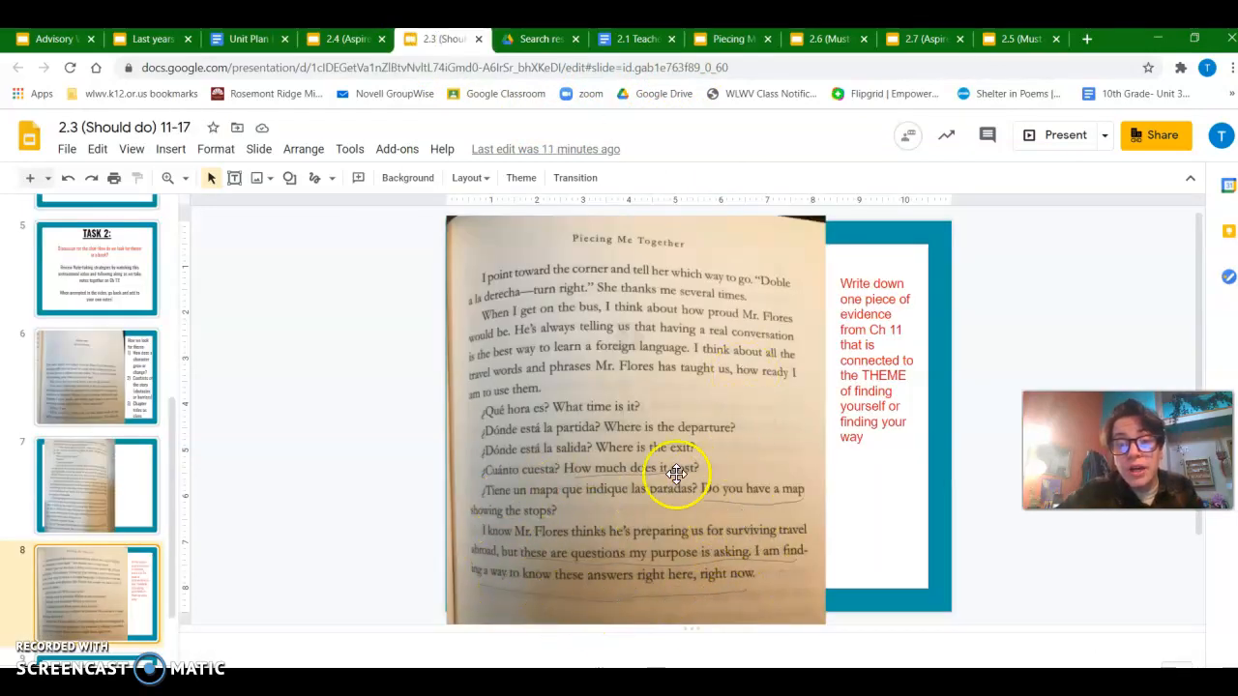